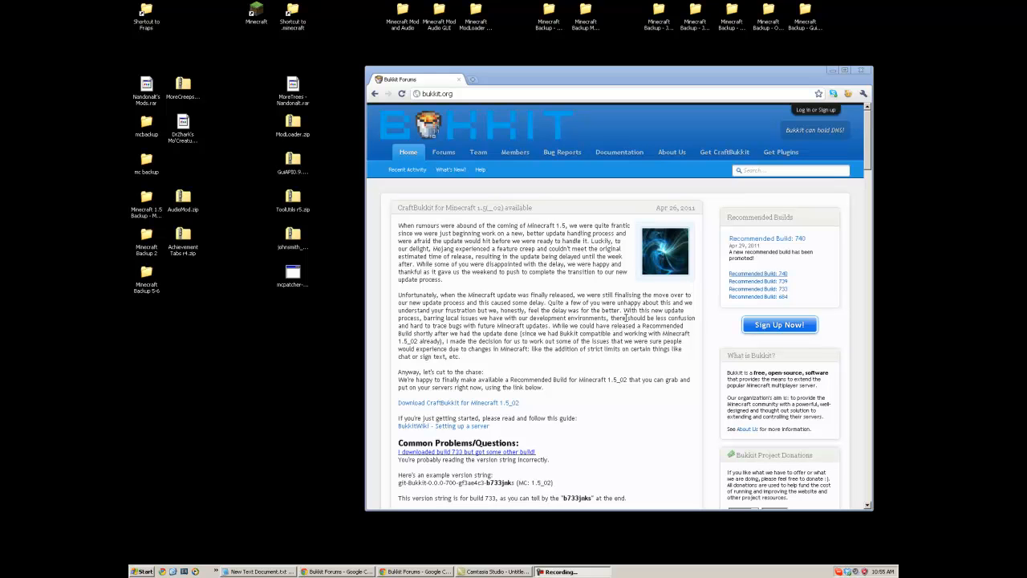
{"action": "mouse_move", "coordinate": [322, 316]}
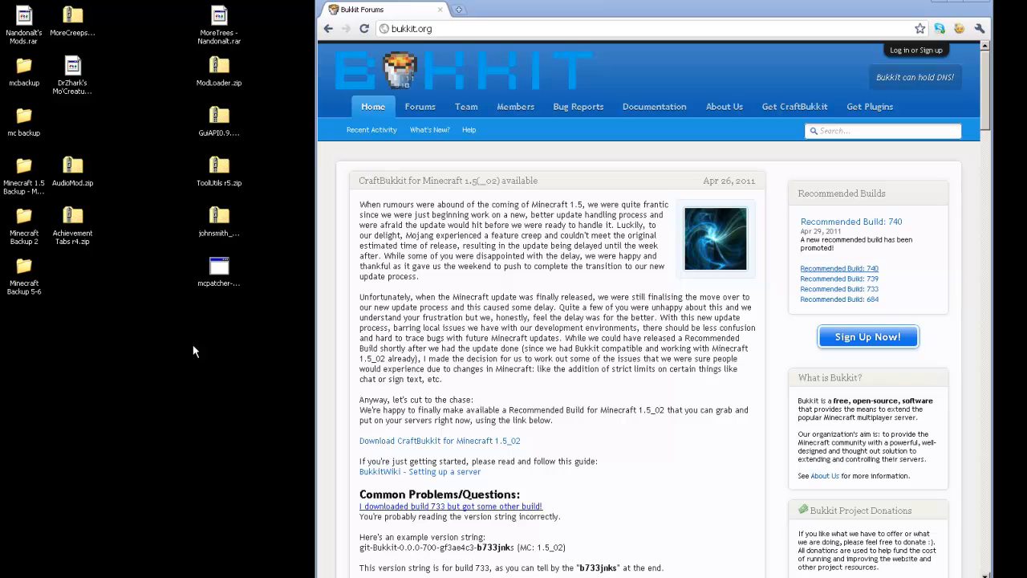
- Create a folder named 'bukkit' on the desktop and open it in Explorer
{"action": "left_click_drag", "start_coordinate": [193, 350], "coordinate": [245, 15]}
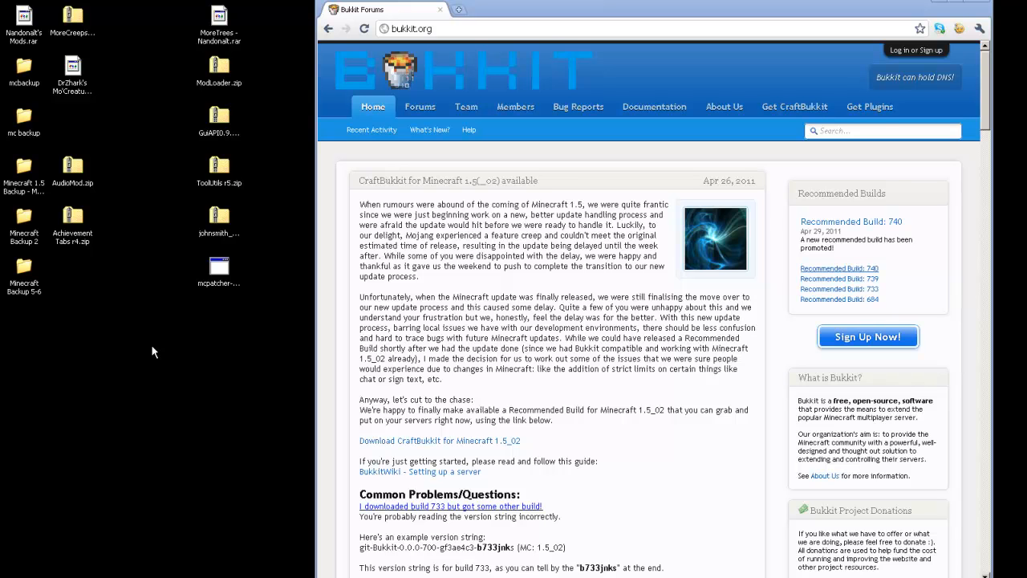
{"action": "mouse_move", "coordinate": [157, 365]}
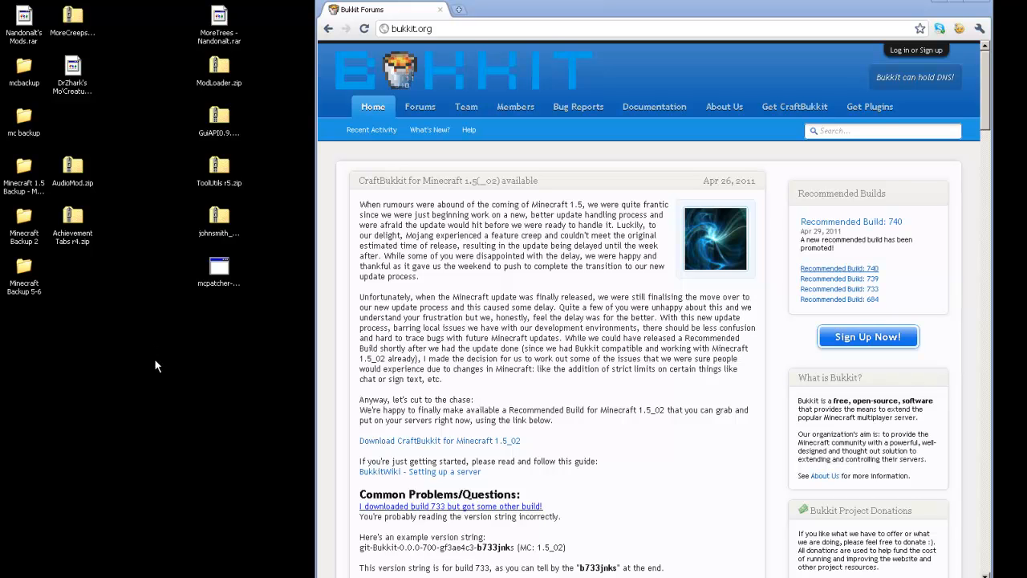
{"action": "mouse_move", "coordinate": [292, 247]}
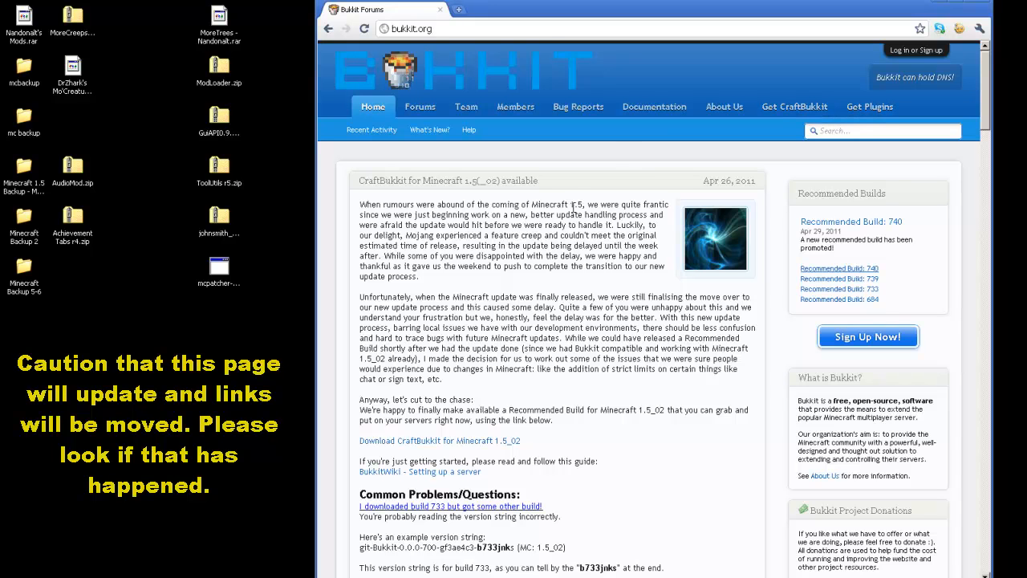
{"action": "mouse_move", "coordinate": [571, 200]}
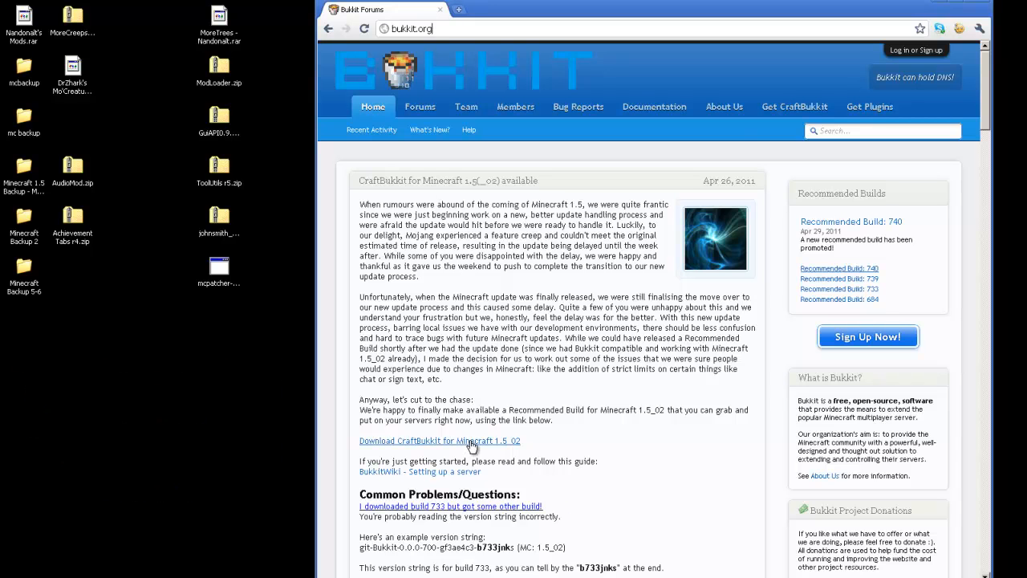
{"action": "mouse_move", "coordinate": [765, 128]}
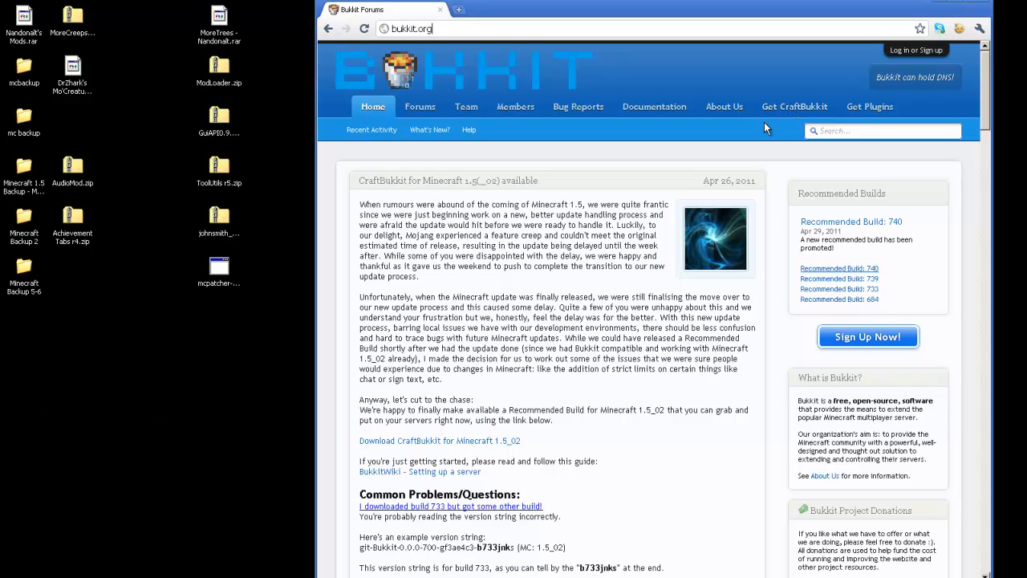
{"action": "mouse_move", "coordinate": [725, 128]}
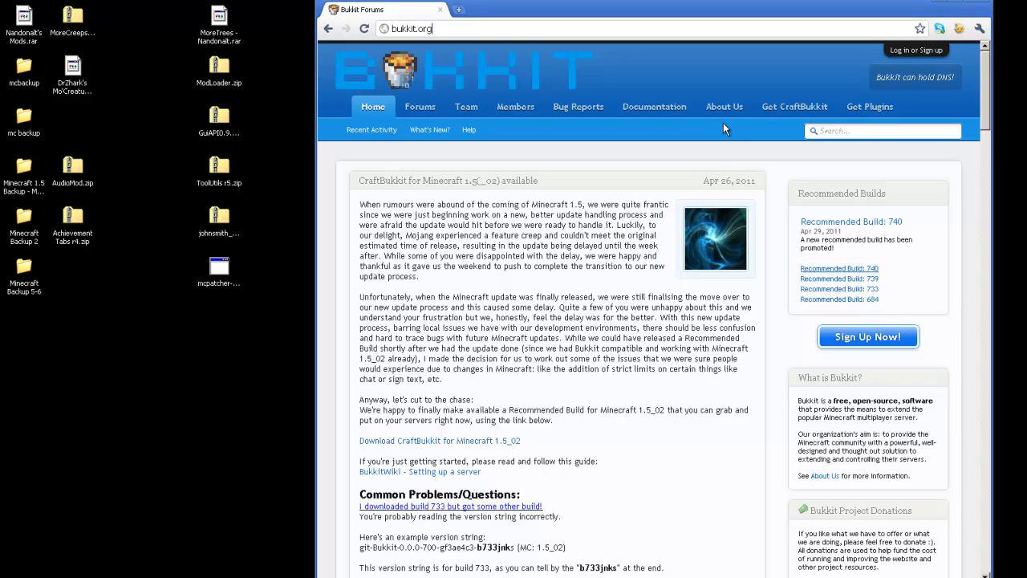
{"action": "mouse_move", "coordinate": [532, 289]}
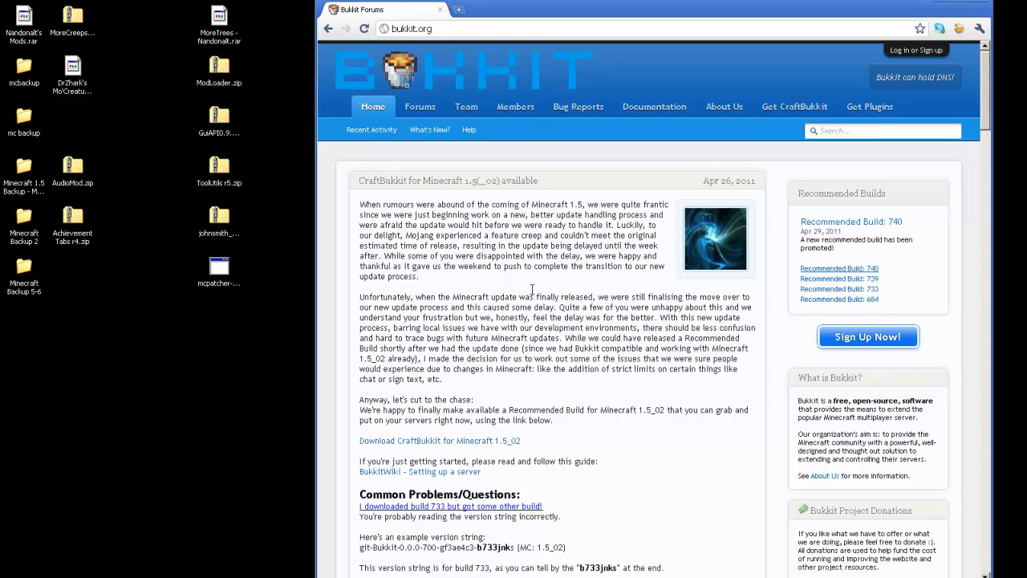
{"action": "mouse_move", "coordinate": [618, 126]}
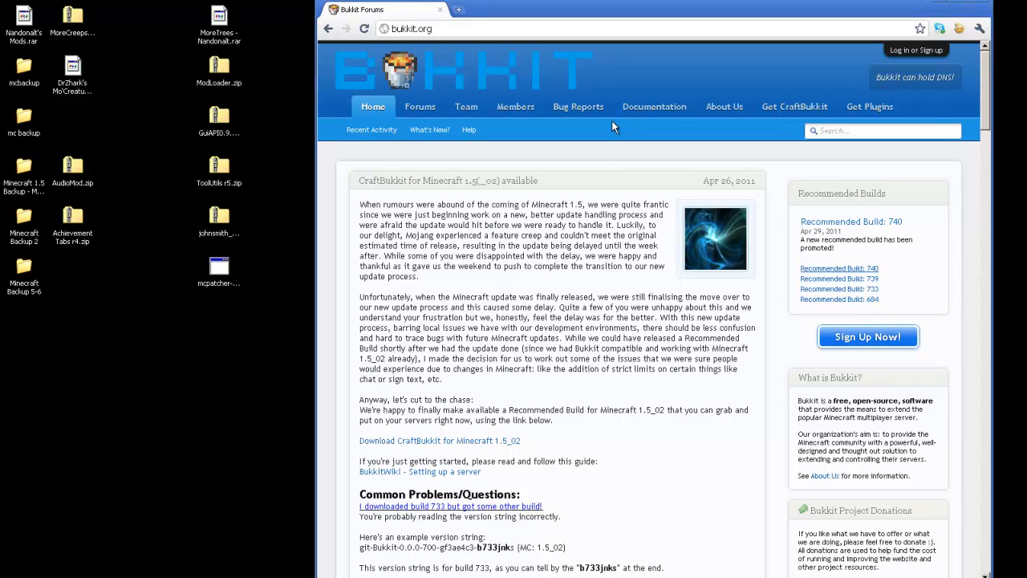
{"action": "left_click", "coordinate": [413, 29]}
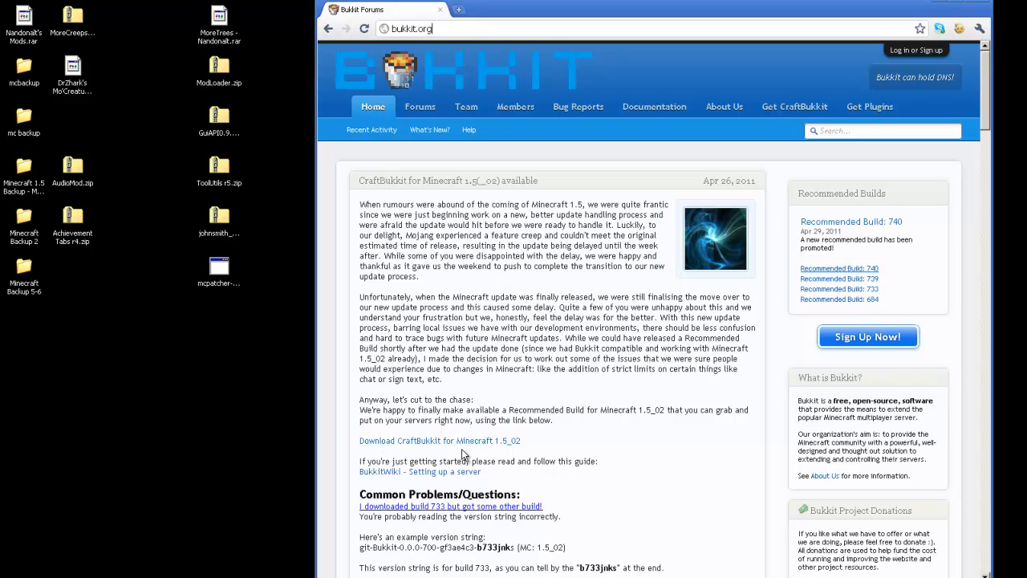
{"action": "mouse_move", "coordinate": [794, 106]}
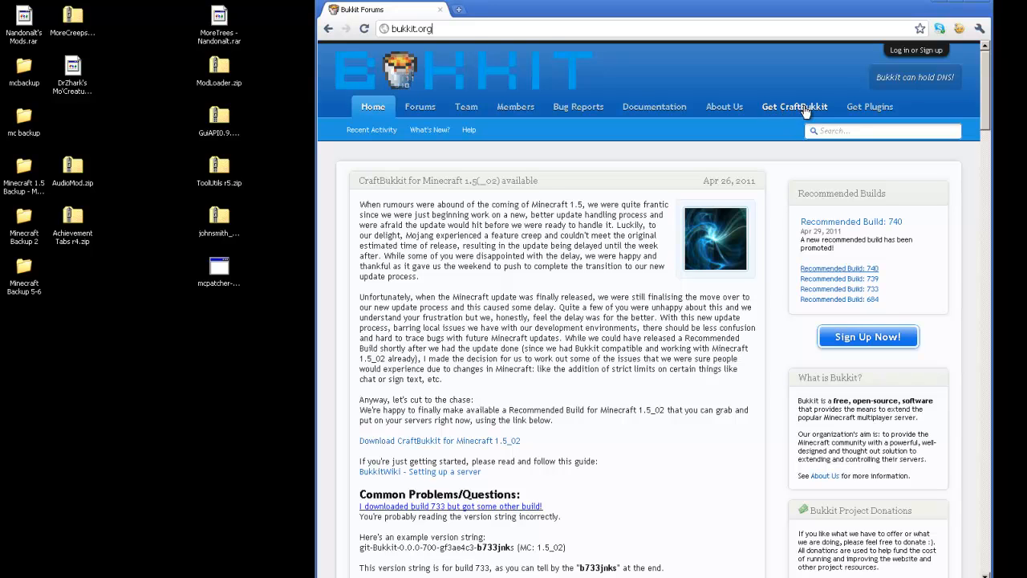
{"action": "mouse_move", "coordinate": [870, 110]}
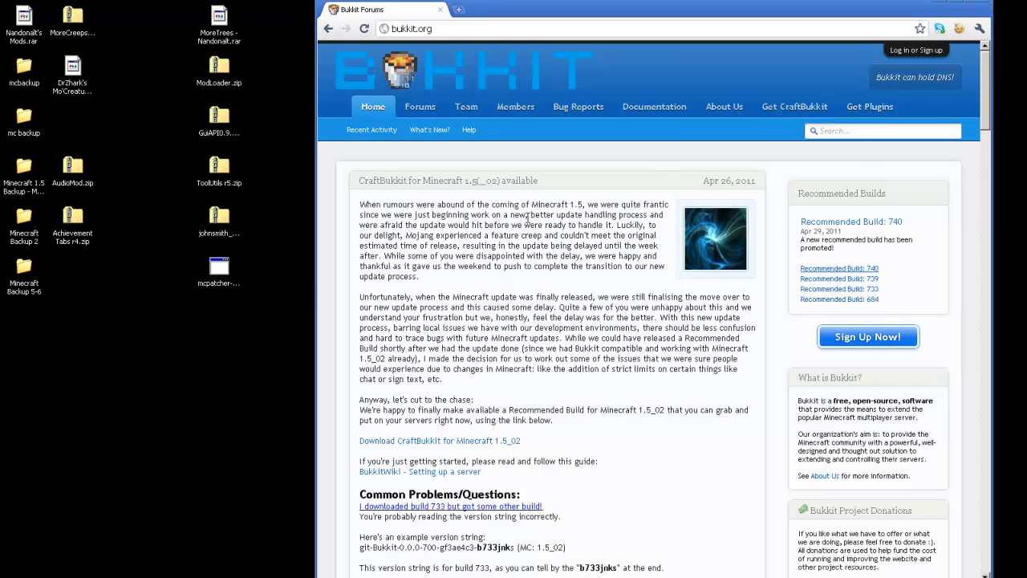
{"action": "mouse_move", "coordinate": [201, 367]}
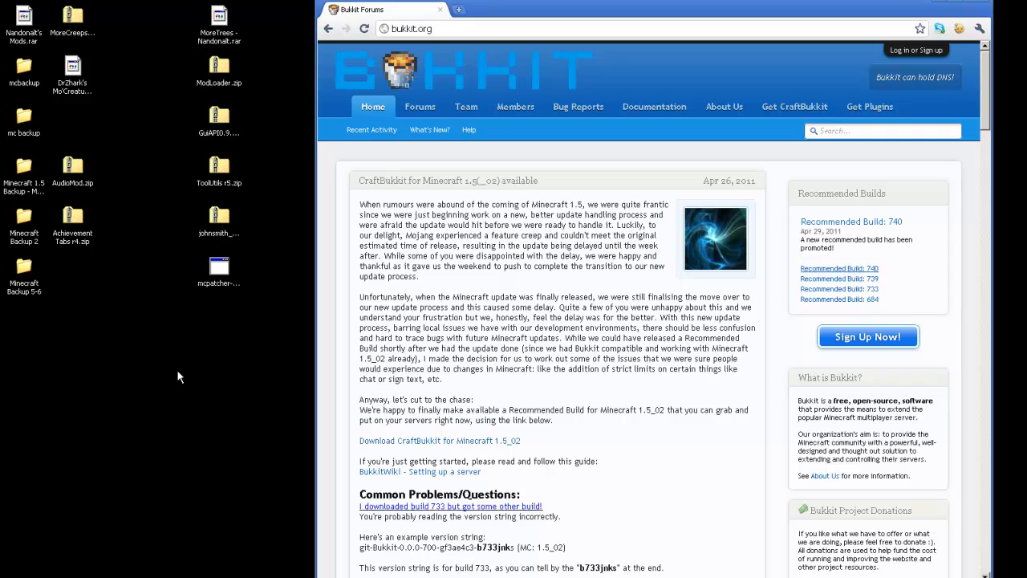
{"action": "right_click", "coordinate": [179, 375]}
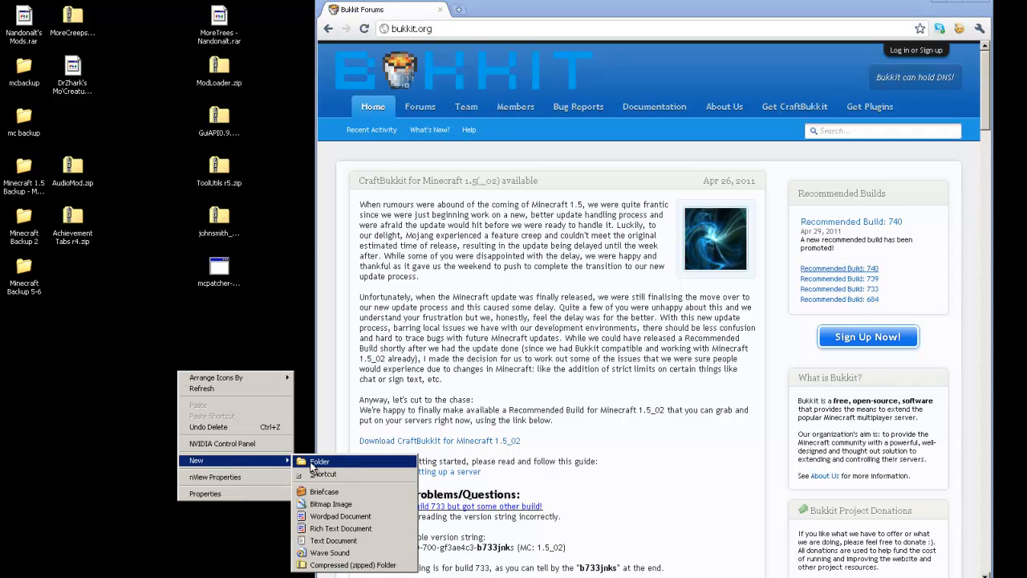
{"action": "left_click", "coordinate": [320, 461]}
{"action": "type", "text": "bukkit"}
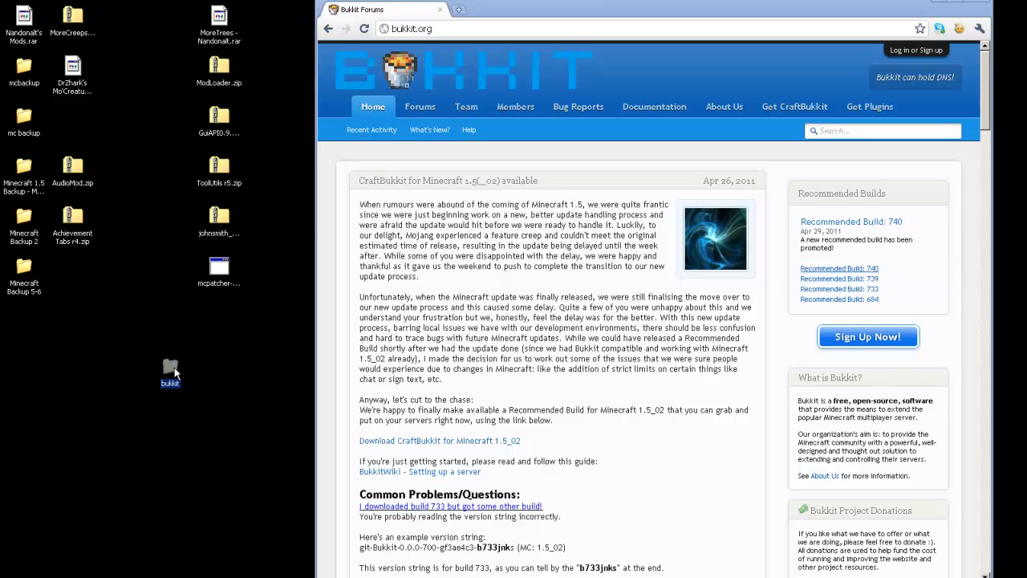
{"action": "double_click", "coordinate": [169, 370]}
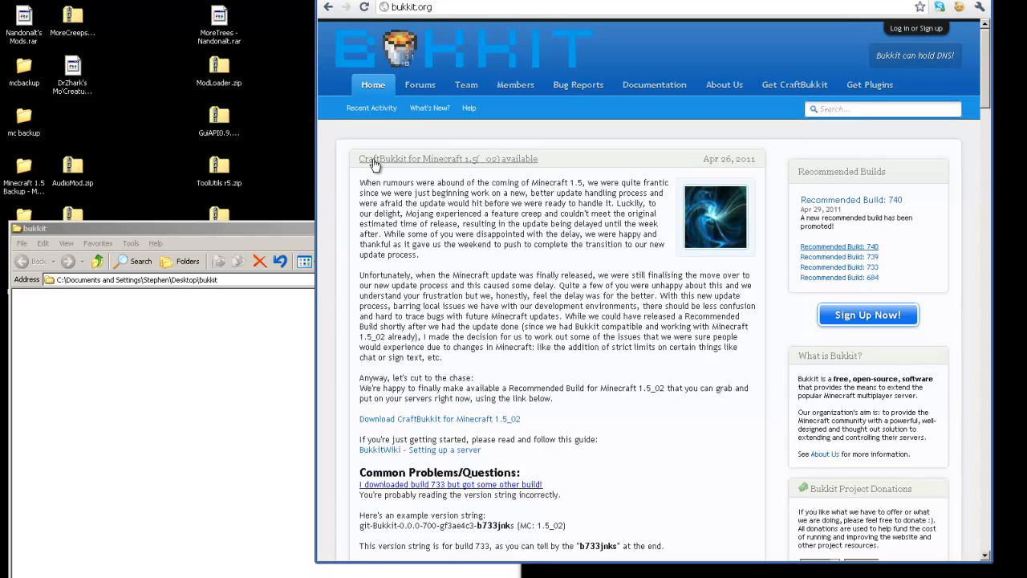
{"action": "mouse_move", "coordinate": [480, 168]}
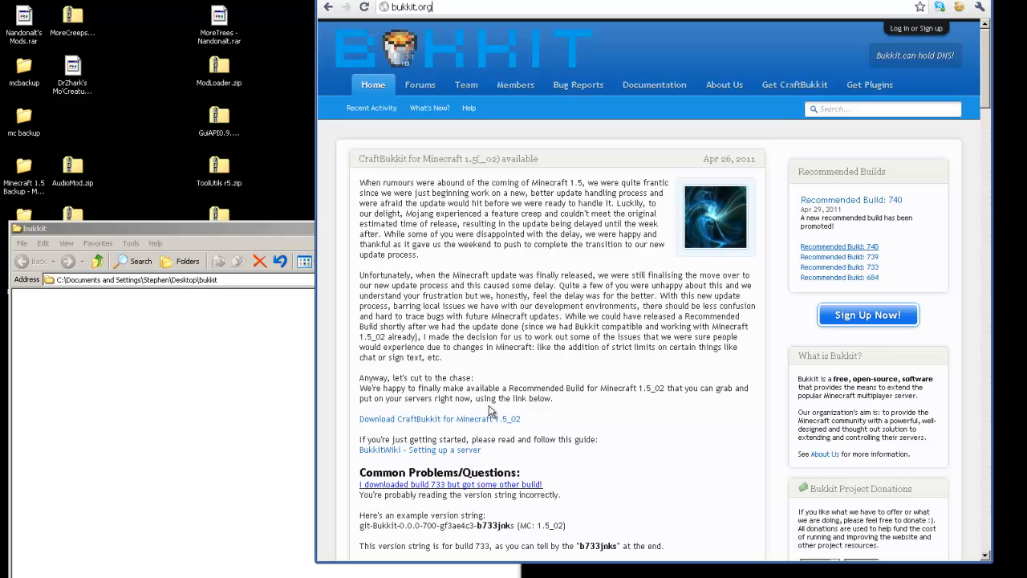
{"action": "mouse_move", "coordinate": [387, 423]}
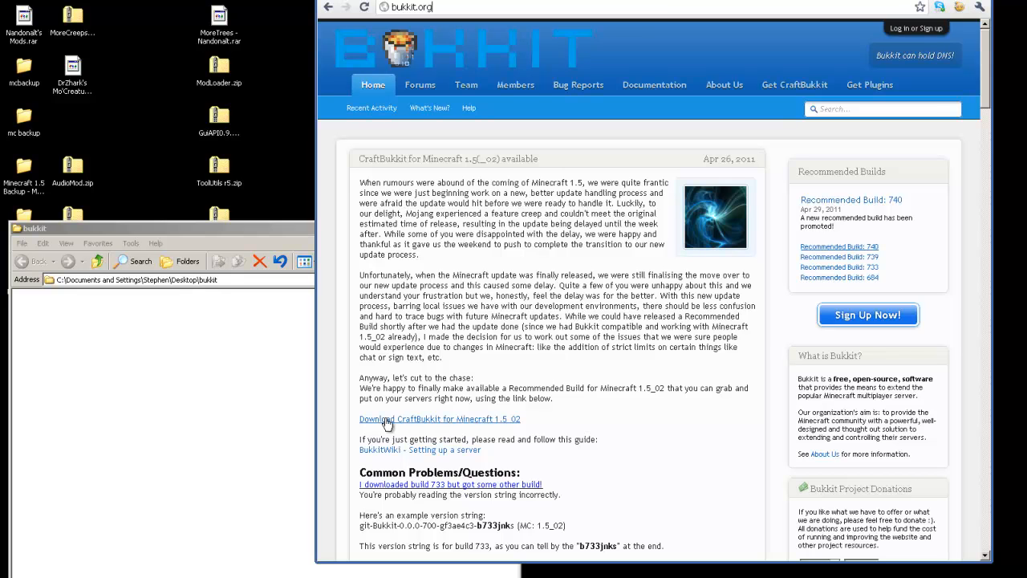
{"action": "mouse_move", "coordinate": [521, 424]}
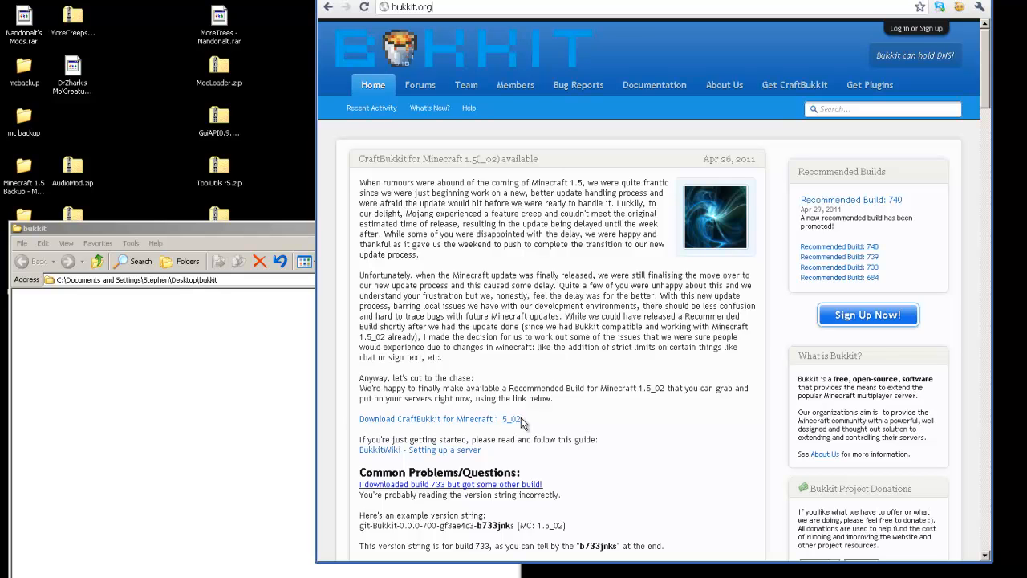
{"action": "mouse_move", "coordinate": [529, 421]}
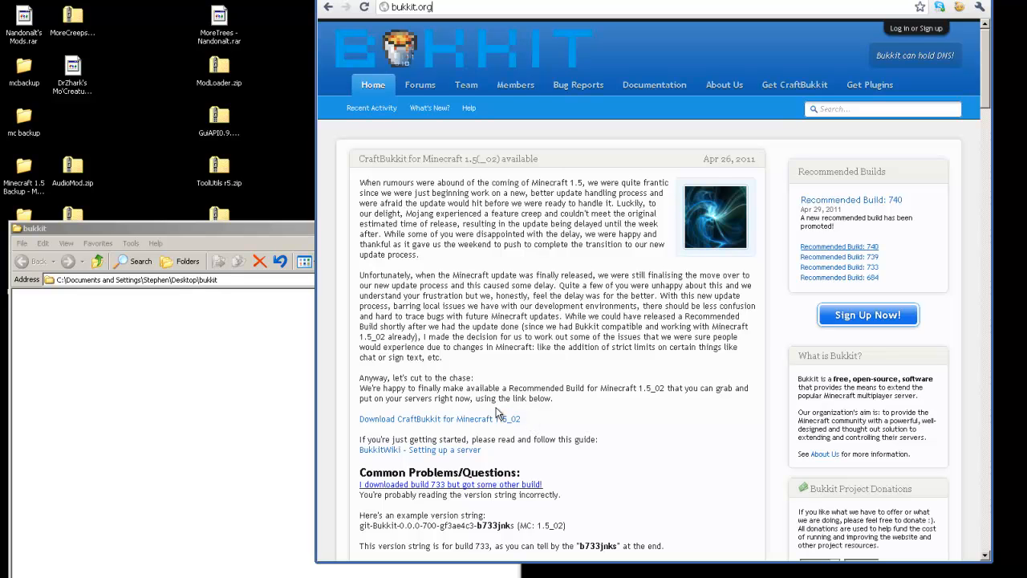
{"action": "mouse_move", "coordinate": [794, 85]}
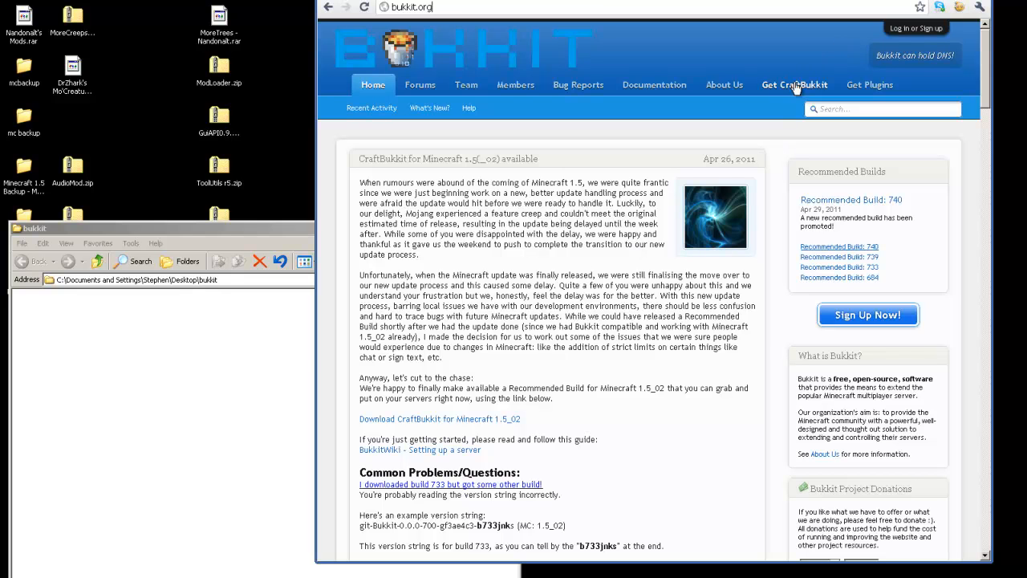
{"action": "mouse_move", "coordinate": [472, 155]}
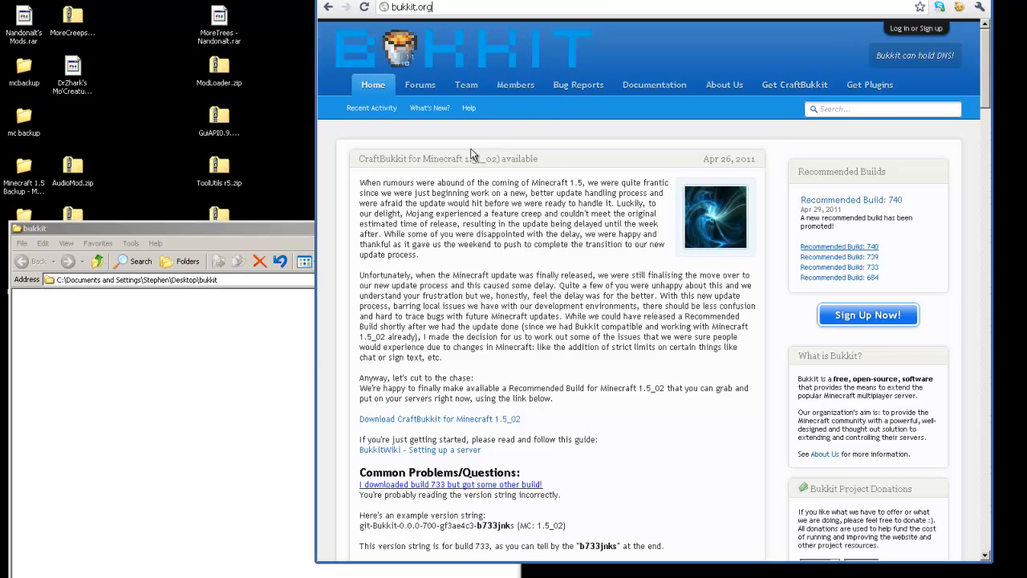
{"action": "mouse_move", "coordinate": [473, 158]}
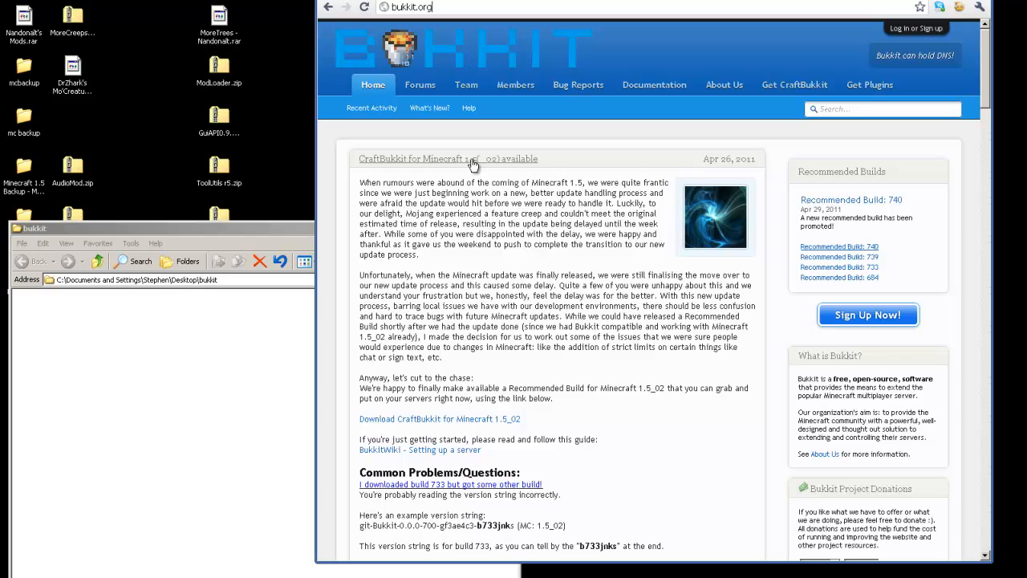
{"action": "left_click", "coordinate": [881, 110]}
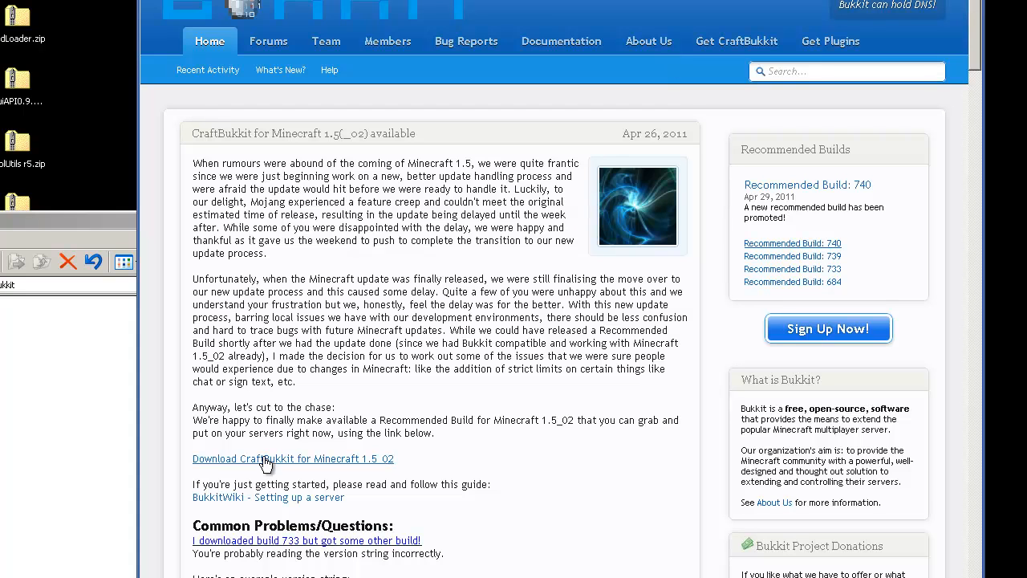
{"action": "mouse_move", "coordinate": [241, 466]}
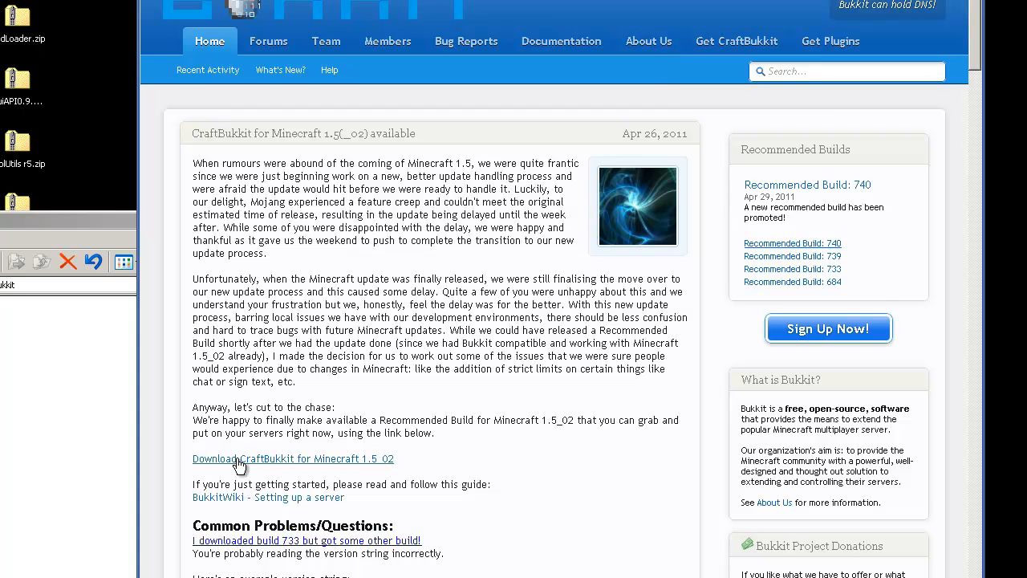
{"action": "mouse_move", "coordinate": [375, 468]}
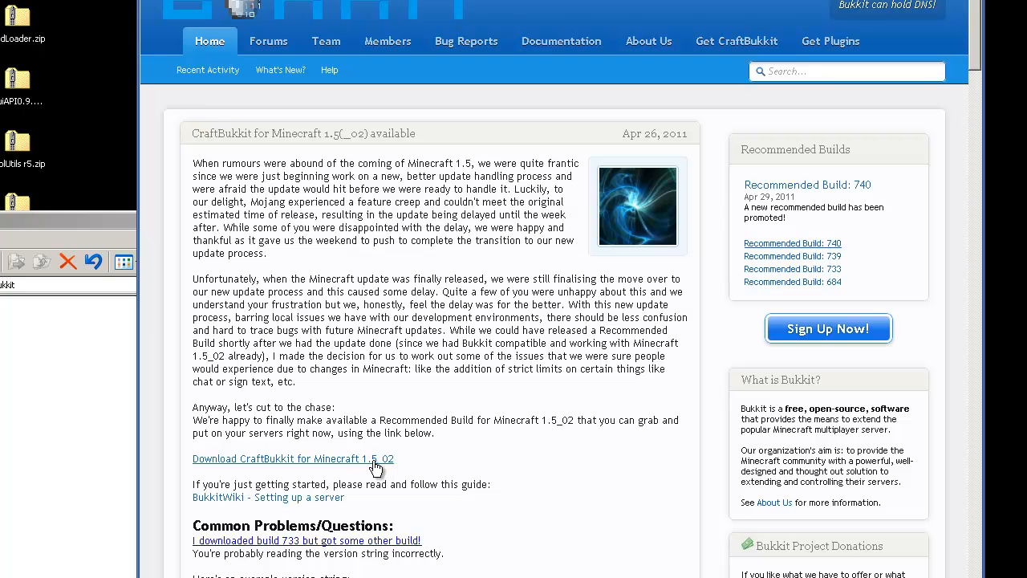
{"action": "mouse_move", "coordinate": [351, 470]}
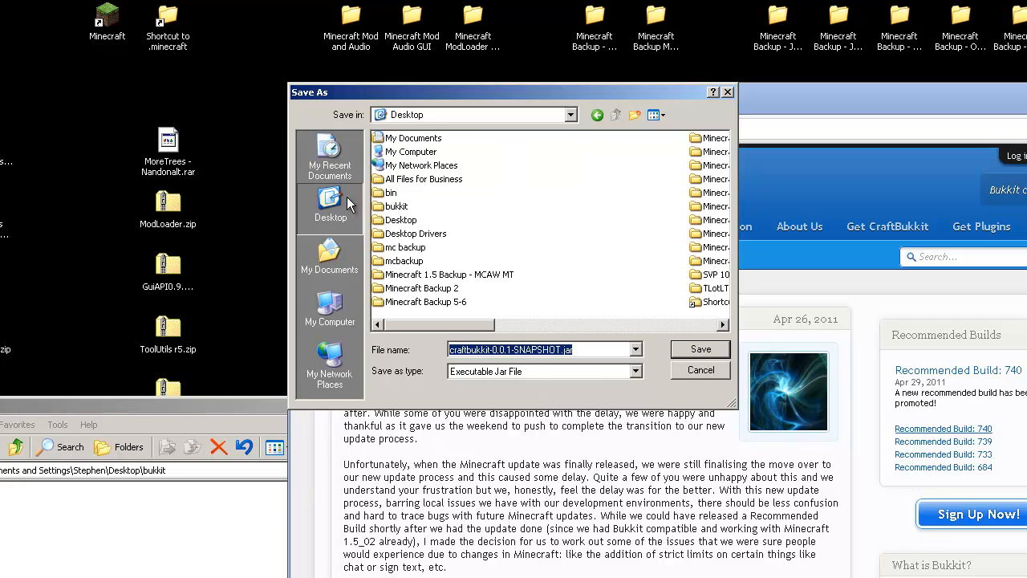
{"action": "mouse_move", "coordinate": [482, 281]}
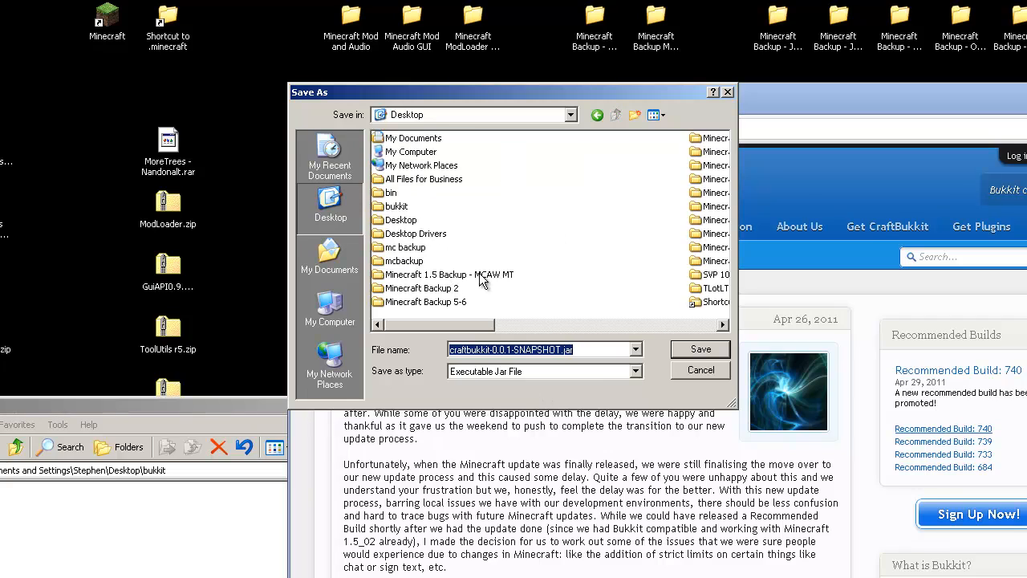
- Save craftbukkit-0.0.1-SNAPSHOT.jar into the desktop bukkit folder
{"action": "double_click", "coordinate": [395, 205]}
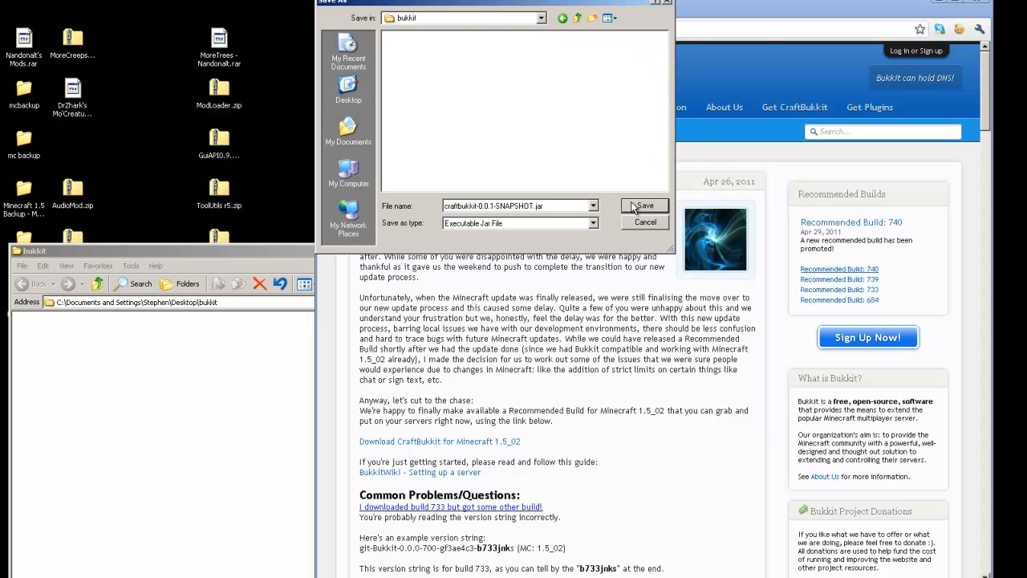
{"action": "left_click", "coordinate": [644, 206]}
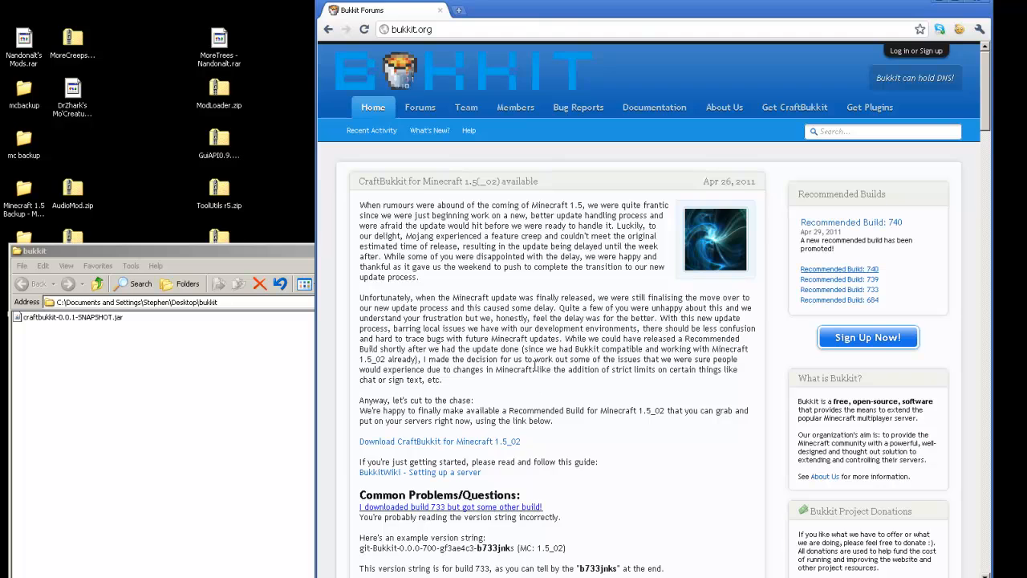
{"action": "mouse_move", "coordinate": [779, 125]}
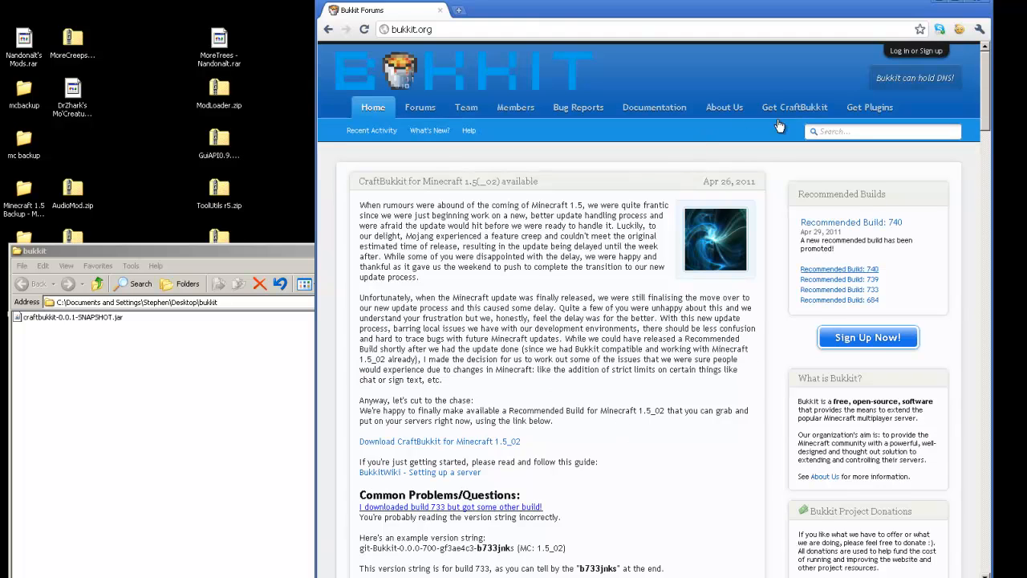
{"action": "mouse_move", "coordinate": [773, 116]}
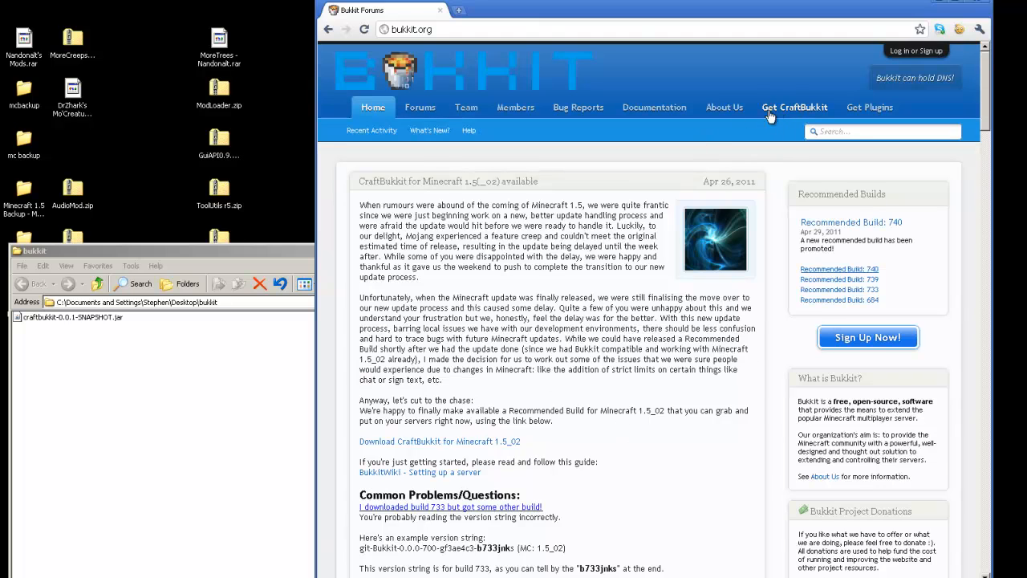
- Open the wiki's 'Setting up a server' guide and select its Windows batch script
{"action": "left_click", "coordinate": [419, 472]}
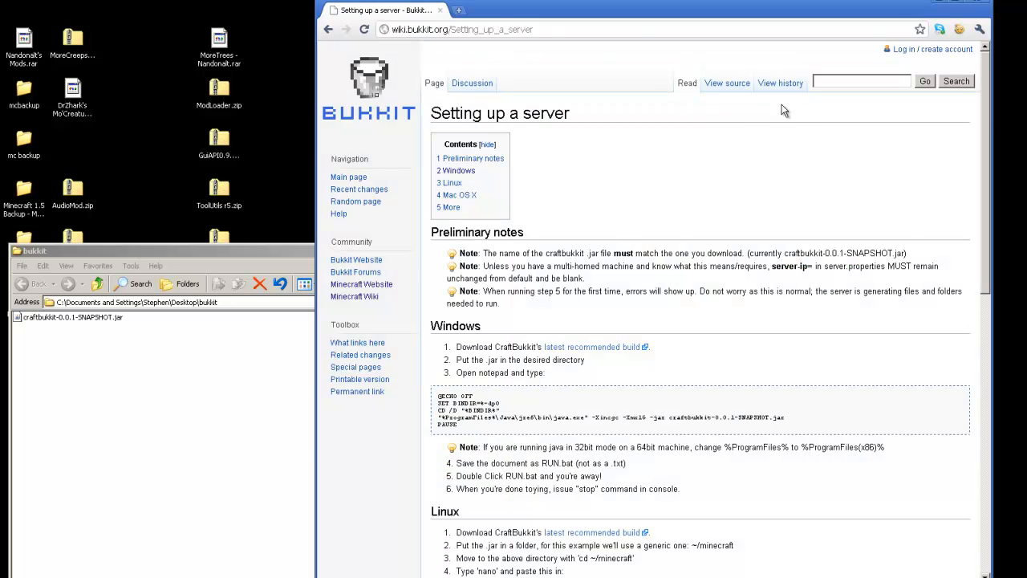
{"action": "mouse_move", "coordinate": [663, 219]}
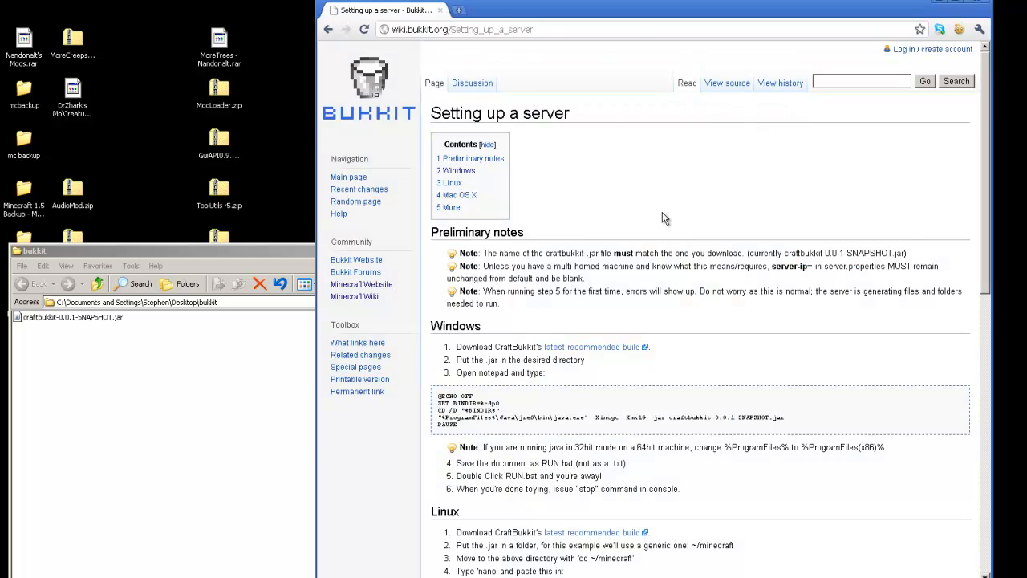
{"action": "scroll", "scroll_direction": "down", "scroll_amount": 3}
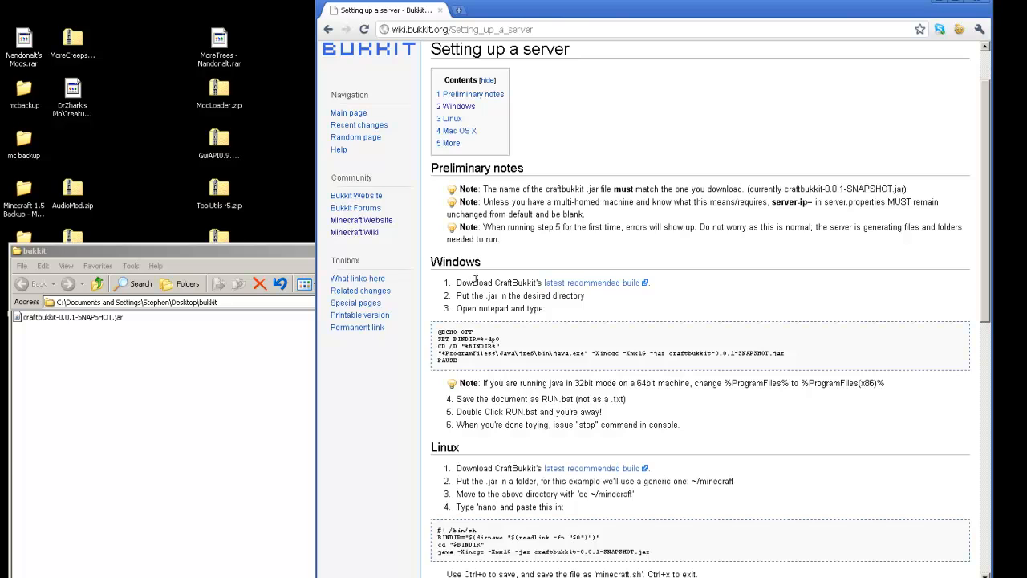
{"action": "mouse_move", "coordinate": [595, 283]}
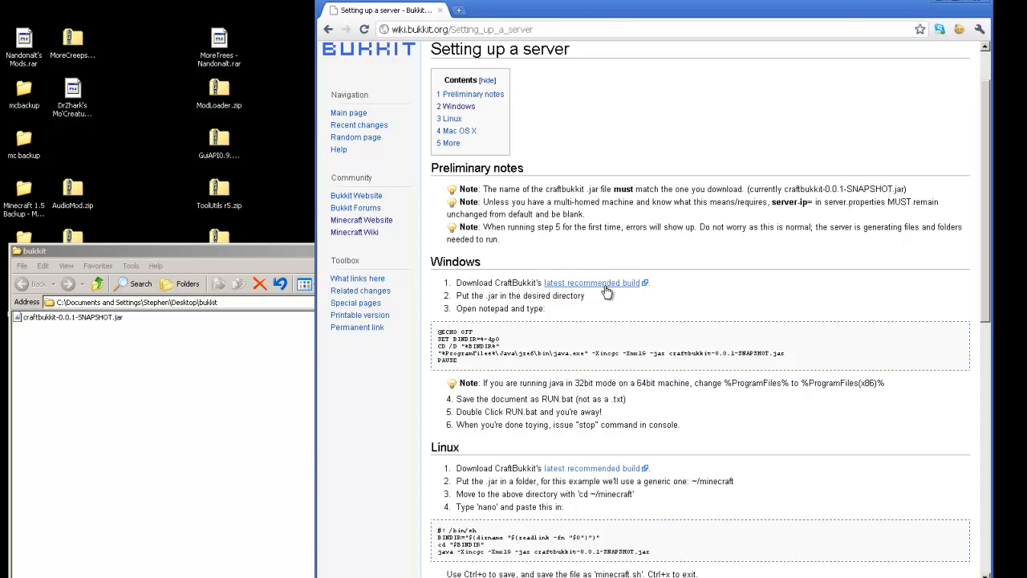
{"action": "mouse_move", "coordinate": [516, 295]}
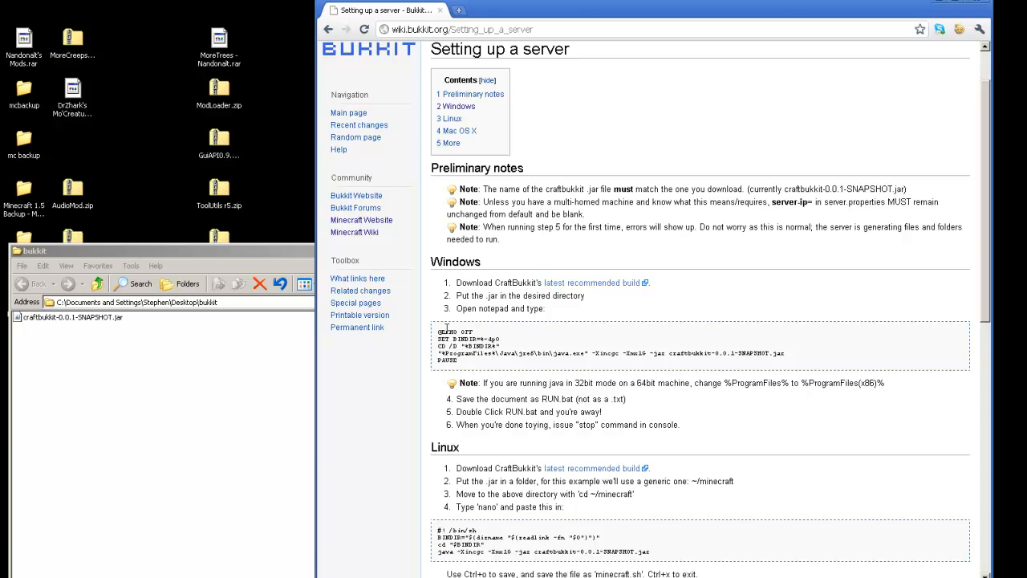
{"action": "left_click_drag", "start_coordinate": [439, 332], "coordinate": [458, 359]}
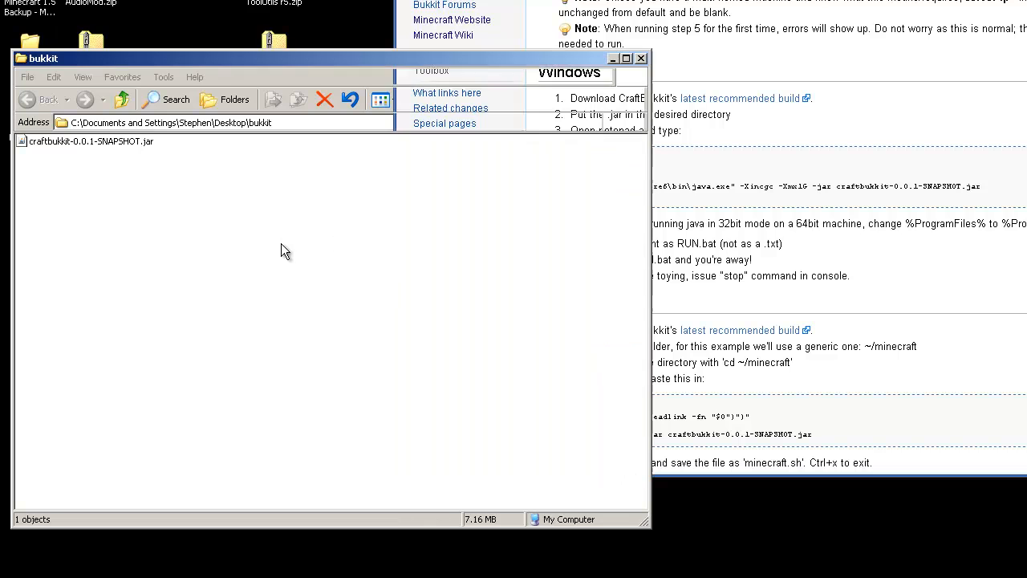
- Create New Text Document.txt in the bukkit folder and open it in Notepad
{"action": "right_click", "coordinate": [286, 251]}
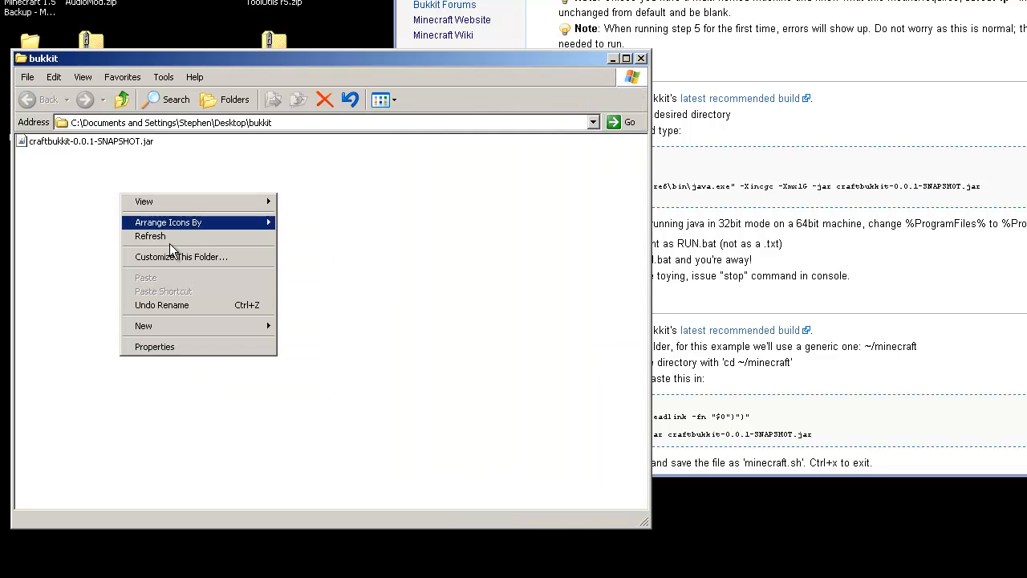
{"action": "left_click", "coordinate": [143, 325]}
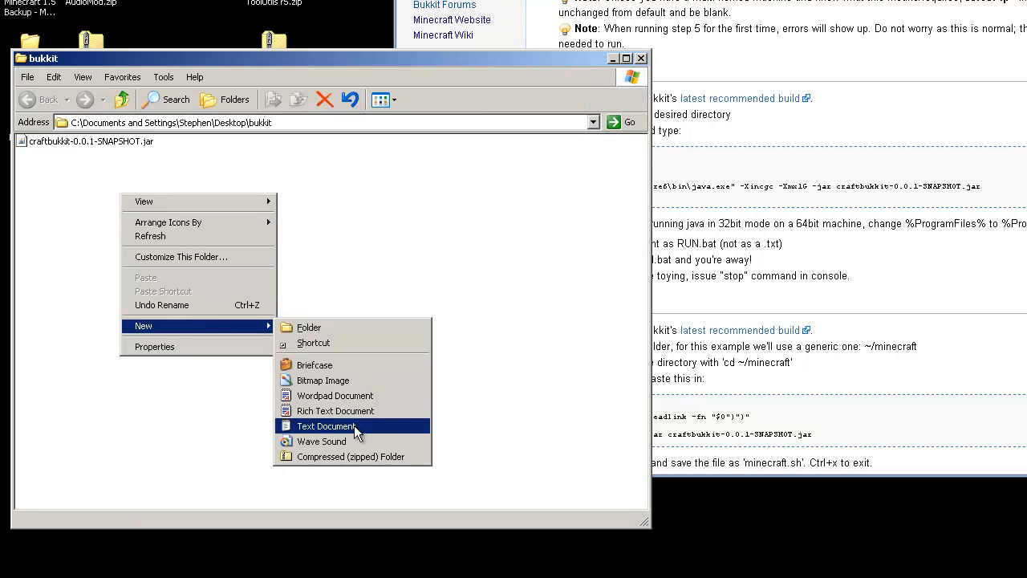
{"action": "left_click", "coordinate": [326, 426]}
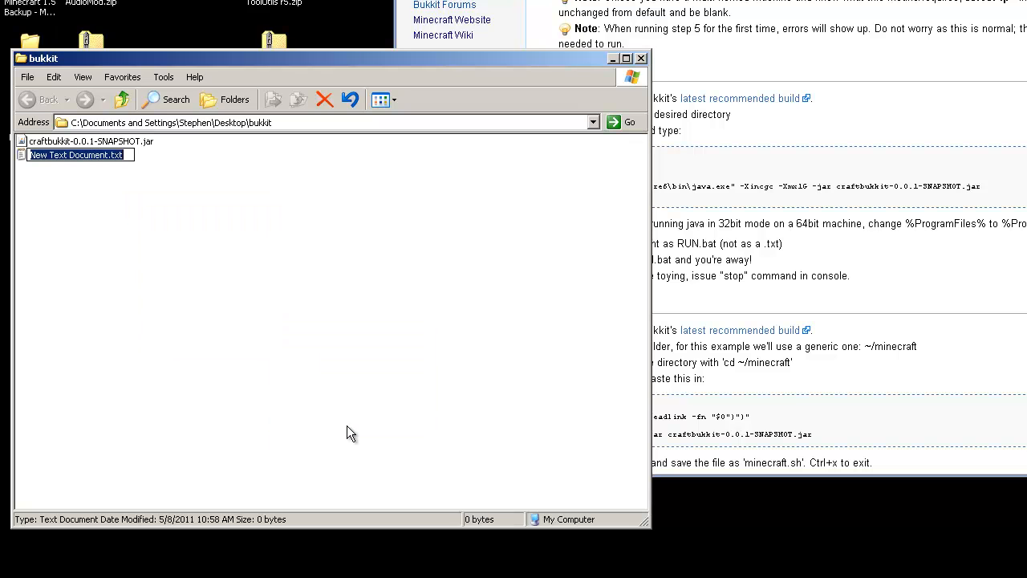
{"action": "mouse_move", "coordinate": [326, 362]}
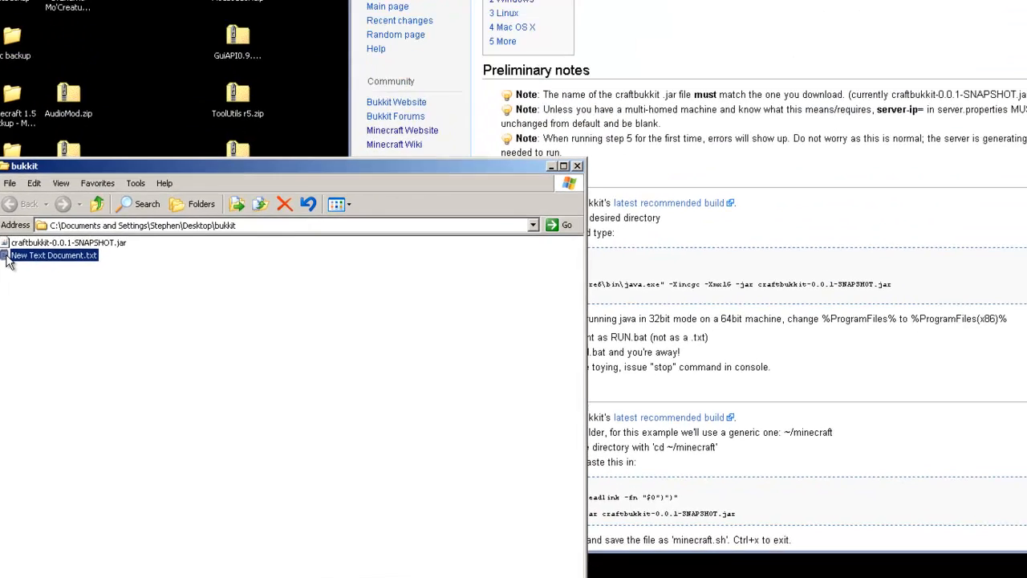
{"action": "double_click", "coordinate": [54, 256]}
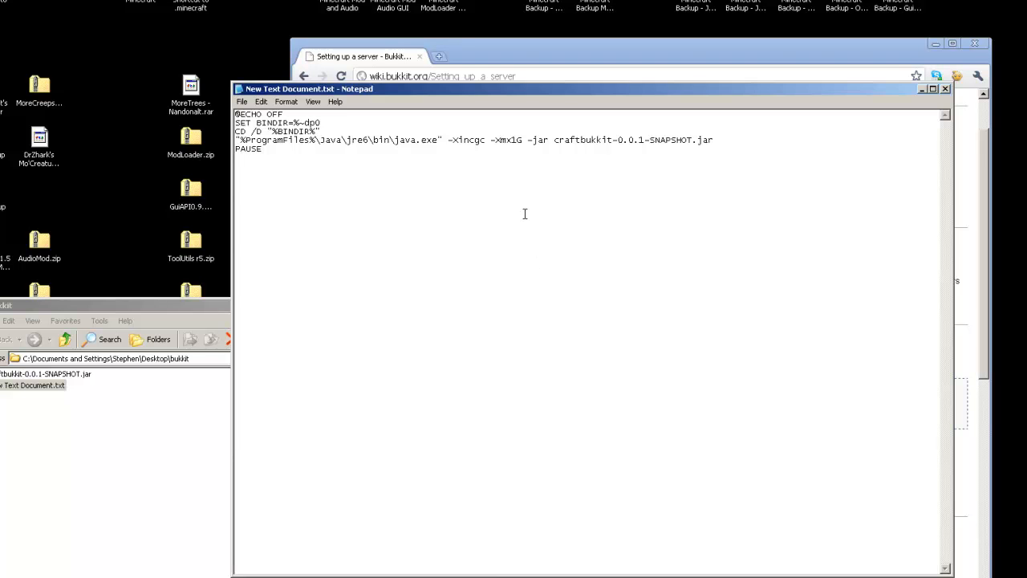
- Fill New Text Document.txt with the Windows startup script and save it
{"action": "left_click", "coordinate": [261, 148]}
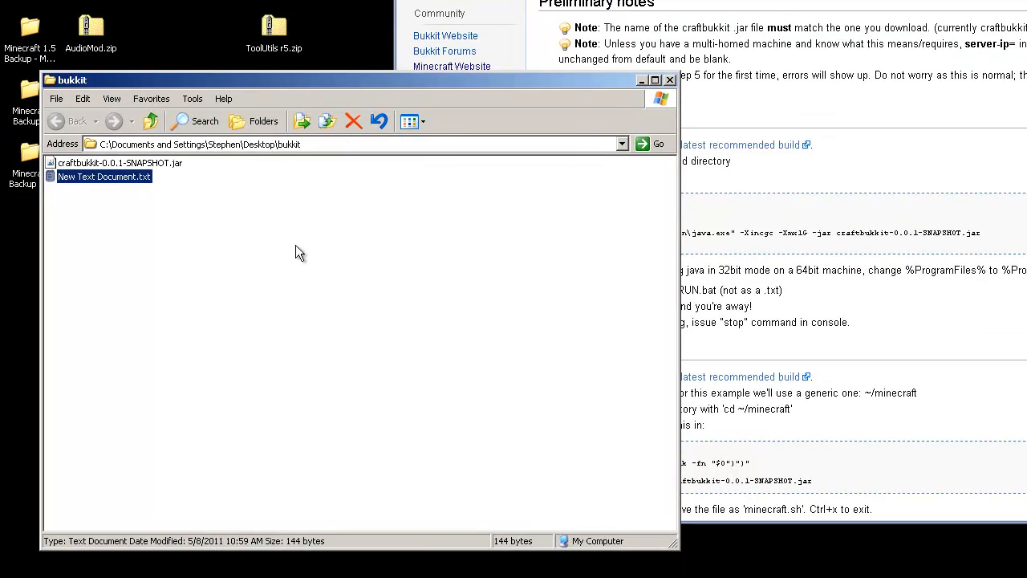
{"action": "left_click", "coordinate": [299, 252]}
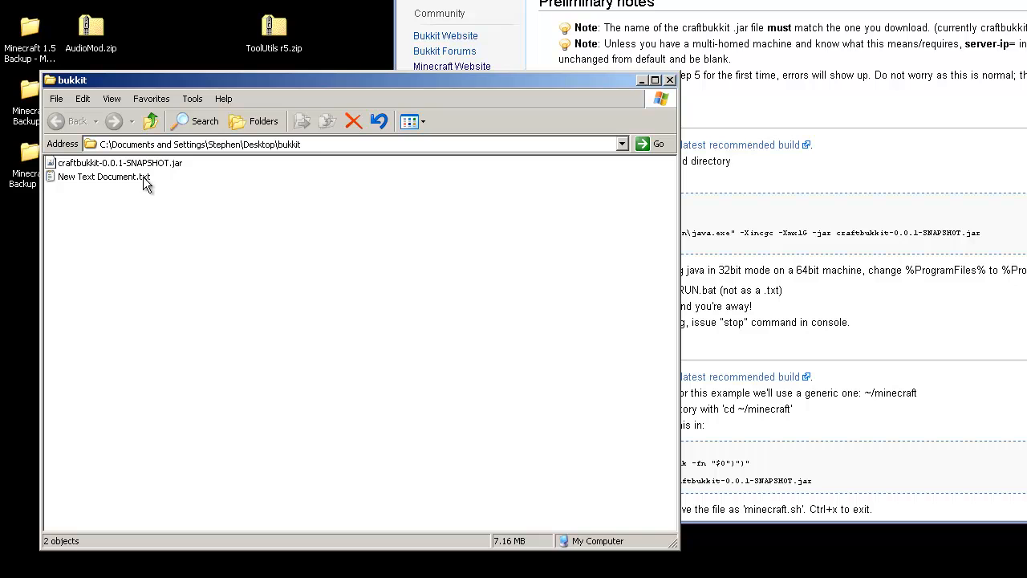
{"action": "left_click", "coordinate": [192, 98]}
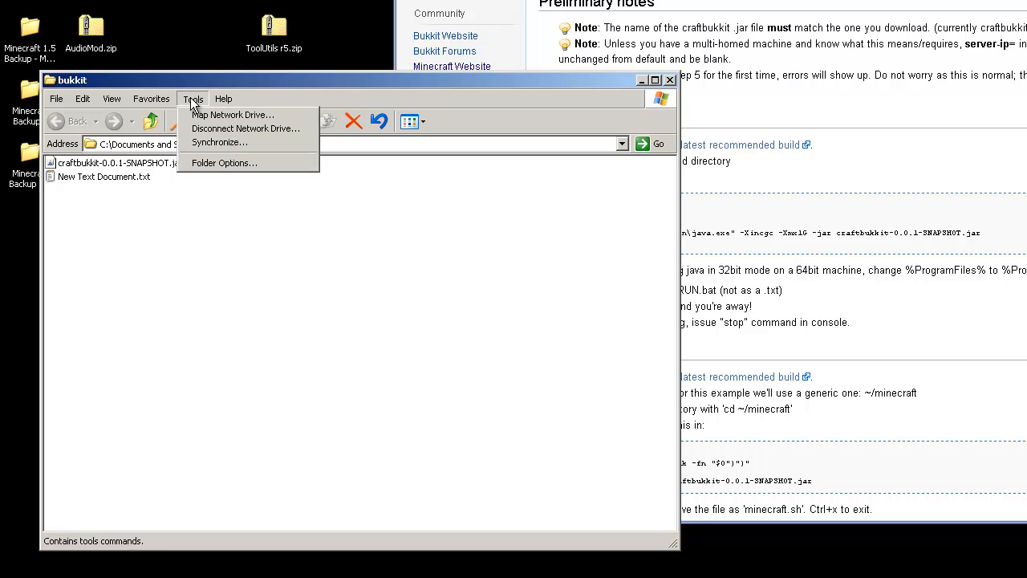
{"action": "left_click", "coordinate": [225, 163]}
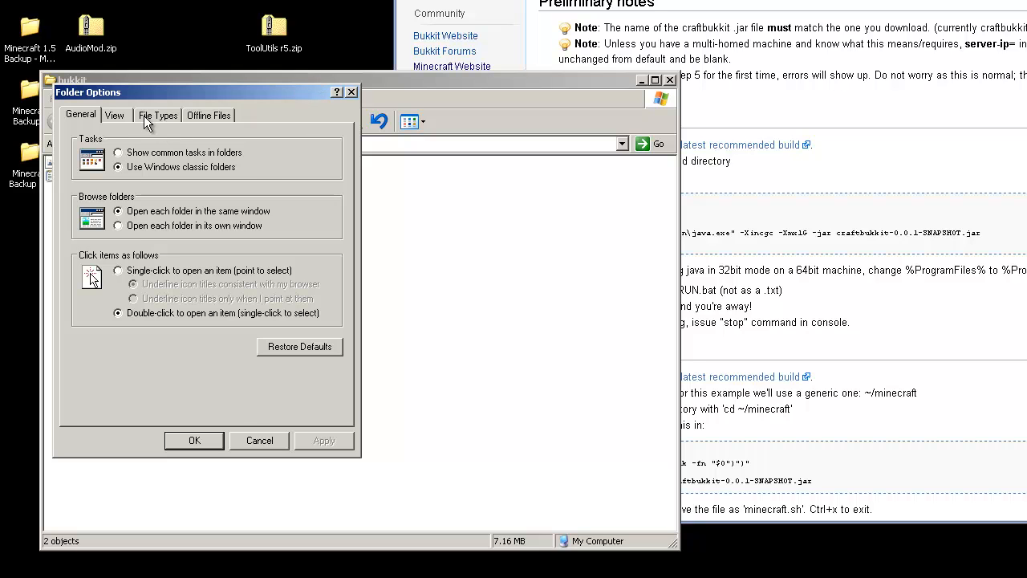
{"action": "left_click", "coordinate": [115, 115]}
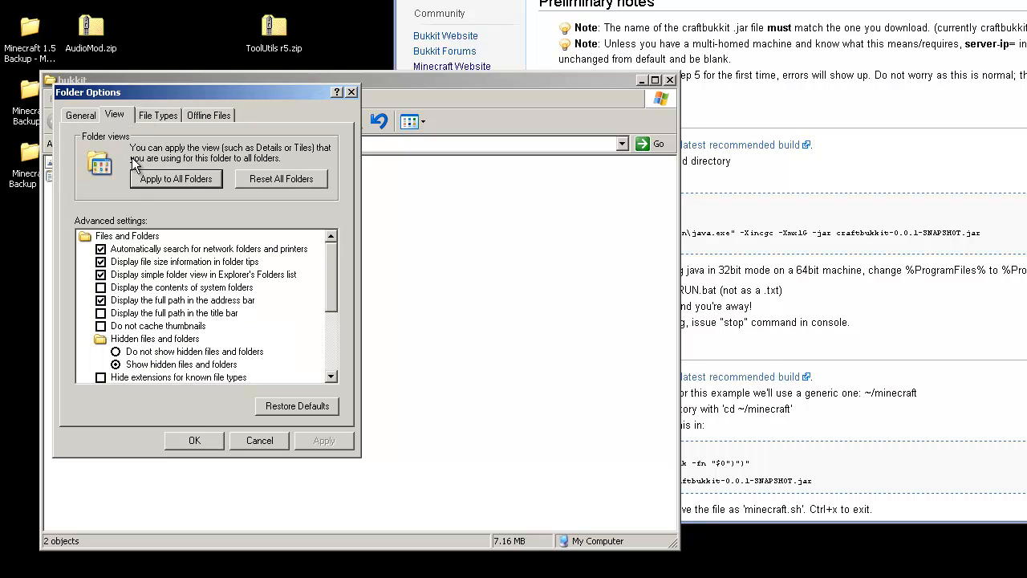
{"action": "mouse_move", "coordinate": [138, 200]}
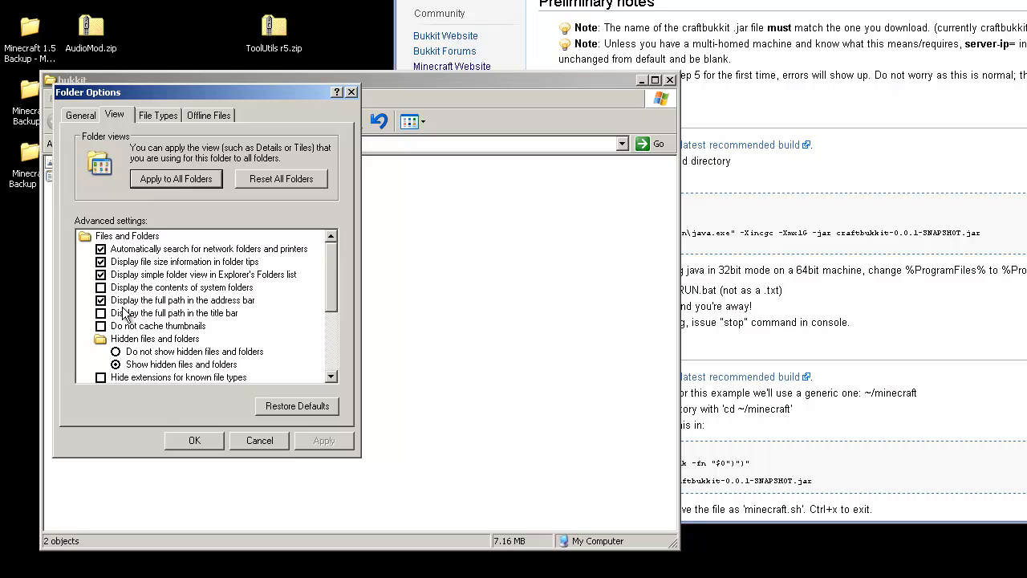
{"action": "mouse_move", "coordinate": [120, 317]}
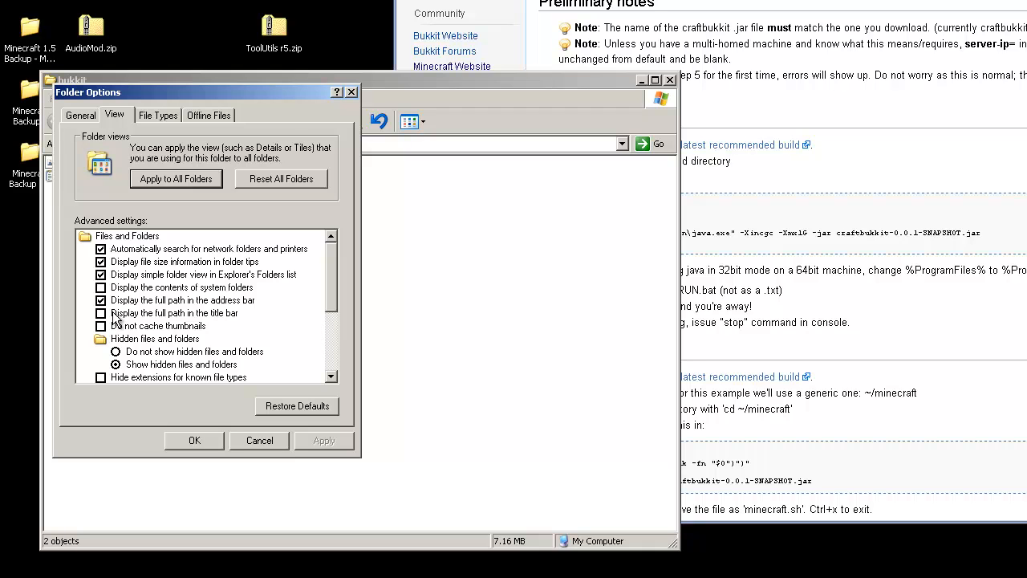
{"action": "mouse_move", "coordinate": [299, 297]}
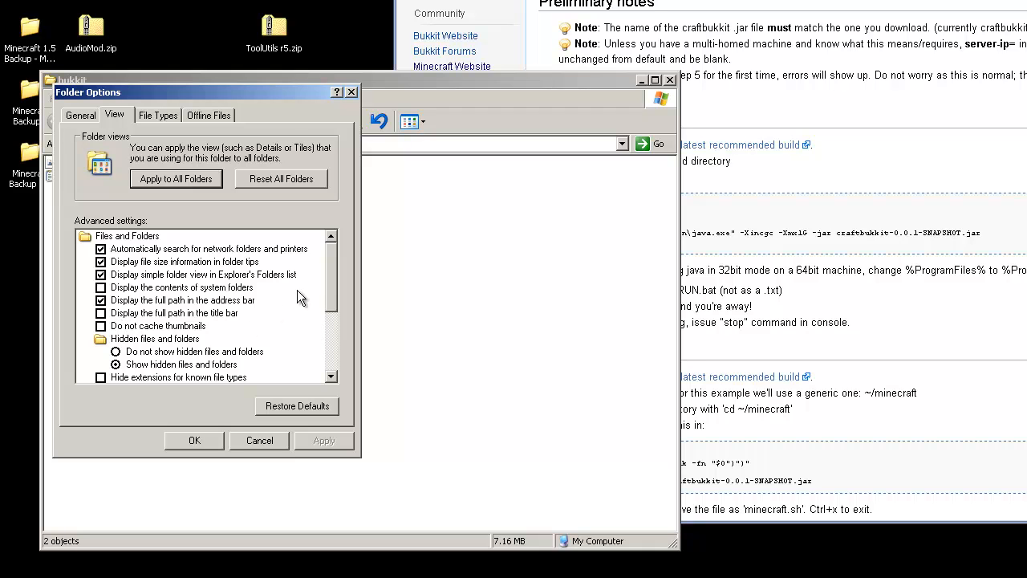
{"action": "scroll", "scroll_direction": "down", "scroll_amount": 3}
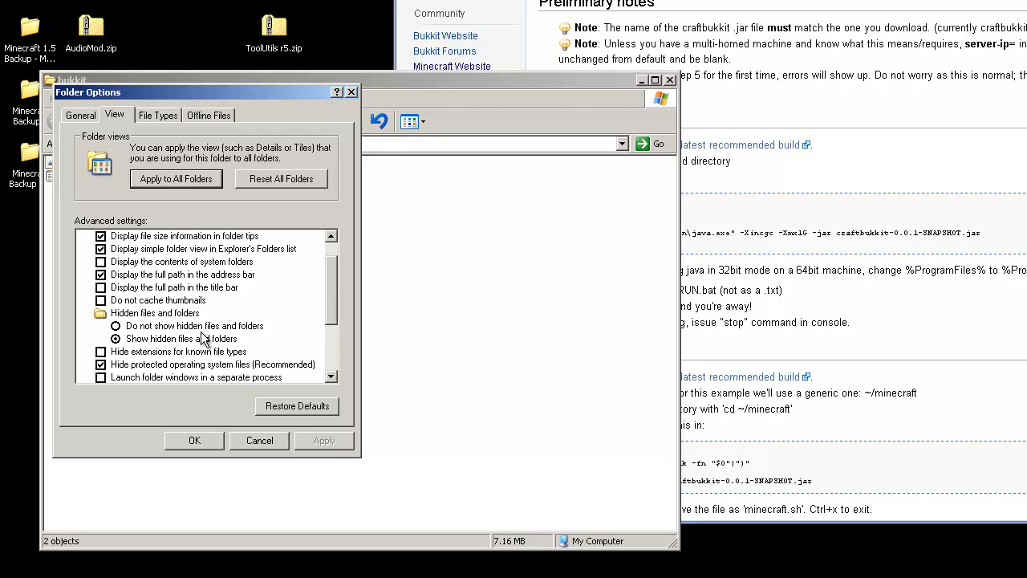
{"action": "mouse_move", "coordinate": [144, 364]}
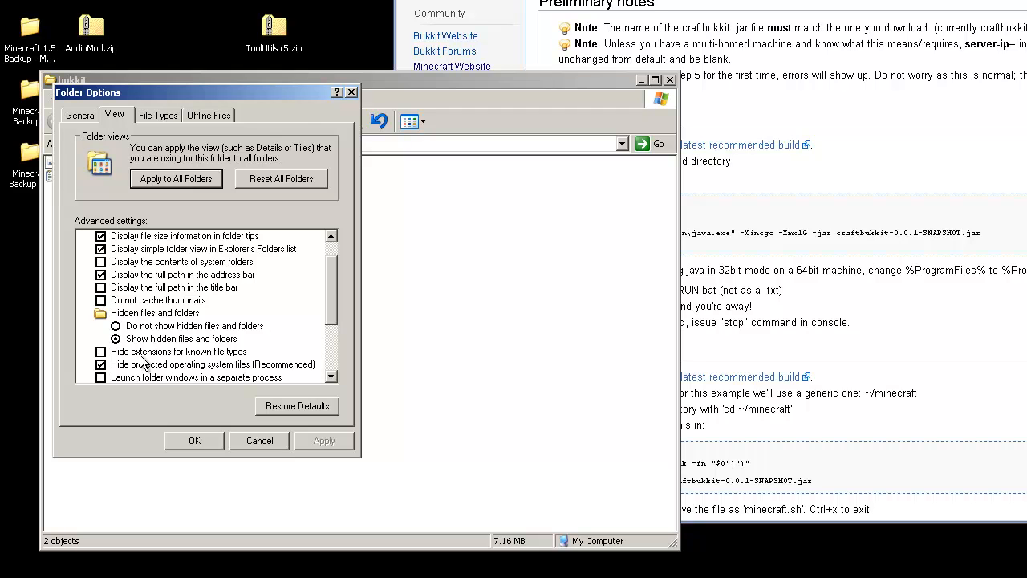
{"action": "left_click", "coordinate": [195, 439]}
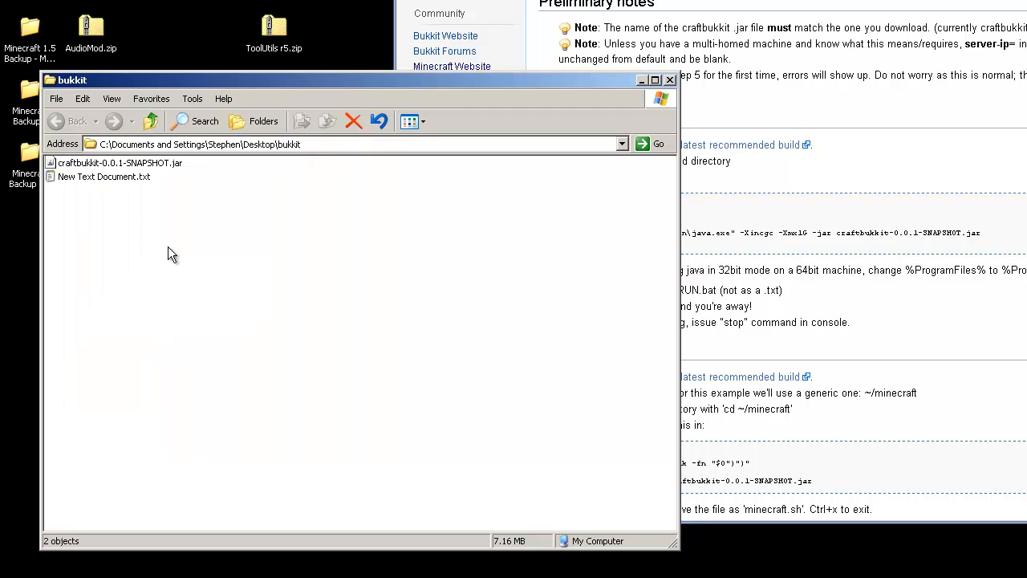
{"action": "mouse_move", "coordinate": [138, 185]}
{"action": "type", "text": "run.bat"}
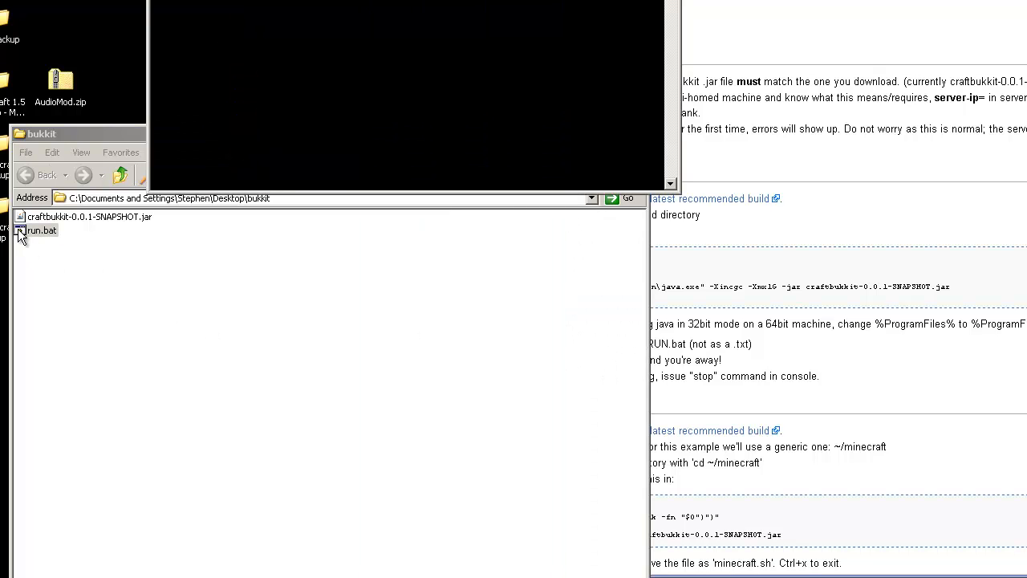
- Launch the Bukkit server from run.bat and let it prepare the spawn area
{"action": "double_click", "coordinate": [44, 230]}
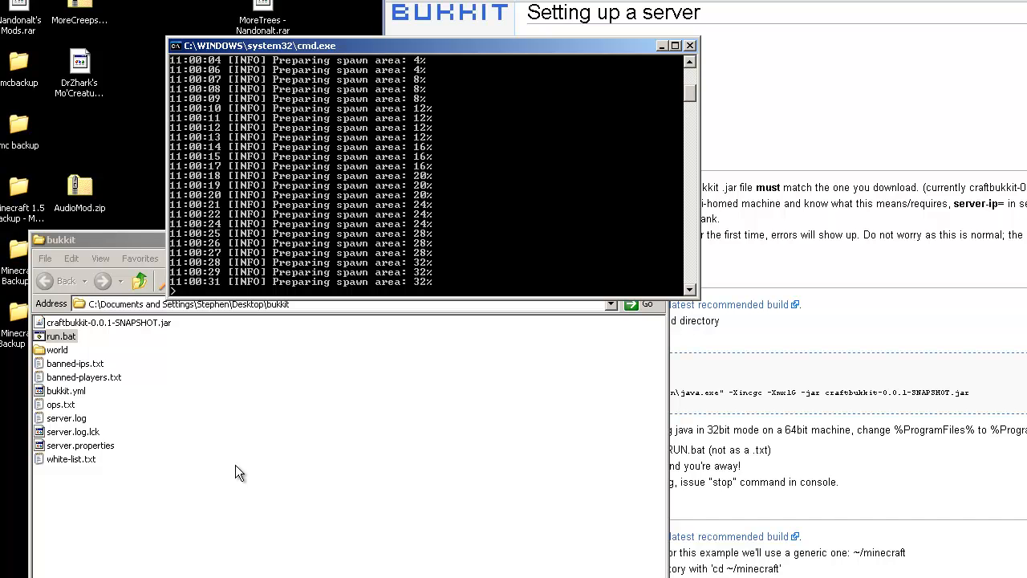
{"action": "mouse_move", "coordinate": [313, 495]}
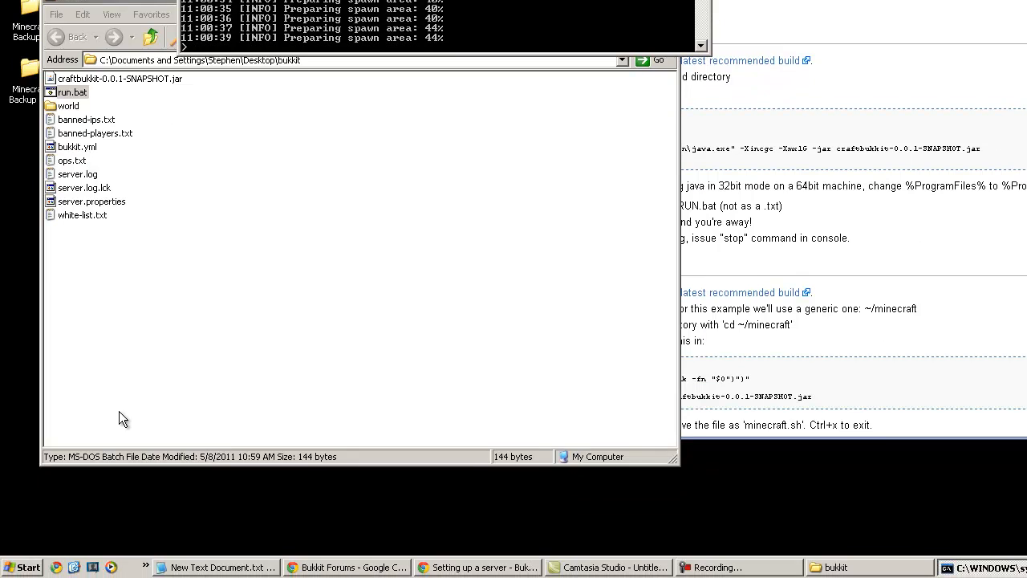
{"action": "left_click", "coordinate": [24, 567]}
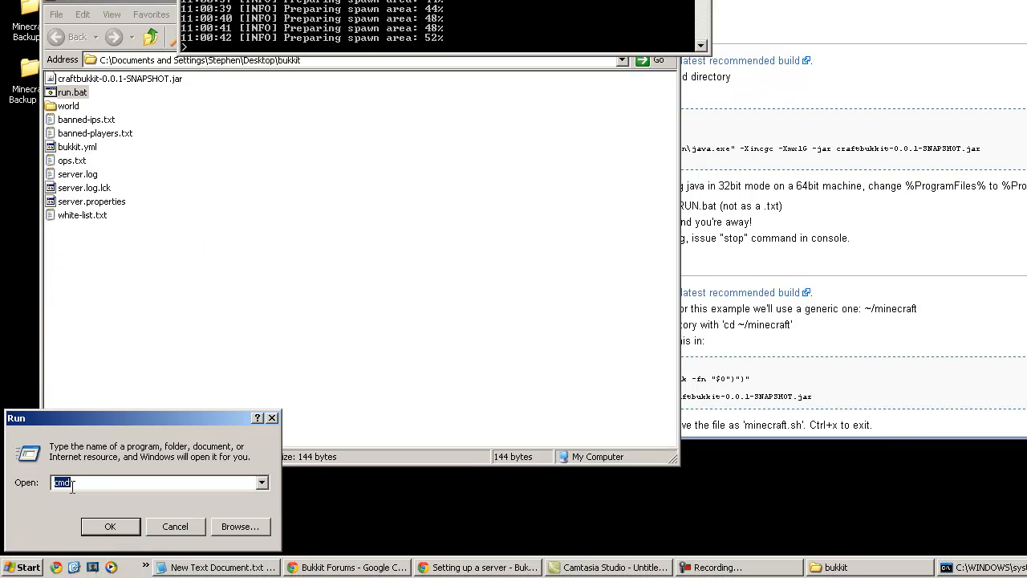
- Run ipconfig in a new Command Prompt, revealing IP 192.168.1.11, and move the window aside
{"action": "left_click", "coordinate": [110, 526]}
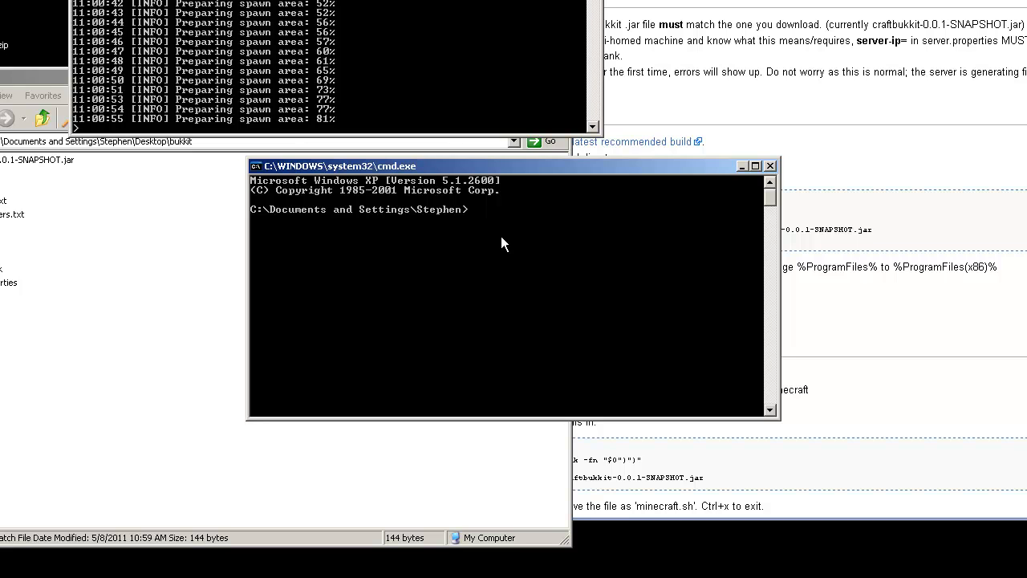
{"action": "type", "text": "ipc"}
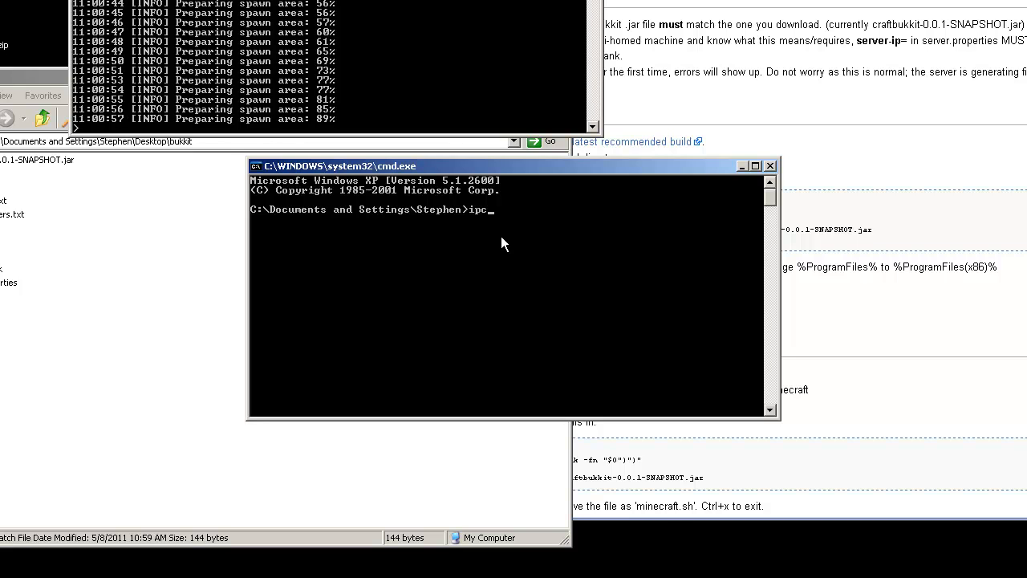
{"action": "key", "text": "Return"}
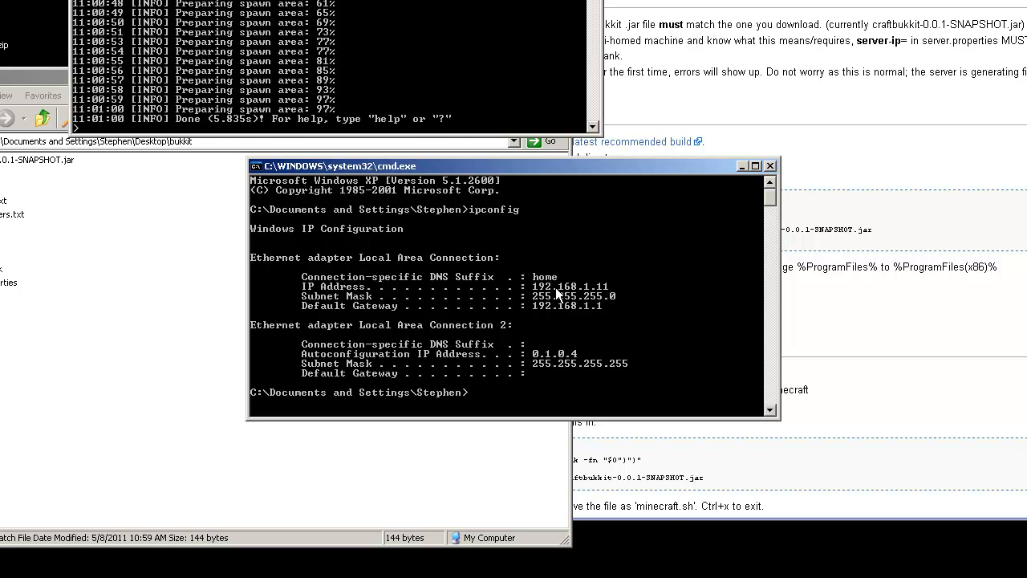
{"action": "mouse_move", "coordinate": [611, 291]}
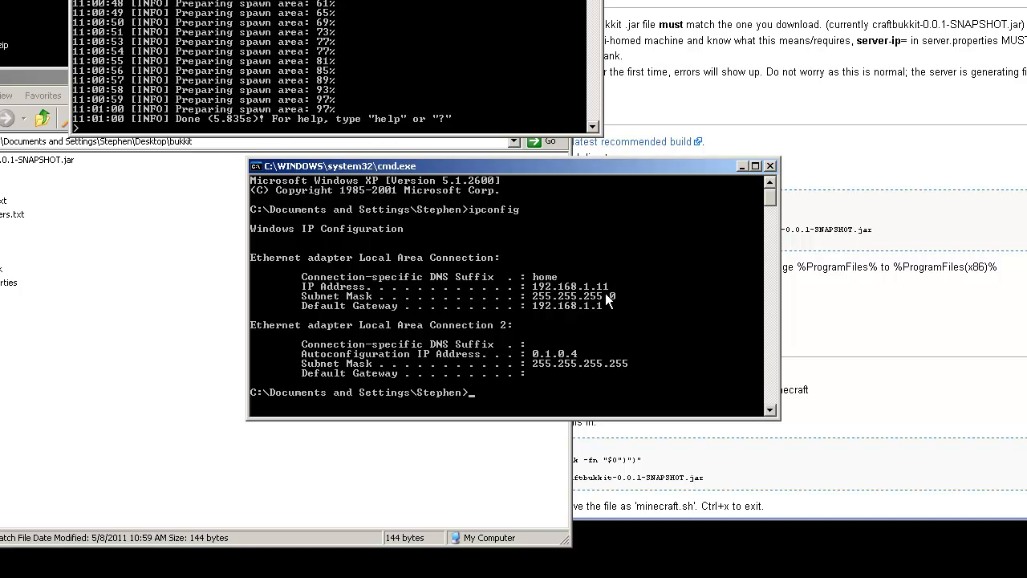
{"action": "mouse_move", "coordinate": [614, 277]}
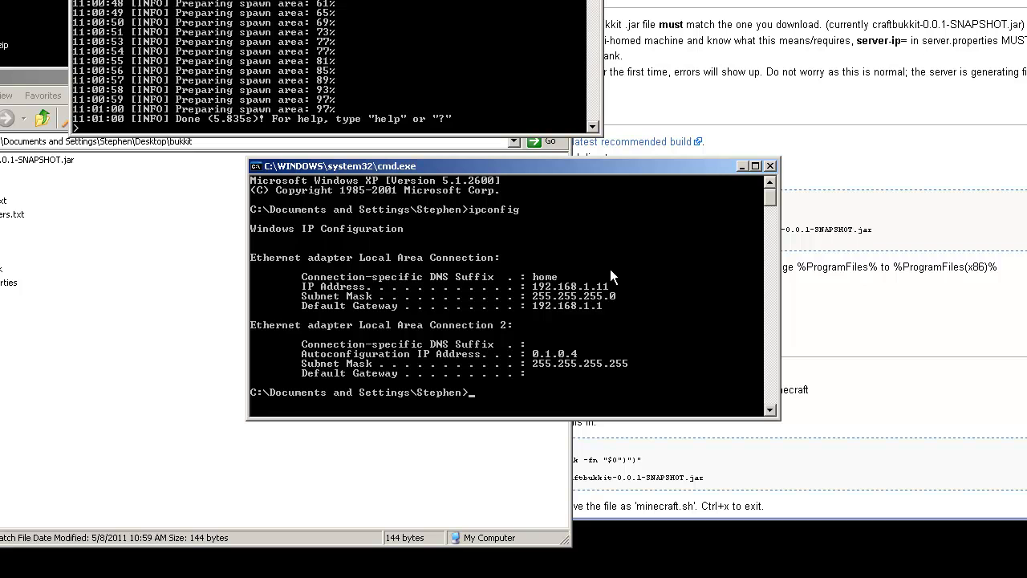
{"action": "mouse_move", "coordinate": [683, 183]}
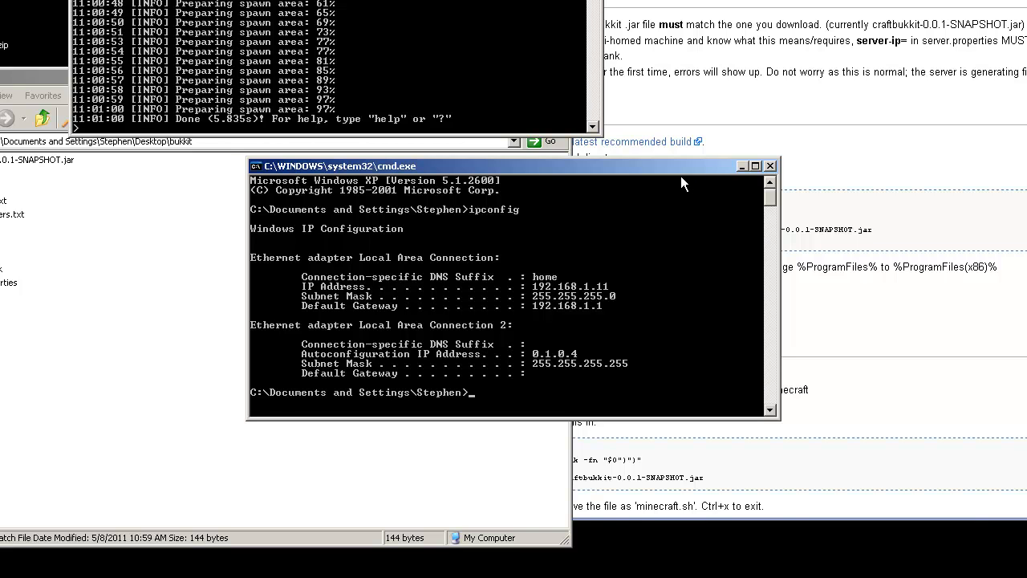
{"action": "left_click_drag", "start_coordinate": [513, 165], "coordinate": [707, 327]}
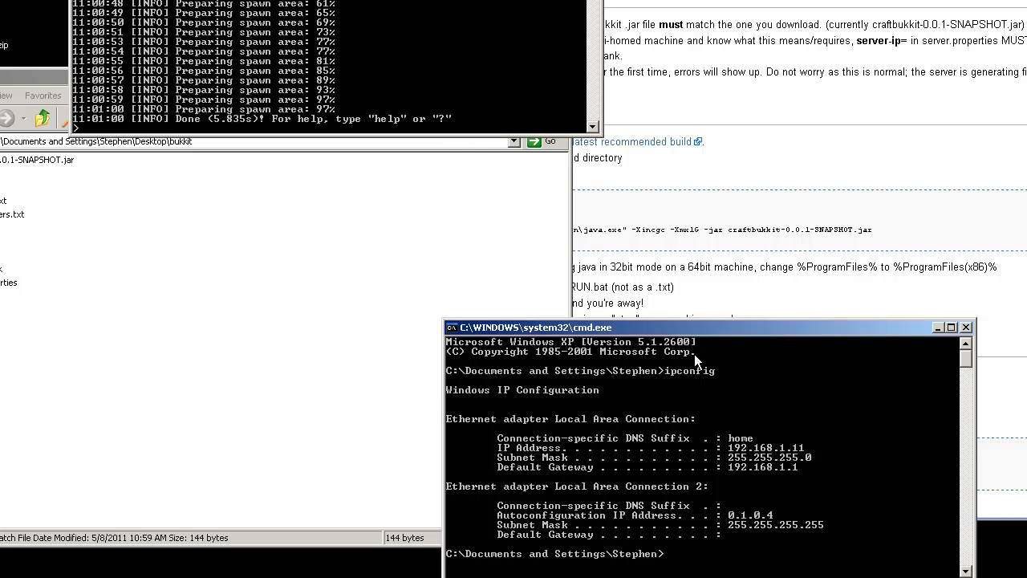
{"action": "mouse_move", "coordinate": [325, 375]}
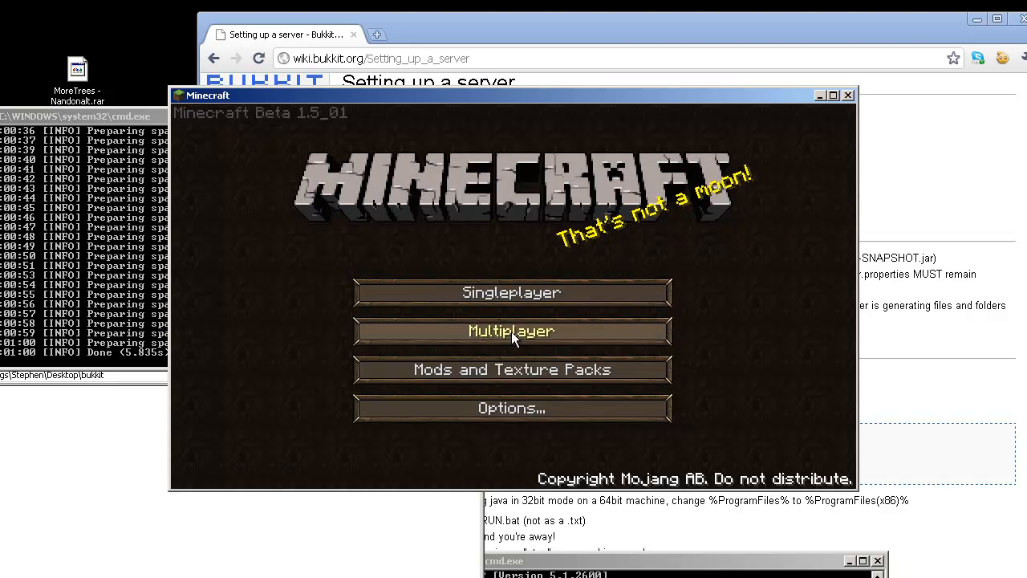
- Connect through Multiplayer to the local Bukkit server at 192.168.1.11
{"action": "left_click", "coordinate": [511, 331]}
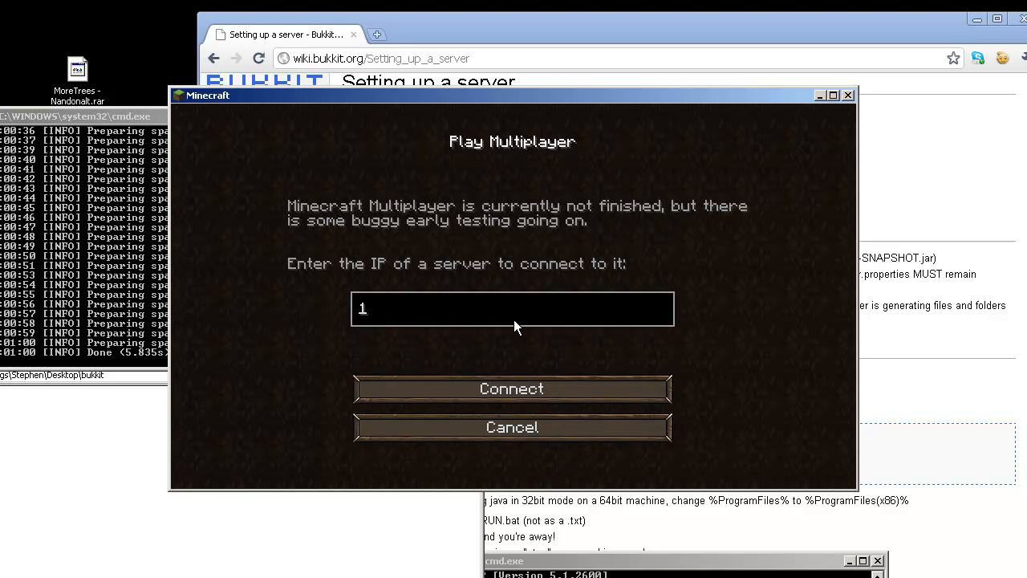
{"action": "type", "text": "92.168.1.1"}
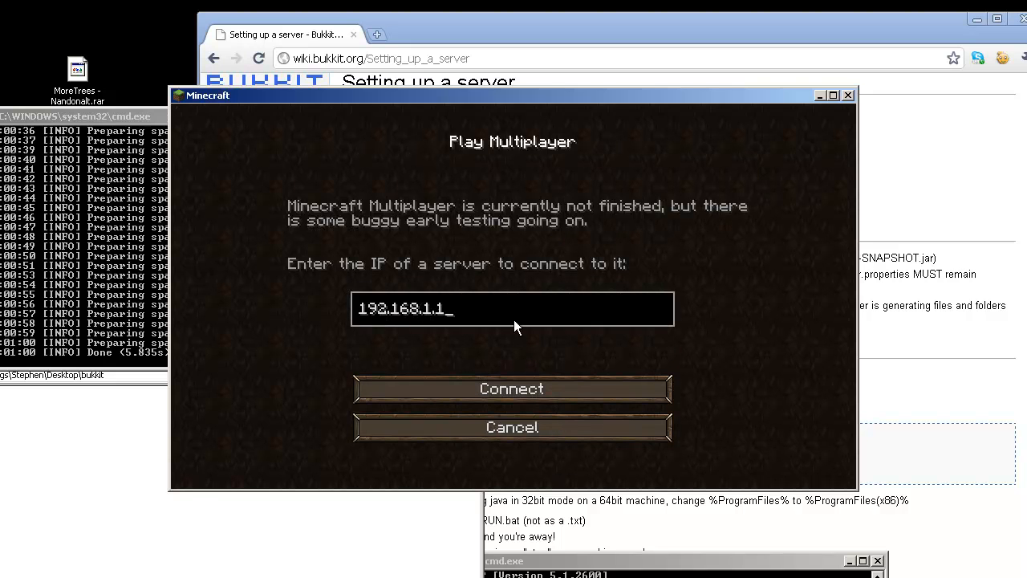
{"action": "left_click", "coordinate": [511, 388]}
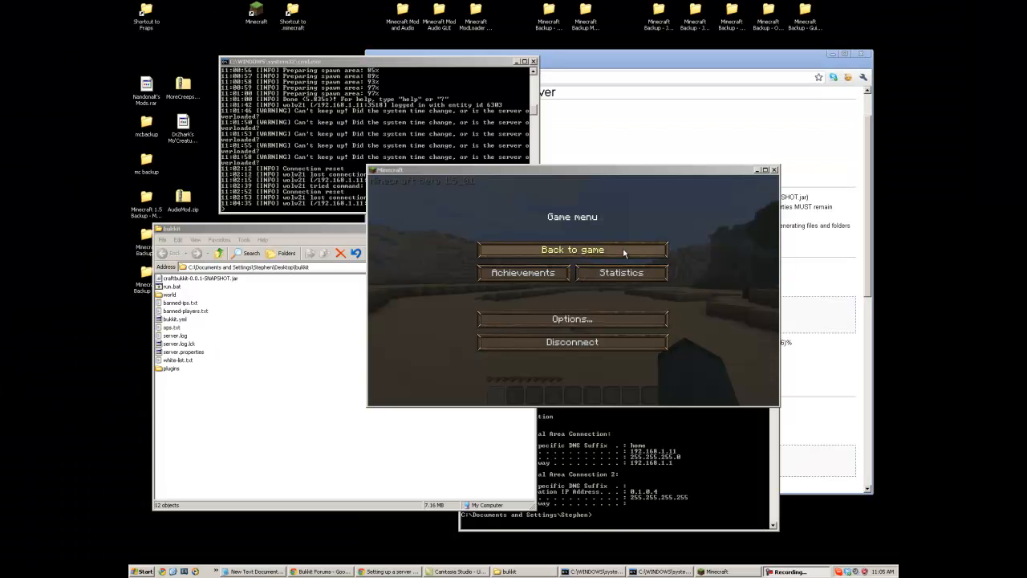
- Resume the server world, then disconnect through the Esc Game menu
{"action": "left_click", "coordinate": [572, 249]}
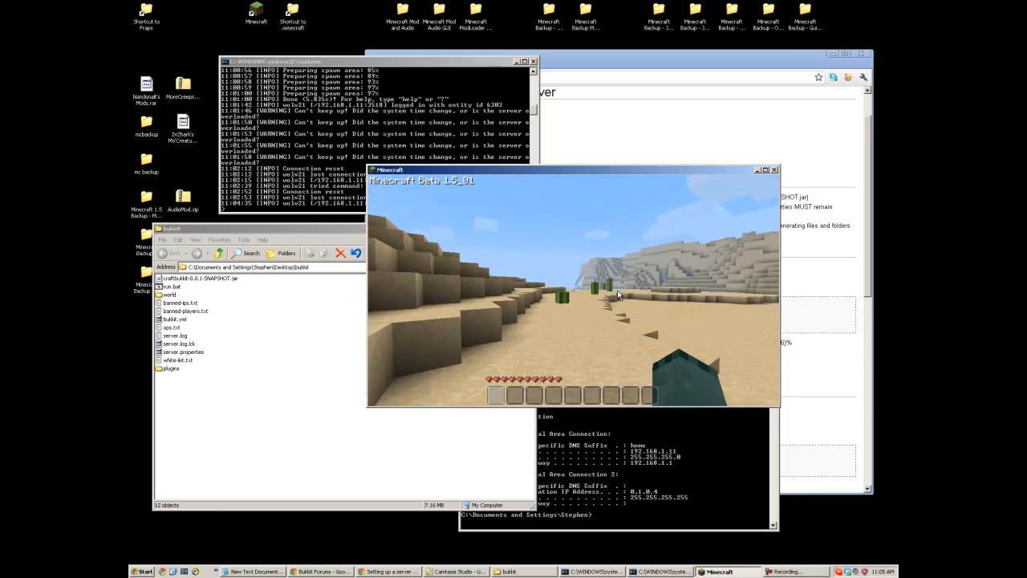
{"action": "key", "text": "Escape"}
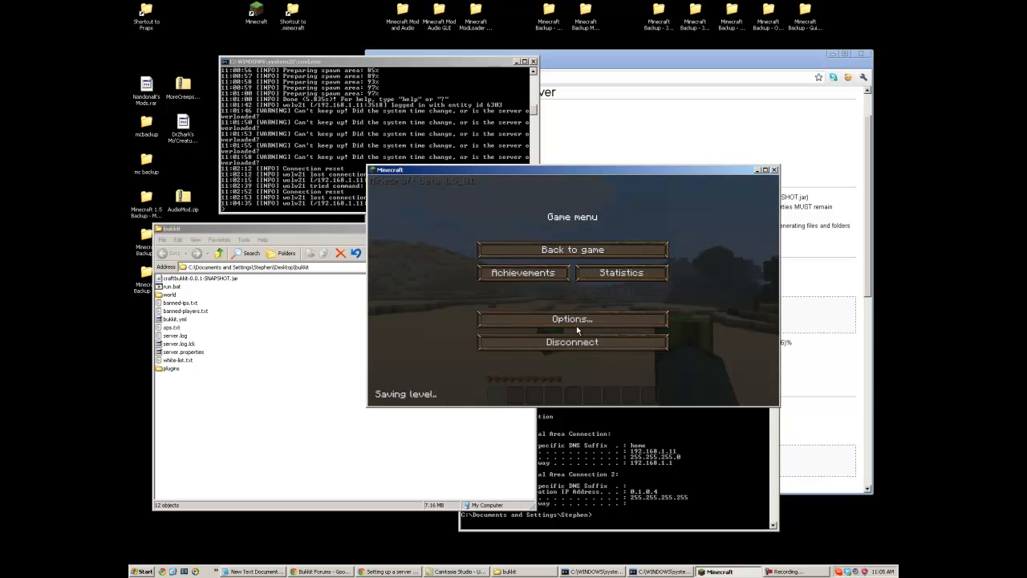
{"action": "left_click", "coordinate": [572, 342]}
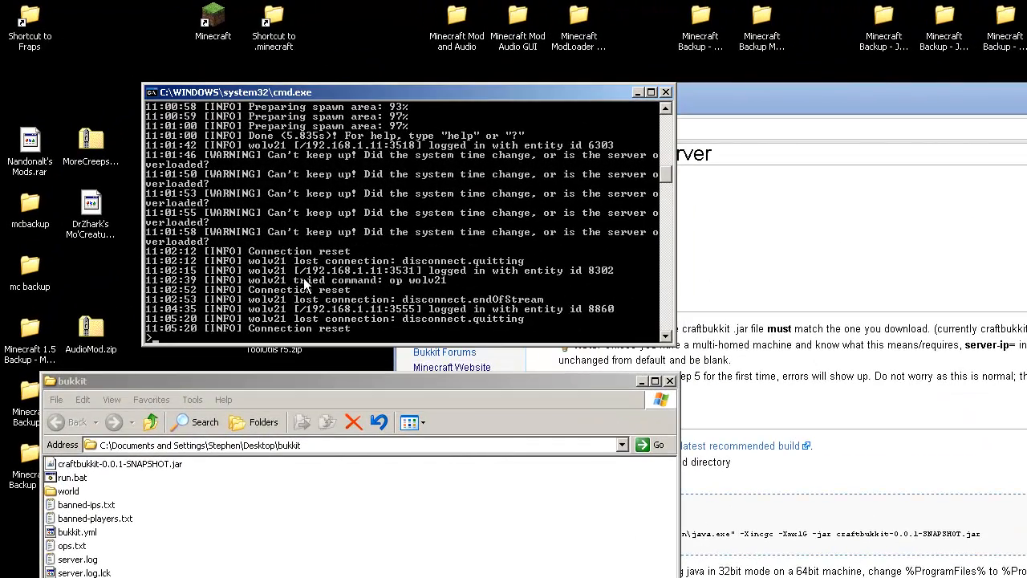
{"action": "mouse_move", "coordinate": [345, 279]}
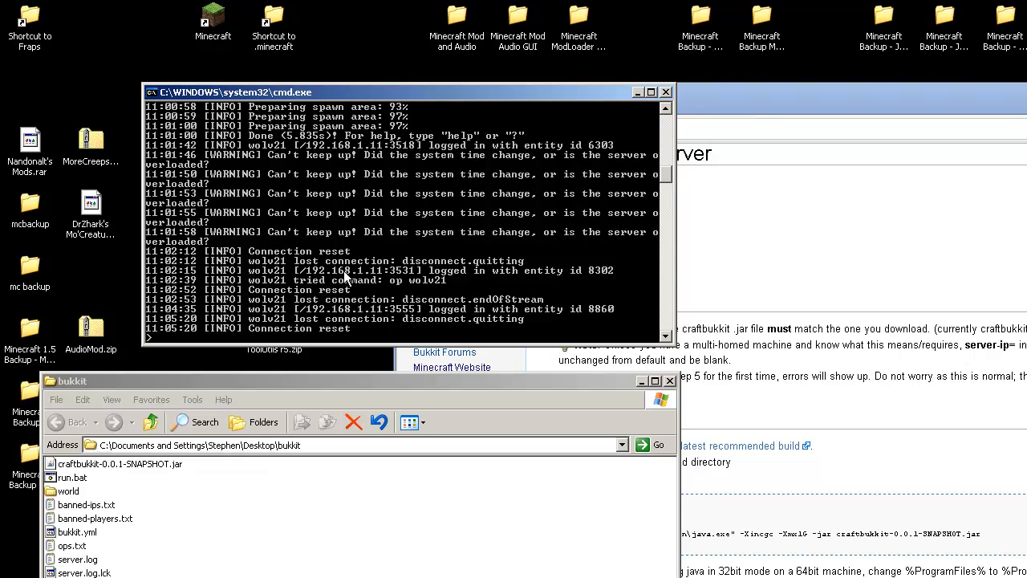
{"action": "mouse_move", "coordinate": [385, 277]}
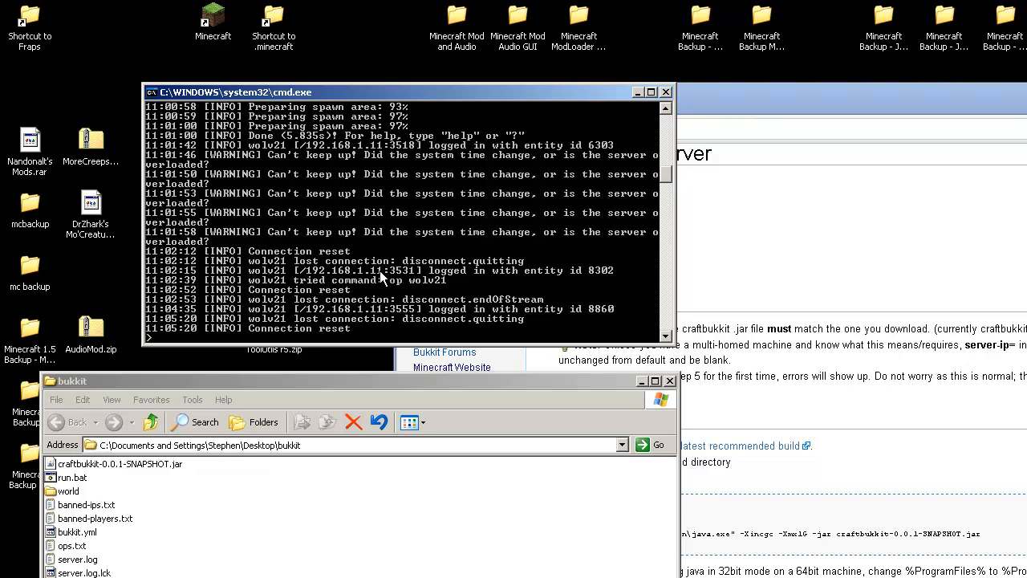
{"action": "mouse_move", "coordinate": [336, 328]}
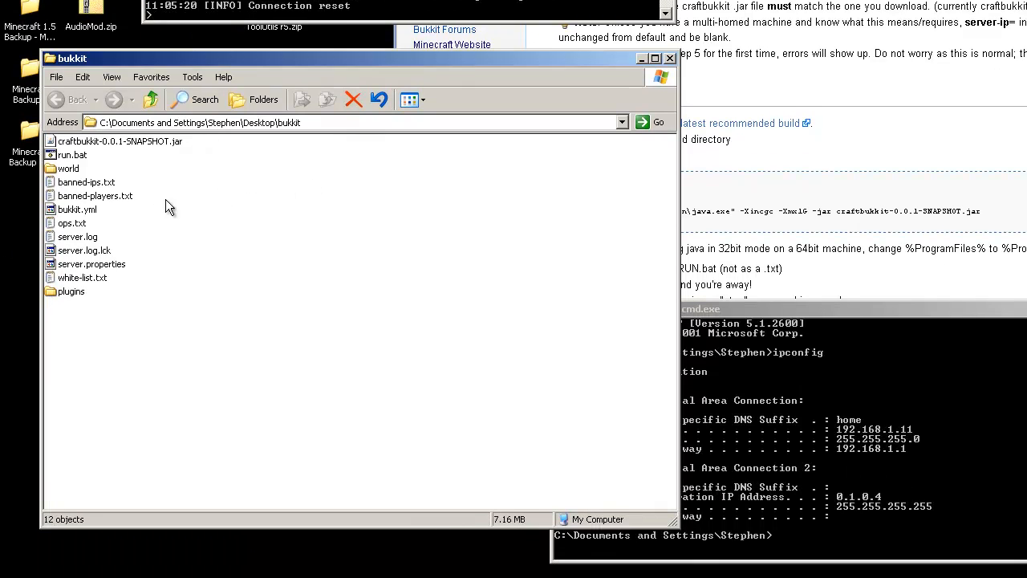
{"action": "mouse_move", "coordinate": [305, 127]}
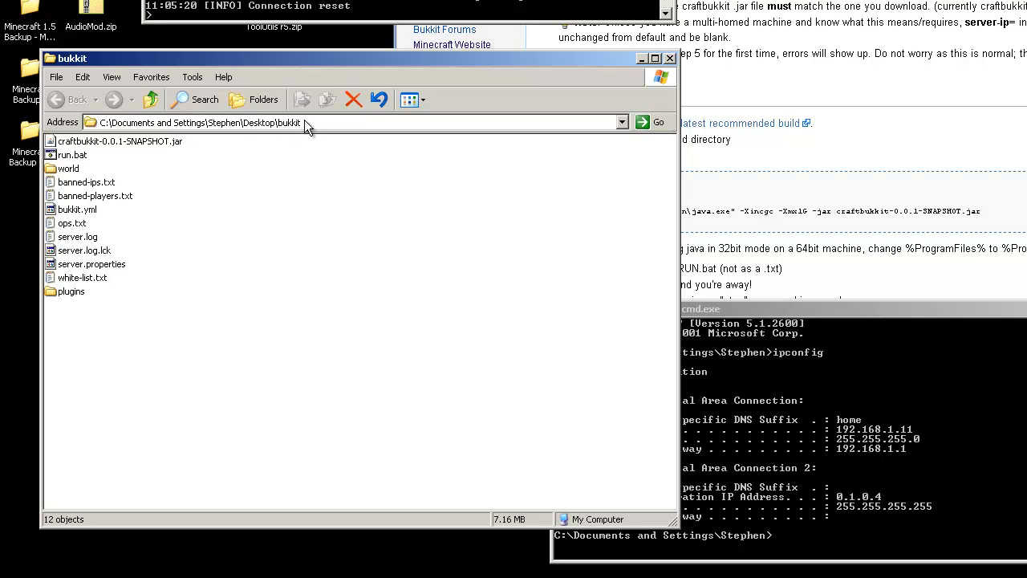
{"action": "mouse_move", "coordinate": [143, 184]}
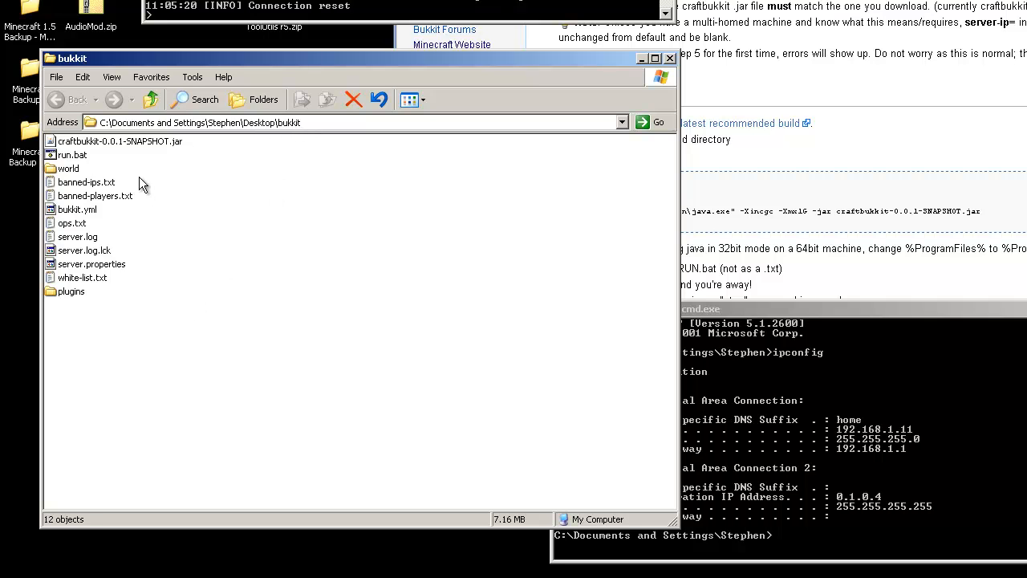
{"action": "mouse_move", "coordinate": [114, 172]}
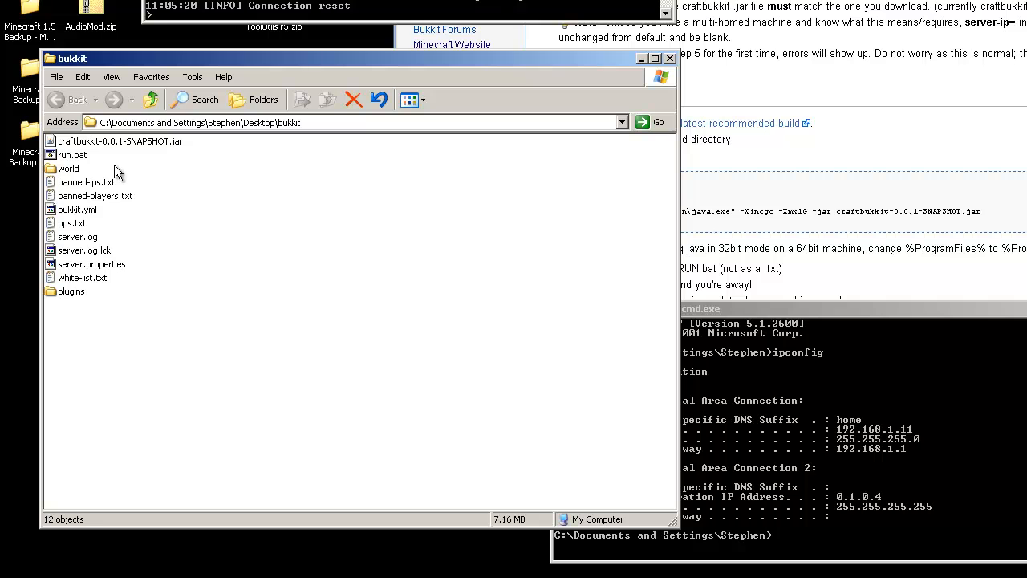
{"action": "left_click", "coordinate": [69, 168]}
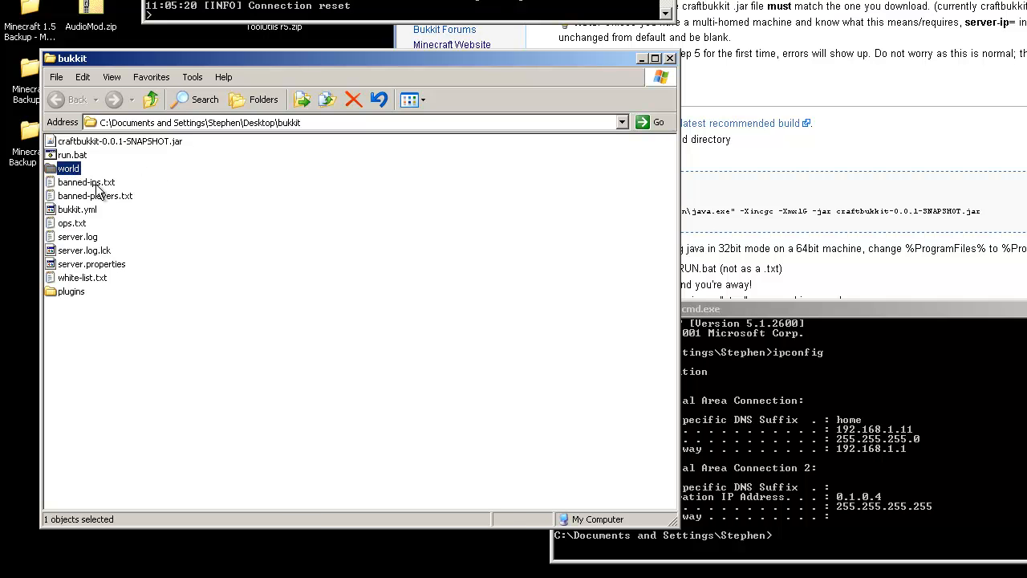
{"action": "left_click", "coordinate": [75, 208]}
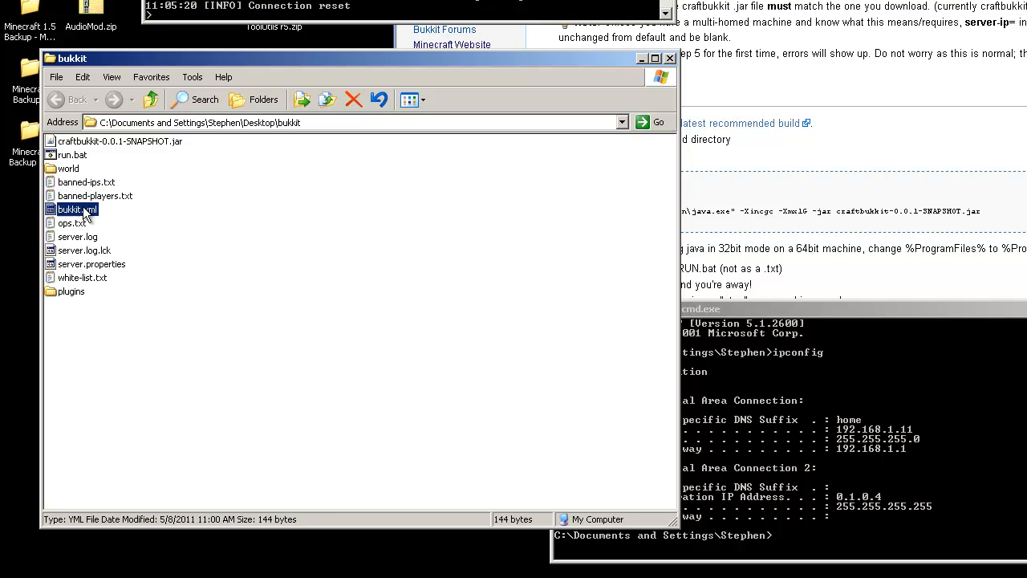
{"action": "left_click", "coordinate": [71, 222]}
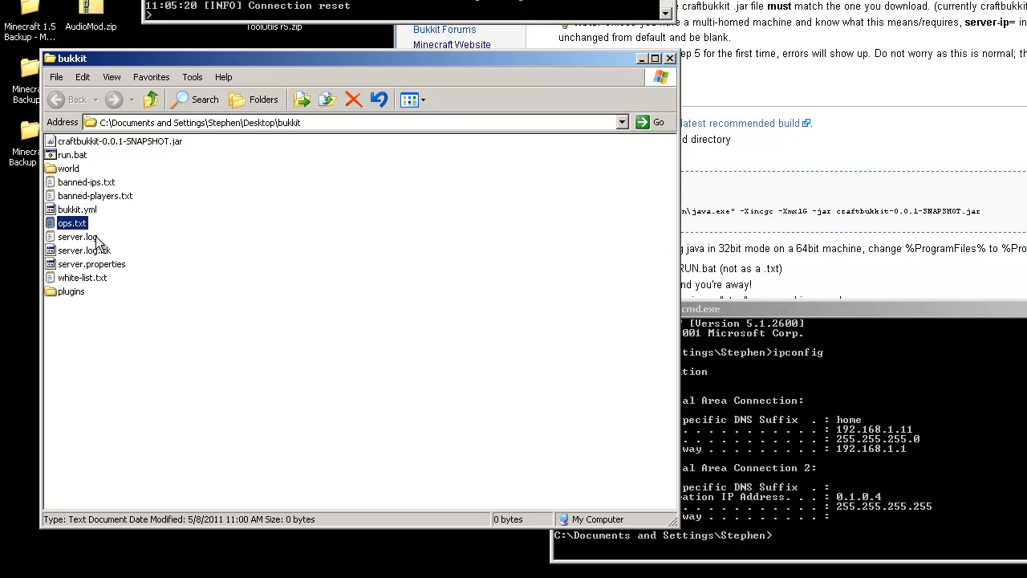
{"action": "left_click", "coordinate": [92, 263]}
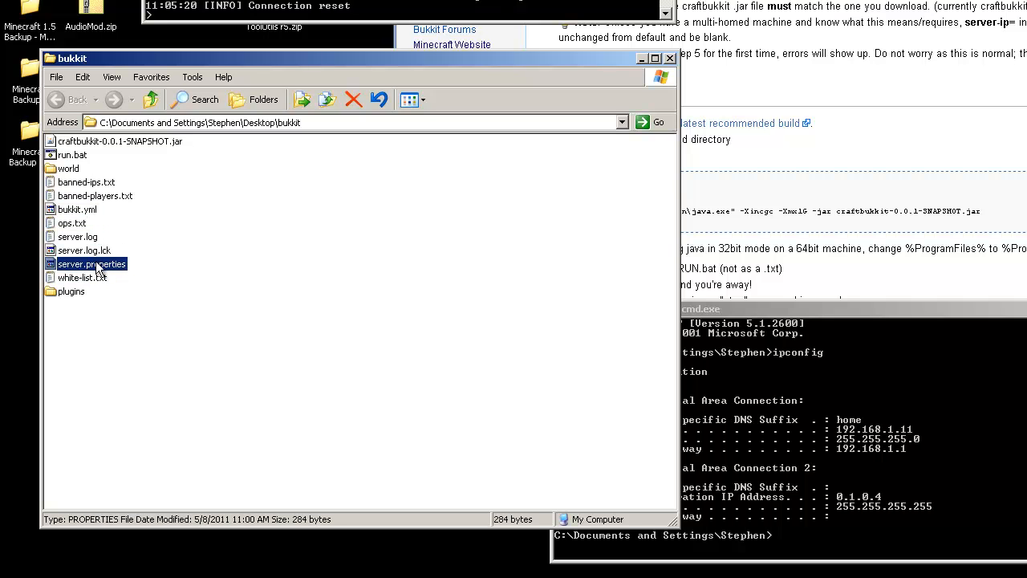
{"action": "left_click", "coordinate": [70, 290]}
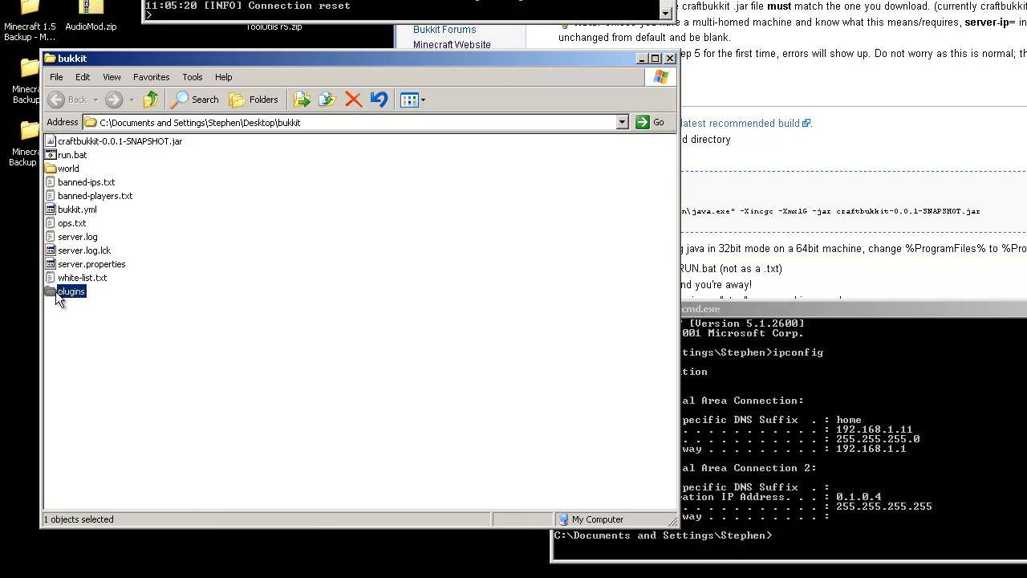
{"action": "left_click", "coordinate": [92, 264]}
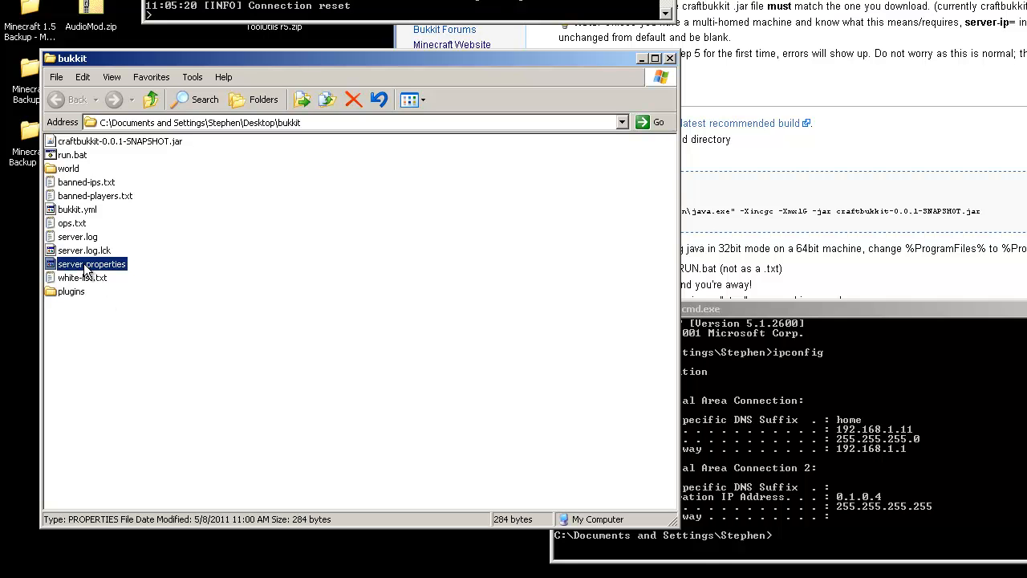
{"action": "right_click", "coordinate": [91, 264]}
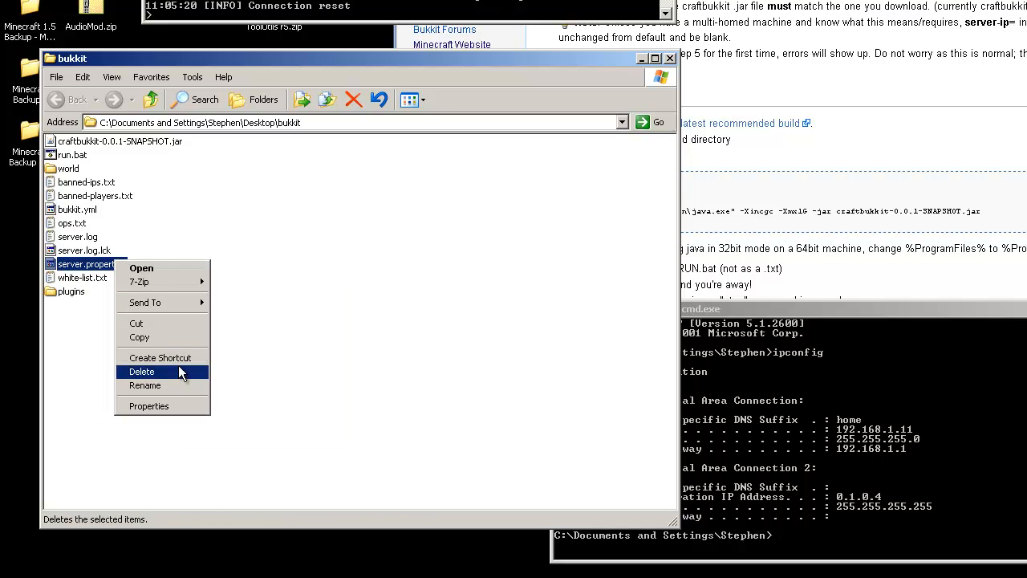
{"action": "left_click", "coordinate": [149, 406]}
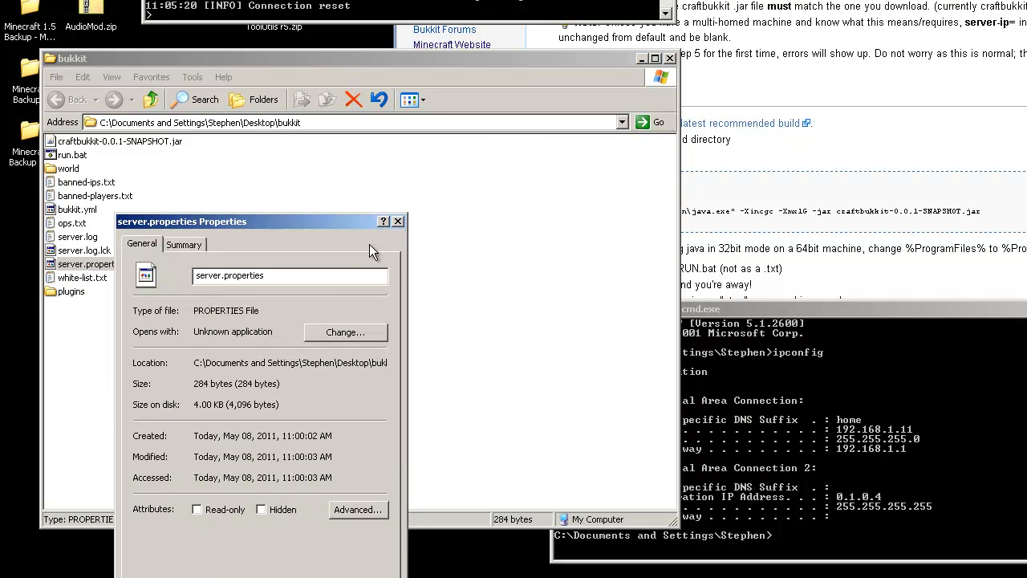
{"action": "right_click", "coordinate": [85, 264]}
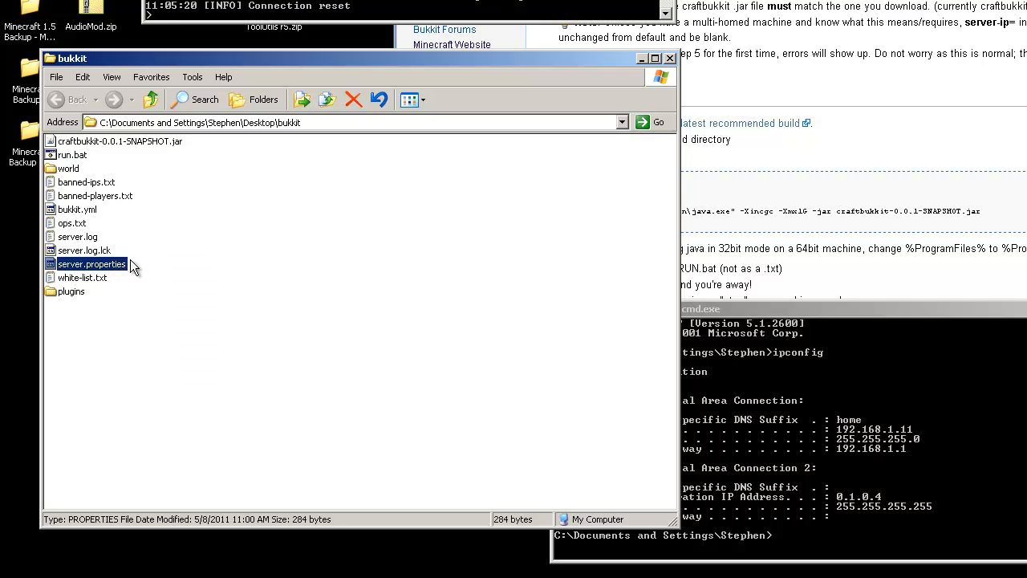
{"action": "double_click", "coordinate": [91, 263]}
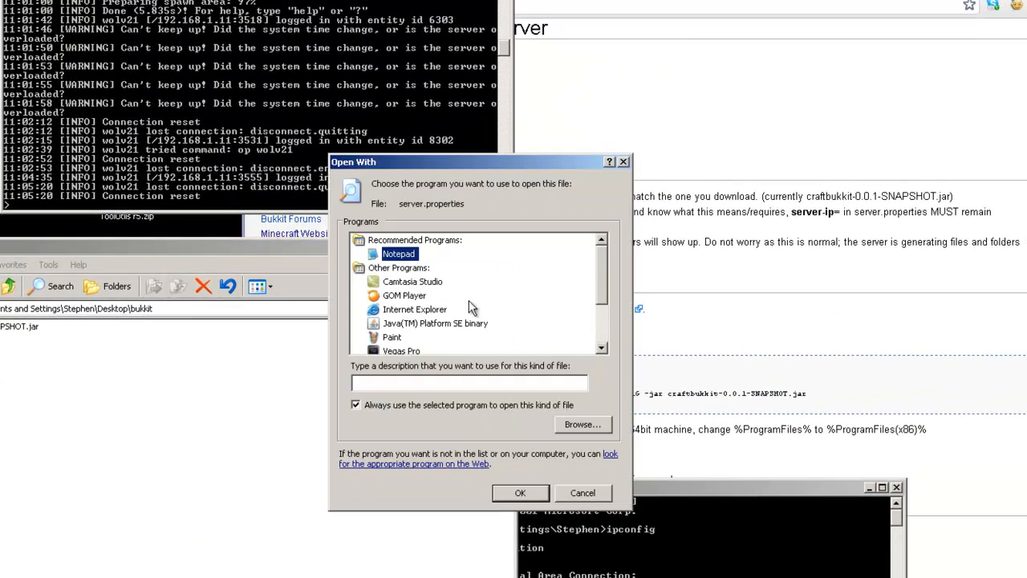
- Open server.properties in Notepad with 'Always use the selected program' unticked
{"action": "left_click", "coordinate": [355, 404]}
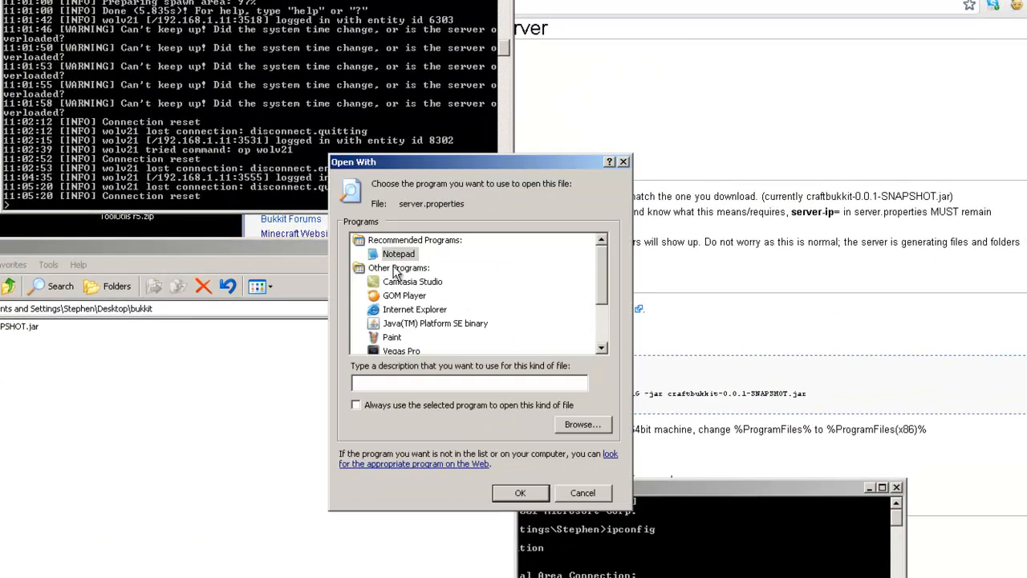
{"action": "left_click", "coordinate": [398, 254]}
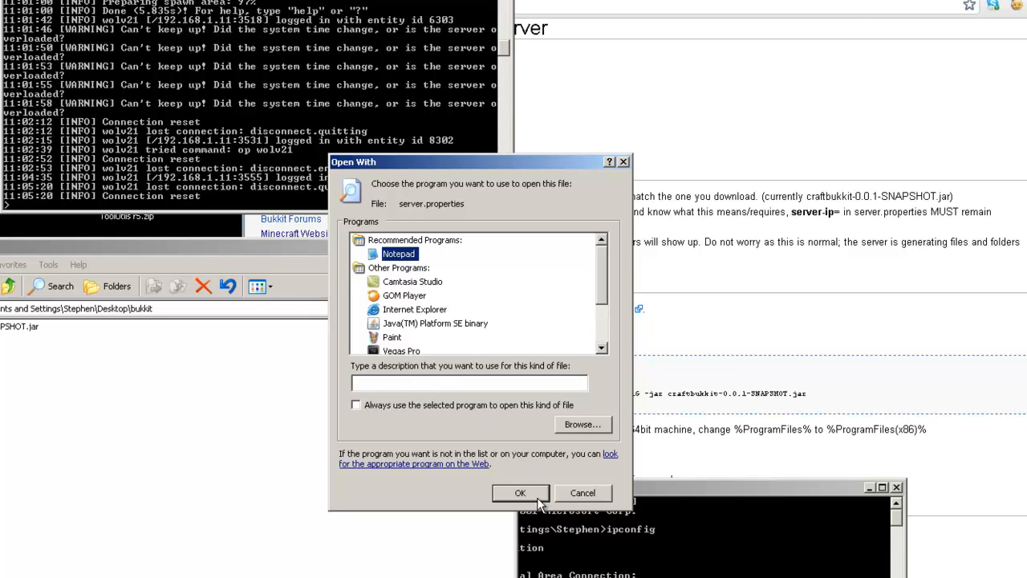
{"action": "left_click", "coordinate": [520, 492]}
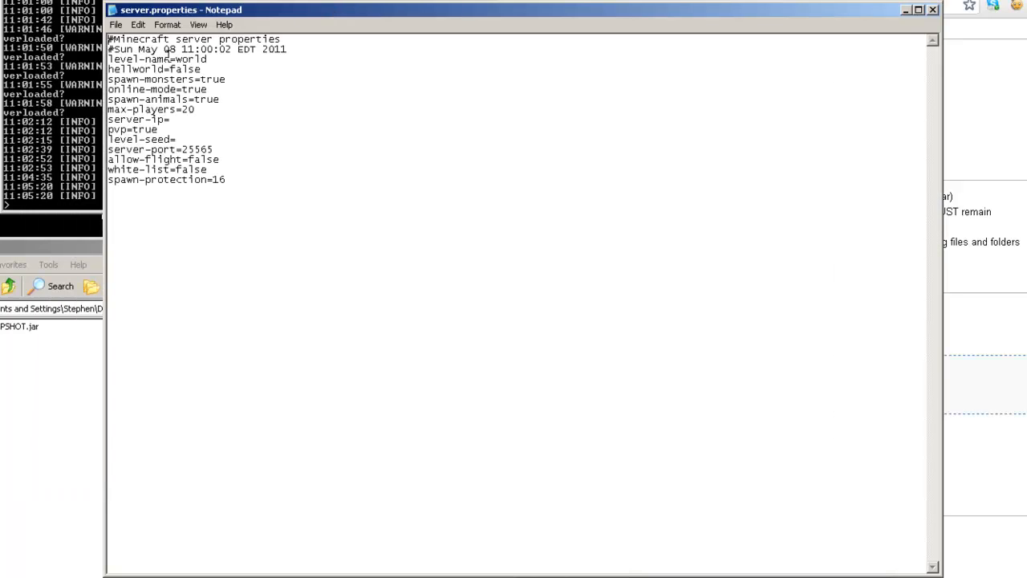
- Enter 192.168.1.11 as the server-ip value in server.properties
{"action": "double_click", "coordinate": [189, 58]}
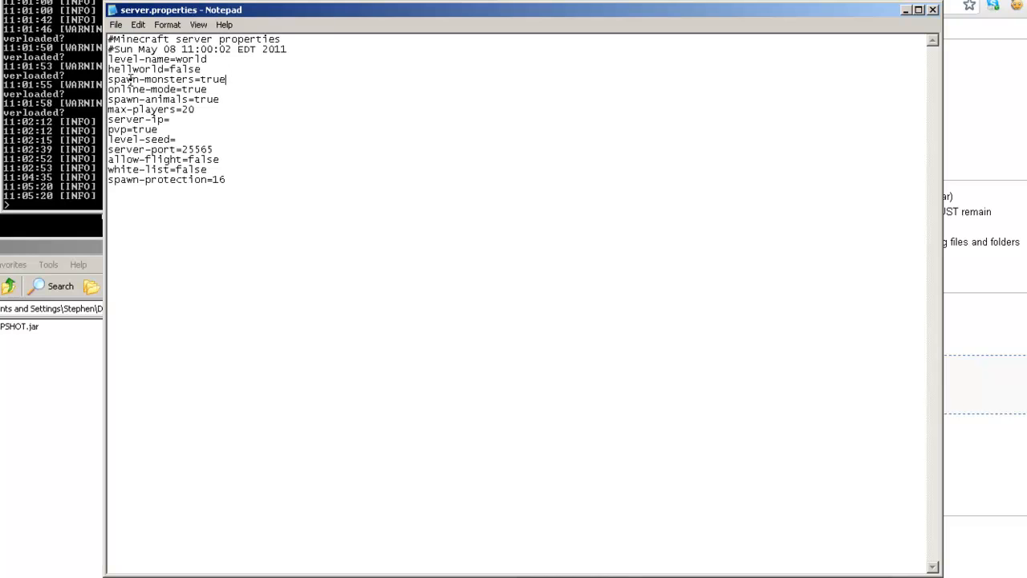
{"action": "mouse_move", "coordinate": [231, 75]}
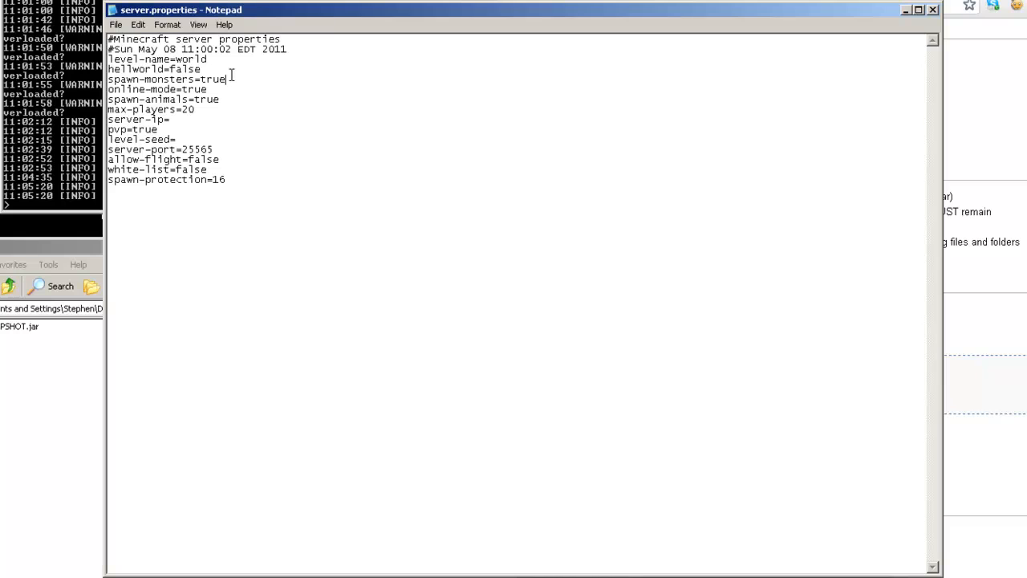
{"action": "left_click", "coordinate": [209, 90]}
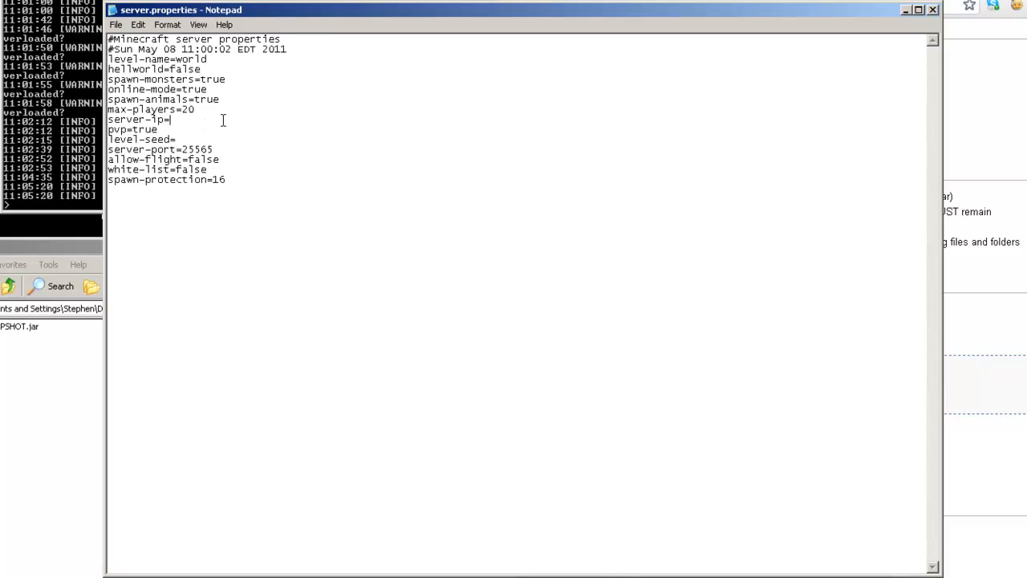
{"action": "type", "text": "192"}
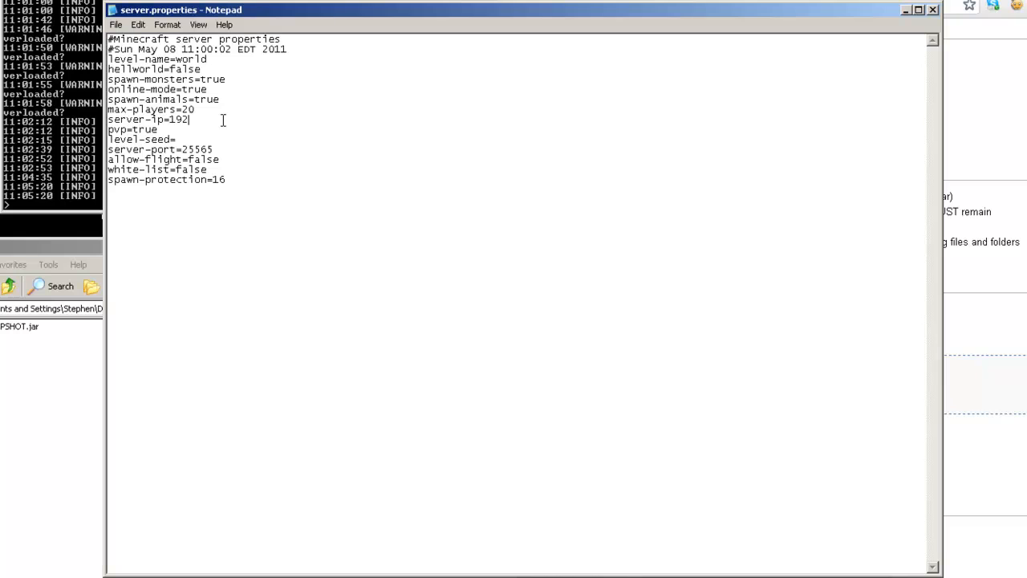
{"action": "type", "text": ".168.1.11"}
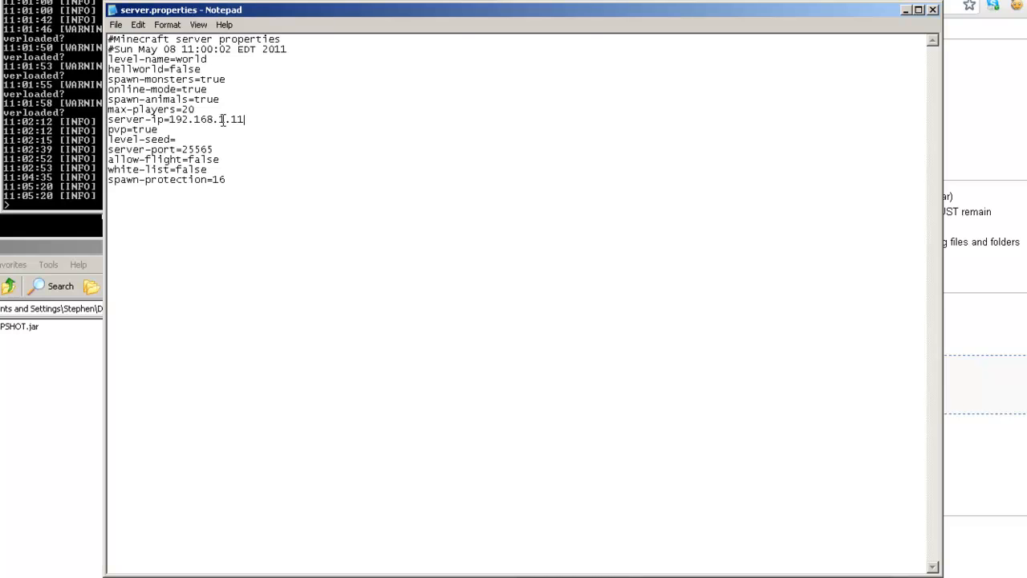
{"action": "left_click", "coordinate": [159, 130]}
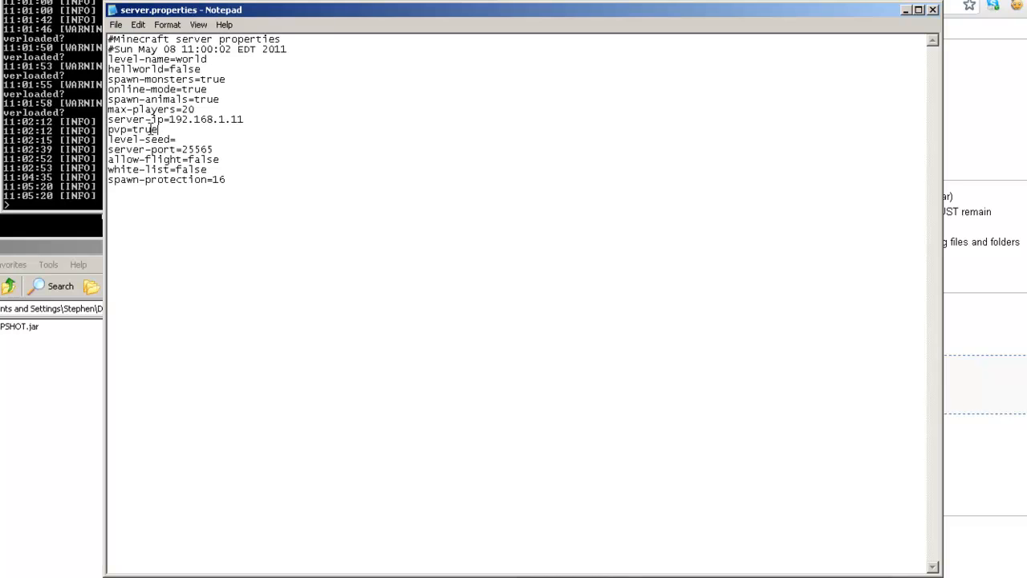
{"action": "mouse_move", "coordinate": [195, 136]}
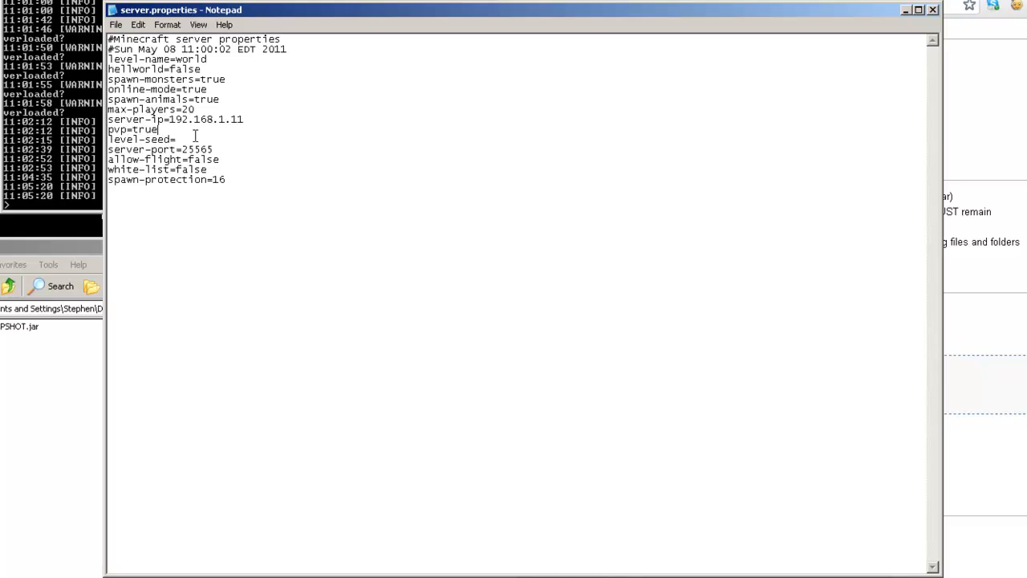
{"action": "left_click", "coordinate": [178, 139]}
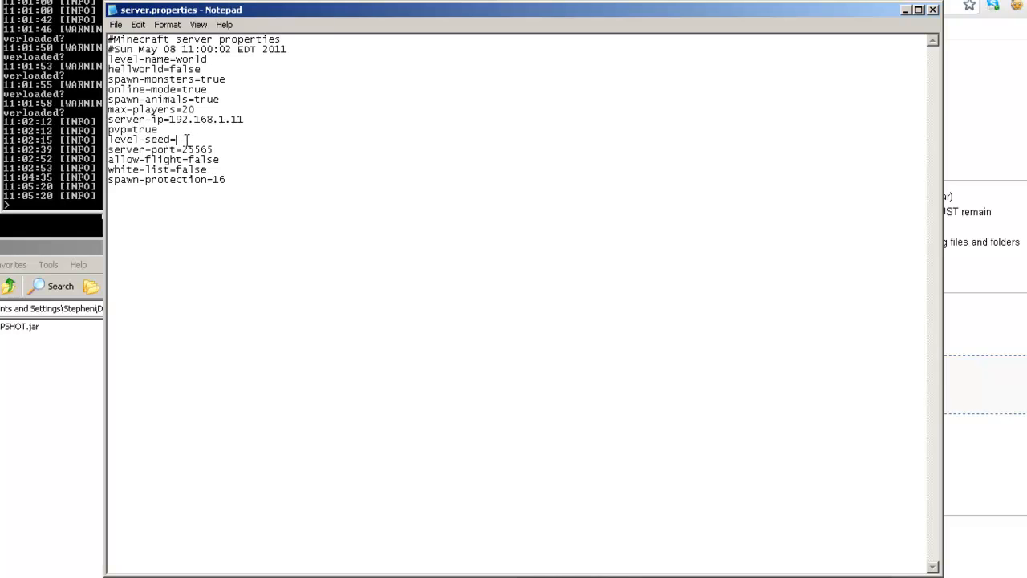
- Change the white-list value from false to true in server.properties
{"action": "double_click", "coordinate": [197, 150]}
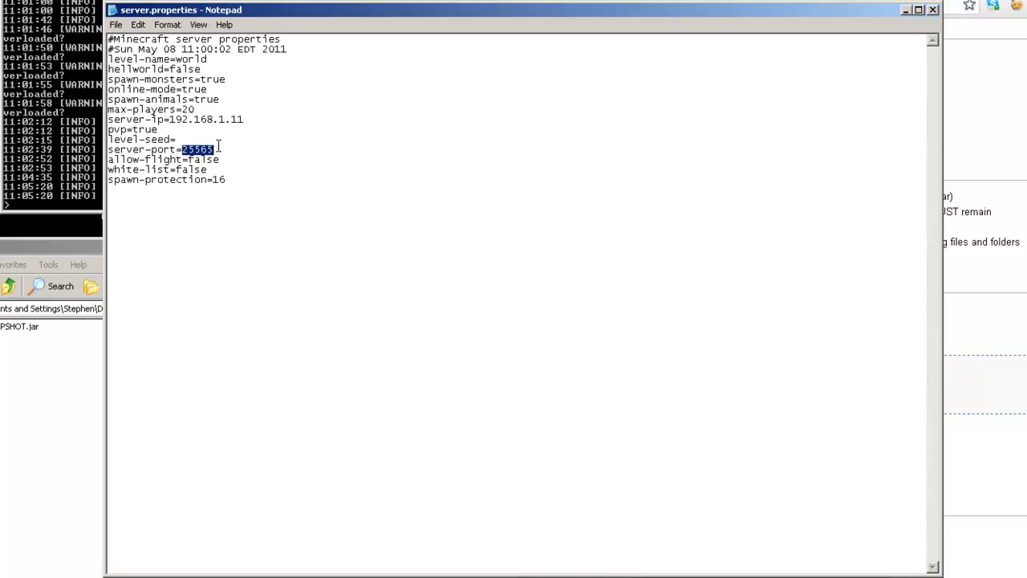
{"action": "left_click", "coordinate": [215, 149]}
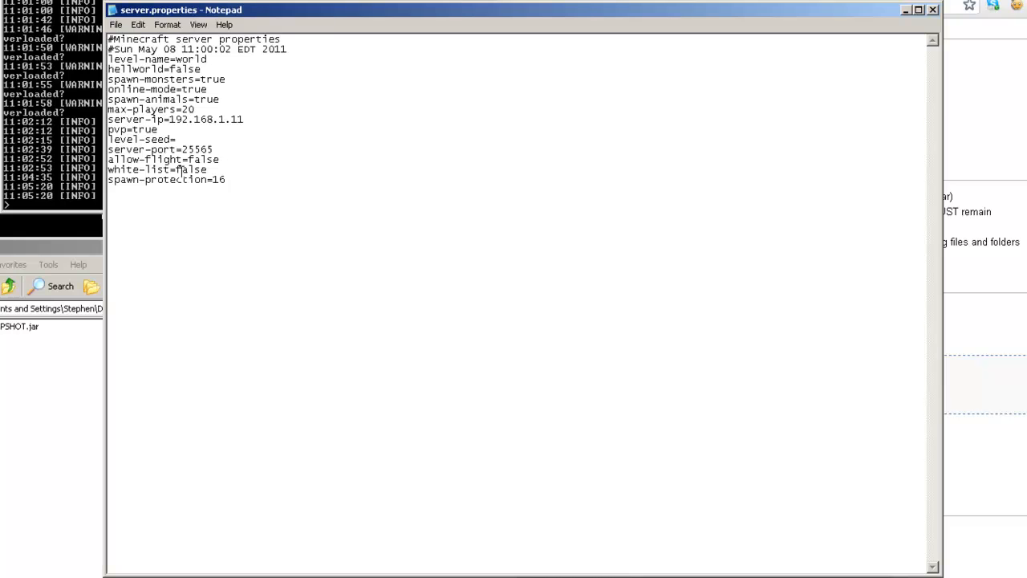
{"action": "double_click", "coordinate": [190, 170]}
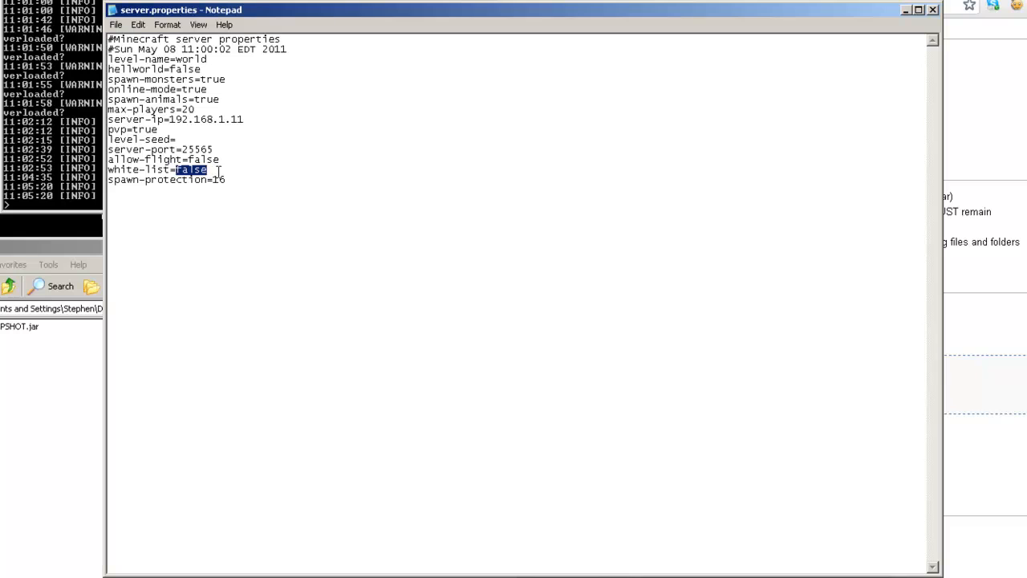
{"action": "type", "text": "true"}
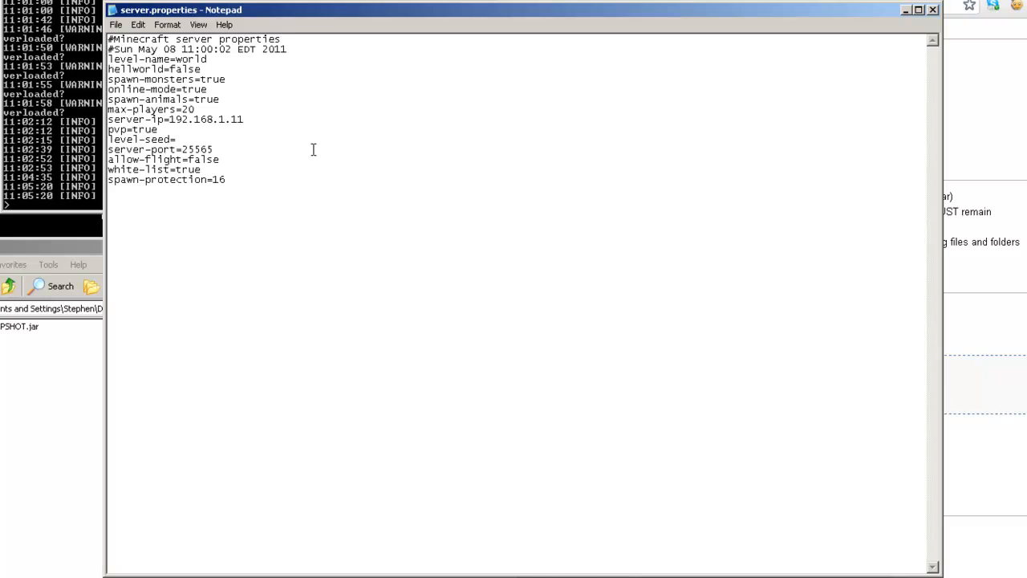
{"action": "left_click", "coordinate": [207, 169]}
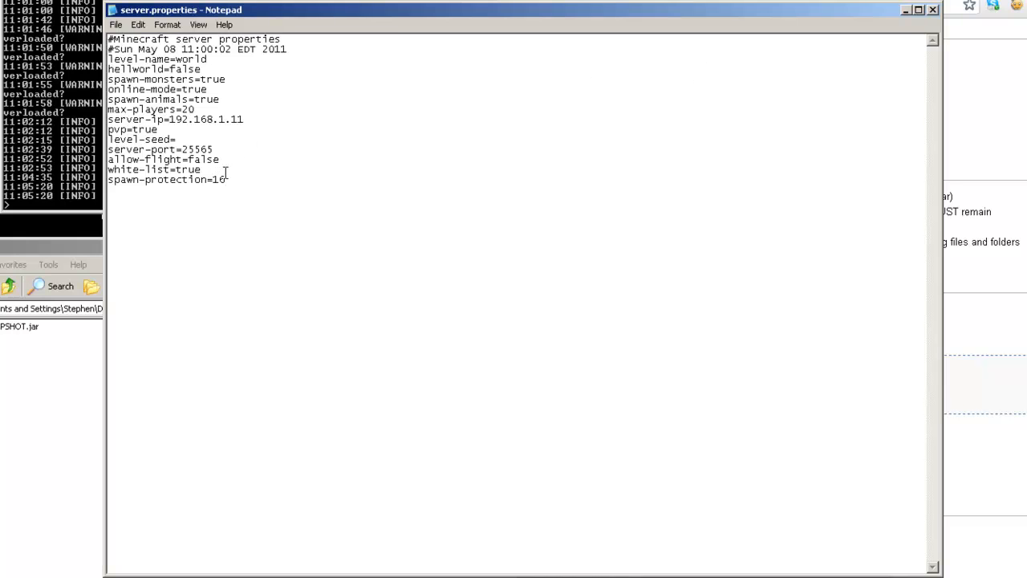
{"action": "left_click", "coordinate": [115, 24]}
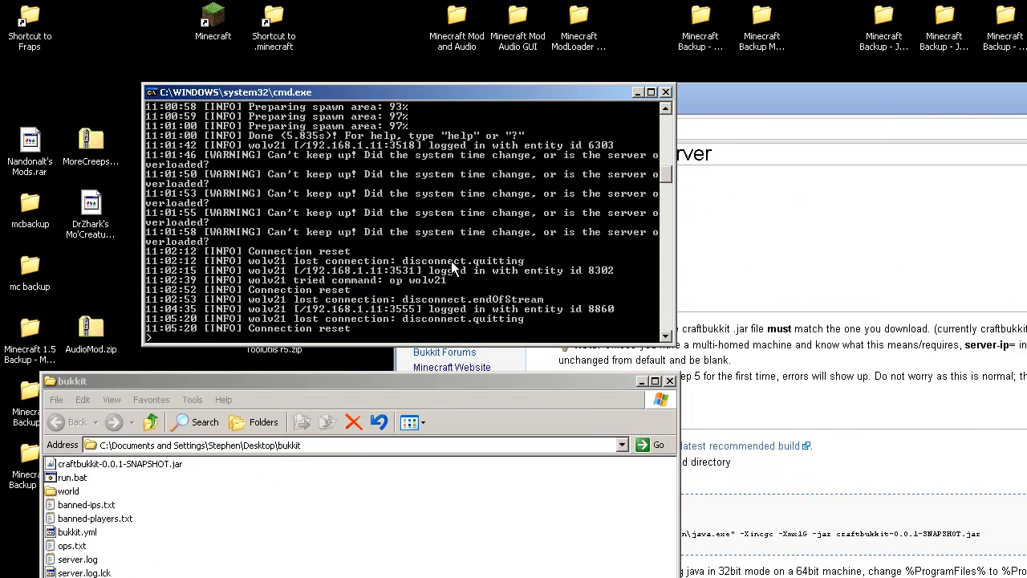
- Run 'whitelist add wolv21' in the server console
{"action": "type", "text": "whitelist add wolv21"}
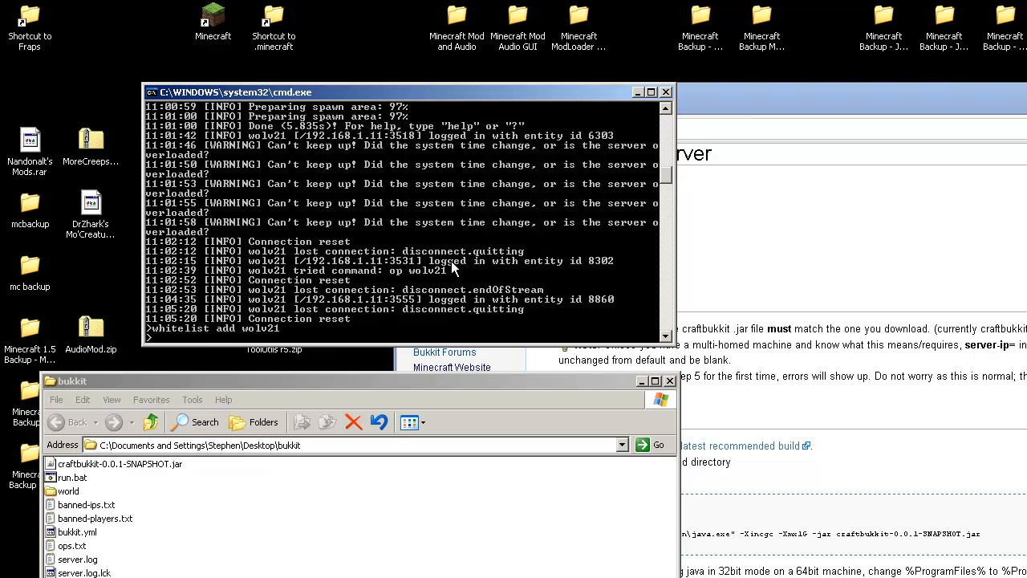
{"action": "key", "text": "Return"}
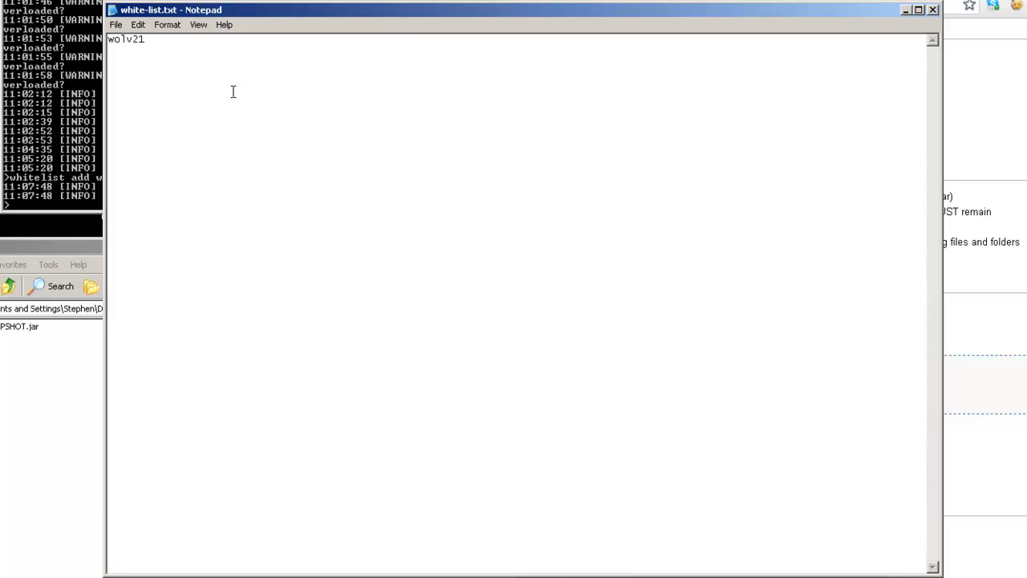
{"action": "type", "text": "uncleg"}
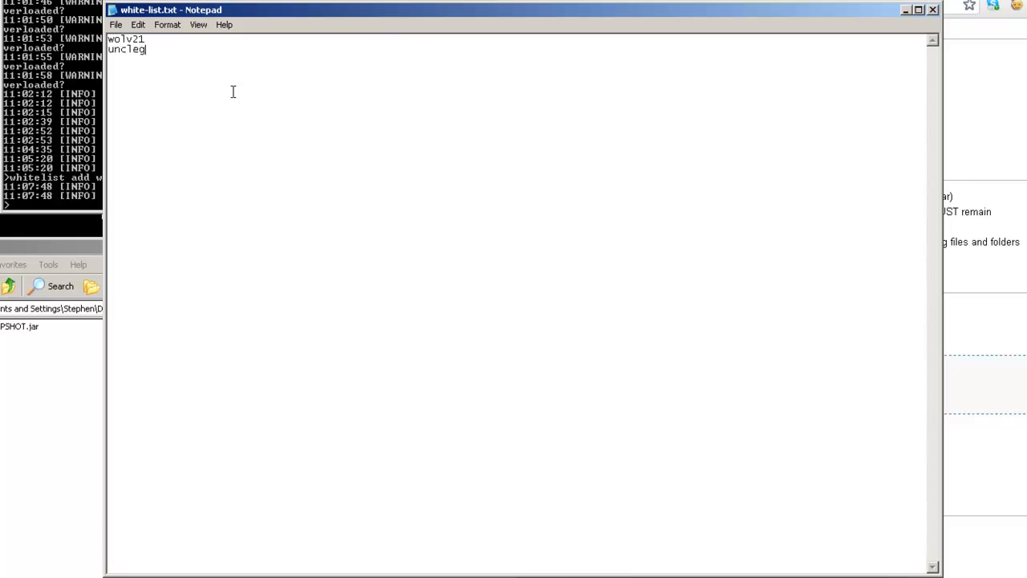
{"action": "type", "text": "odfather"}
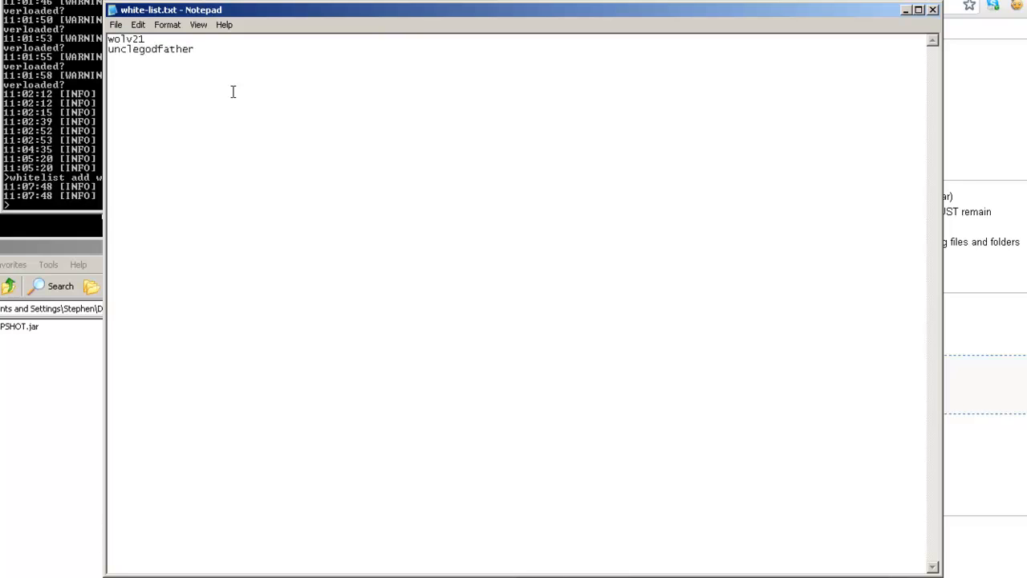
{"action": "type", "text": "luclinmc"}
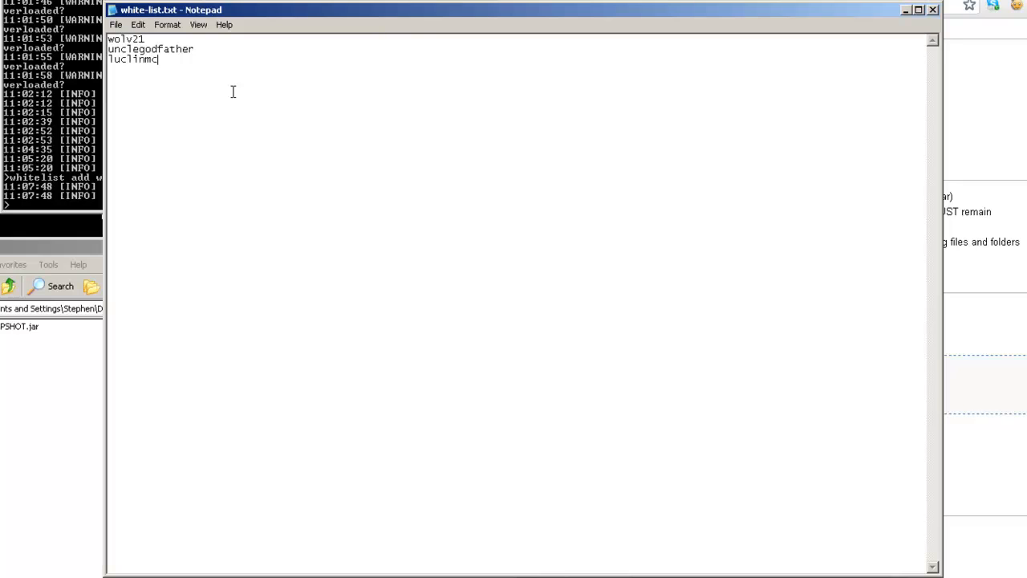
{"action": "type", "text": "wb"}
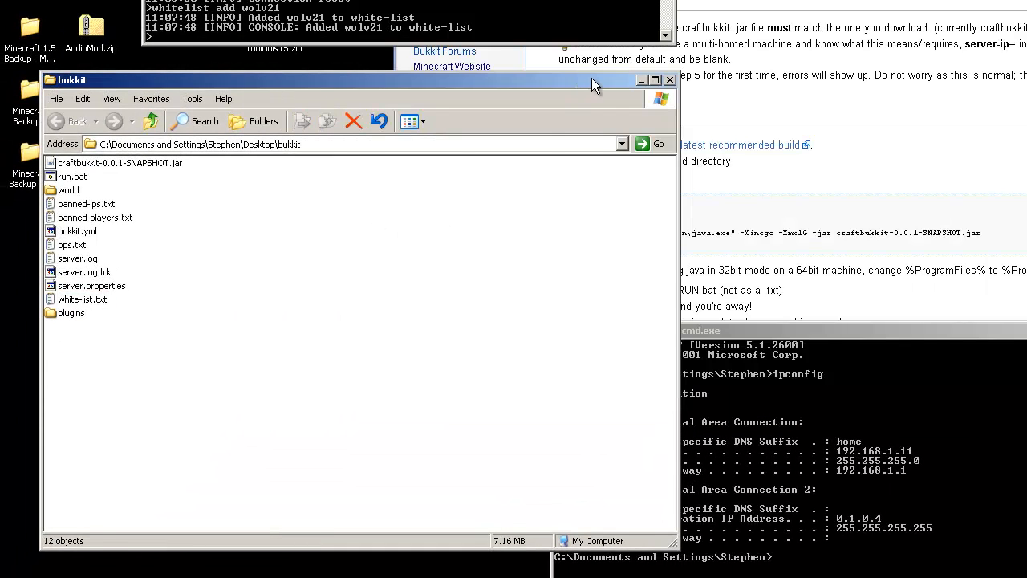
{"action": "left_click_drag", "start_coordinate": [594, 79], "coordinate": [594, 73]}
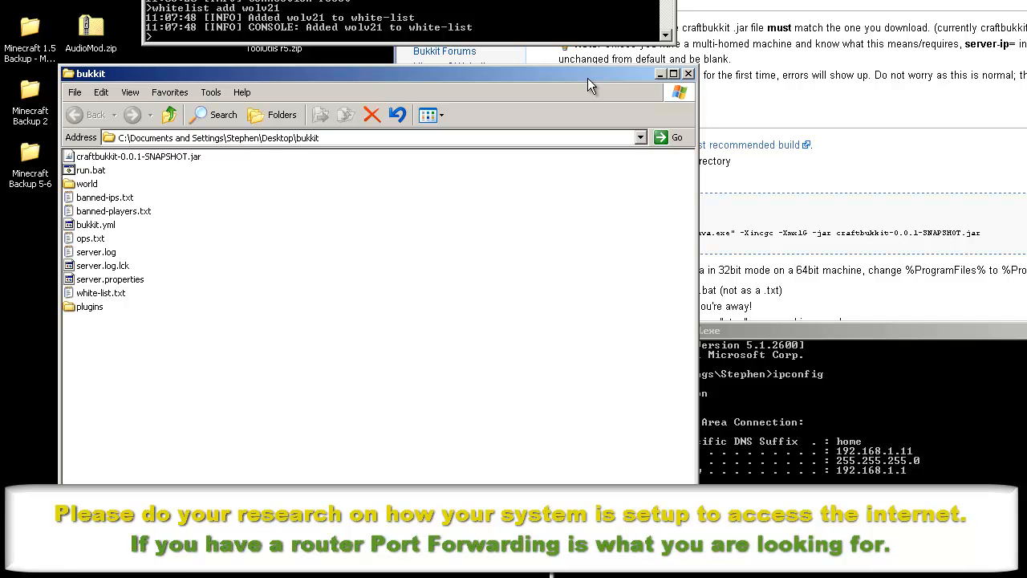
{"action": "mouse_move", "coordinate": [865, 453]}
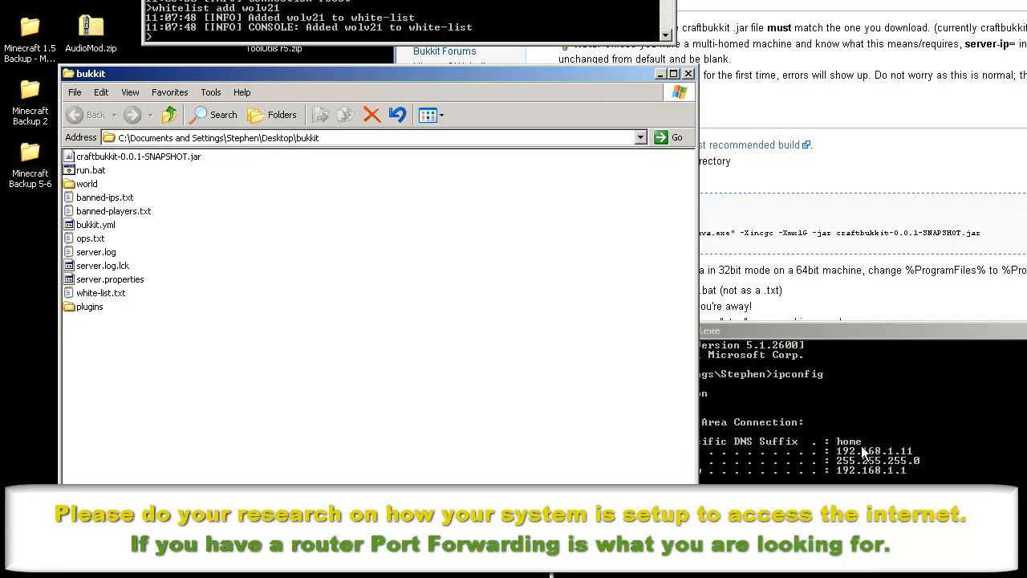
{"action": "mouse_move", "coordinate": [878, 472]}
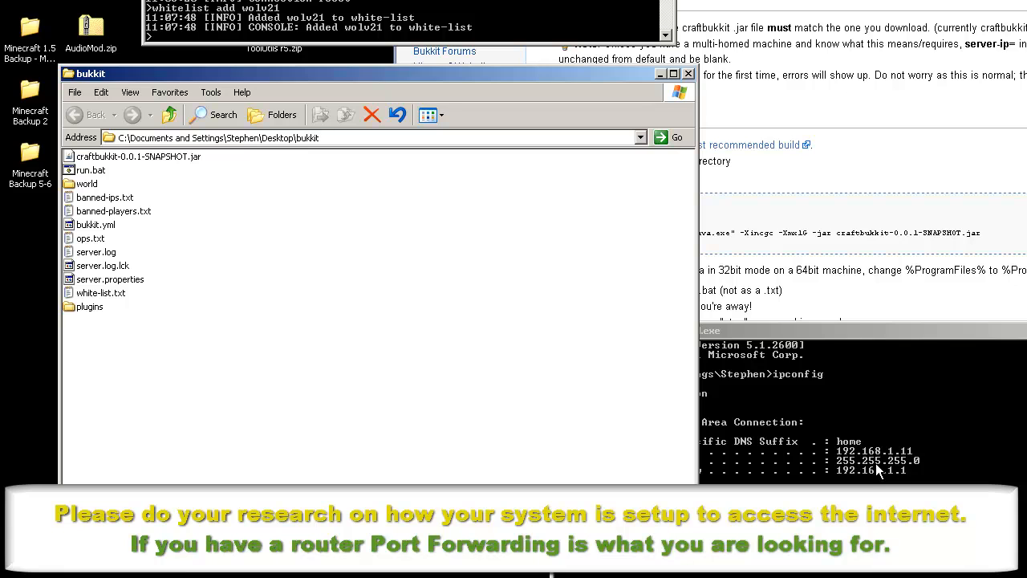
{"action": "mouse_move", "coordinate": [917, 460]}
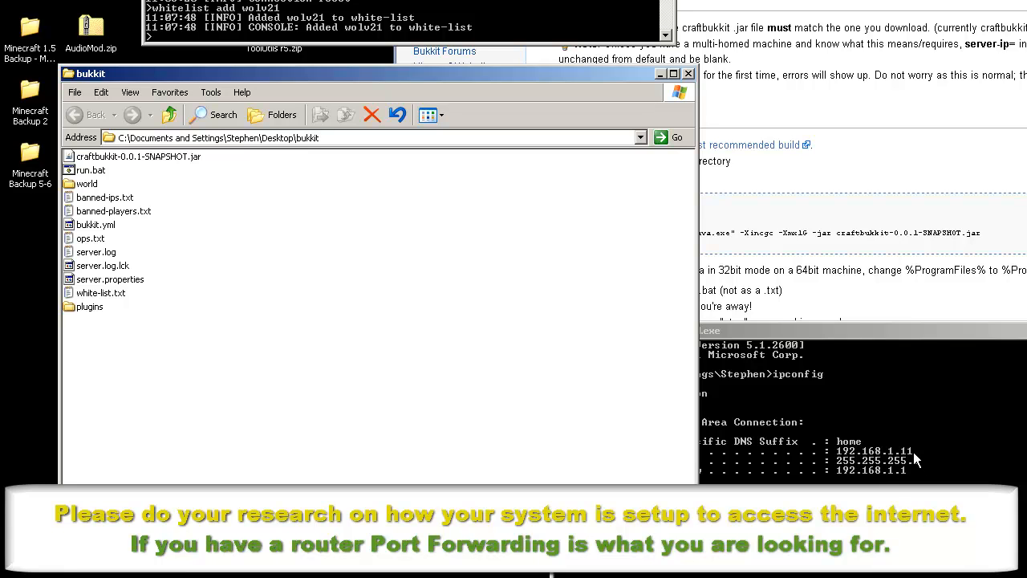
{"action": "mouse_move", "coordinate": [549, 279]}
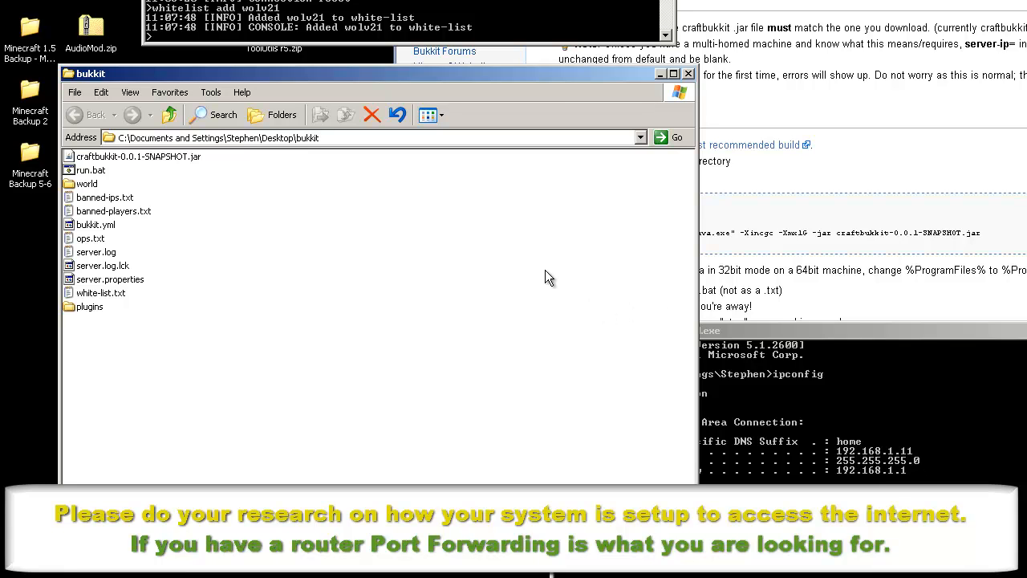
{"action": "mouse_move", "coordinate": [417, 300]}
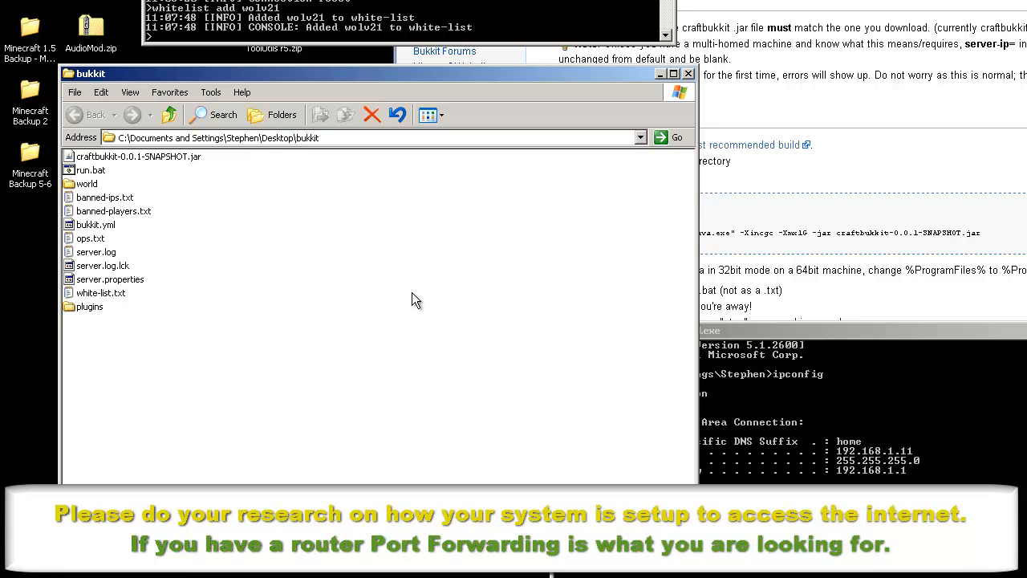
{"action": "mouse_move", "coordinate": [416, 291]}
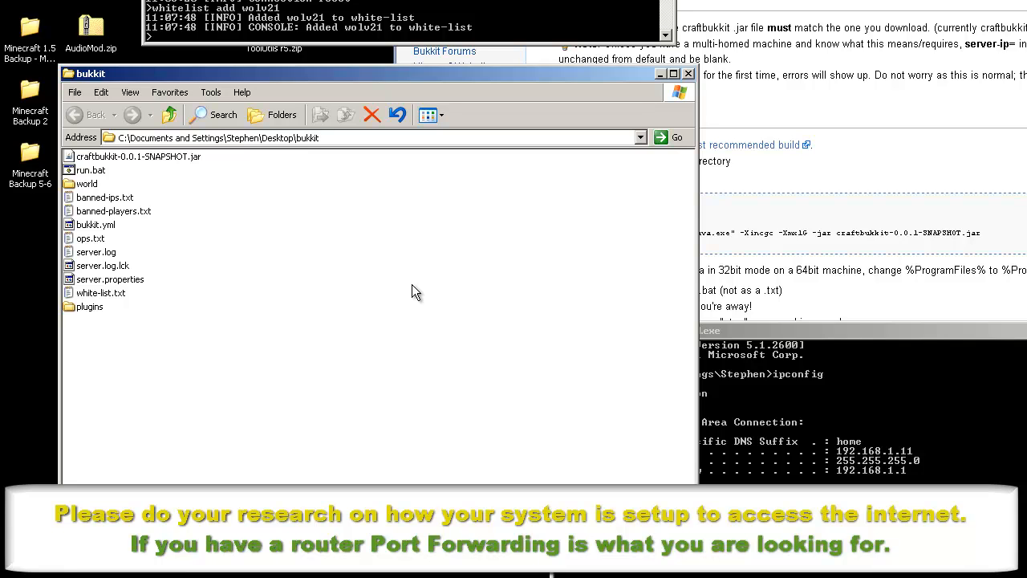
{"action": "mouse_move", "coordinate": [358, 88]}
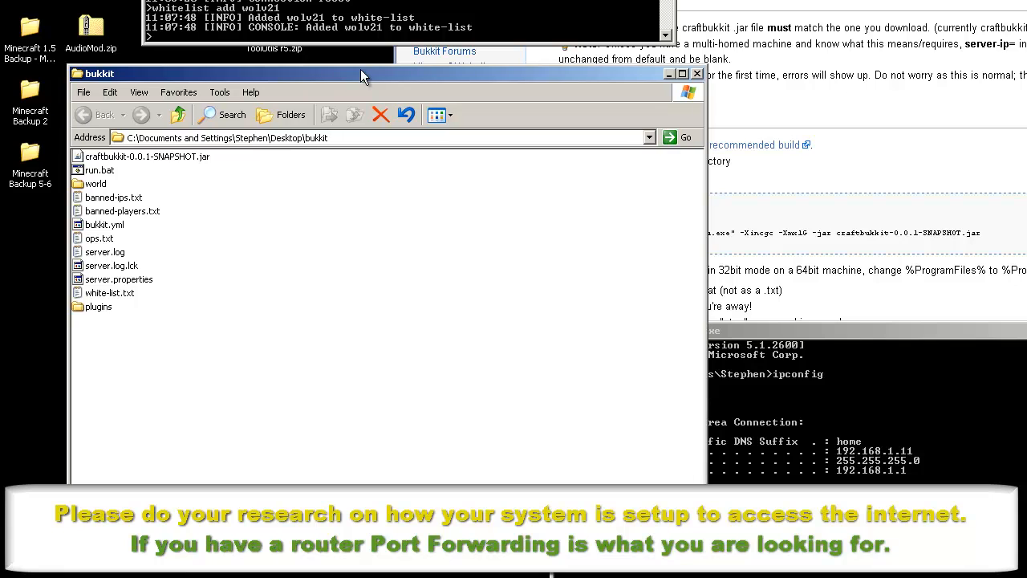
{"action": "left_click", "coordinate": [98, 306]}
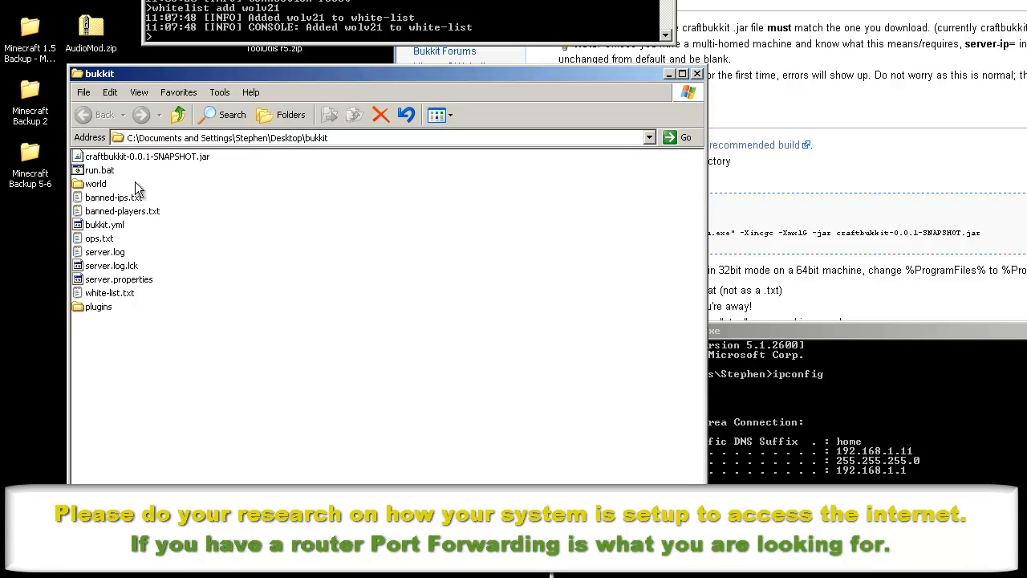
{"action": "left_click", "coordinate": [96, 183]}
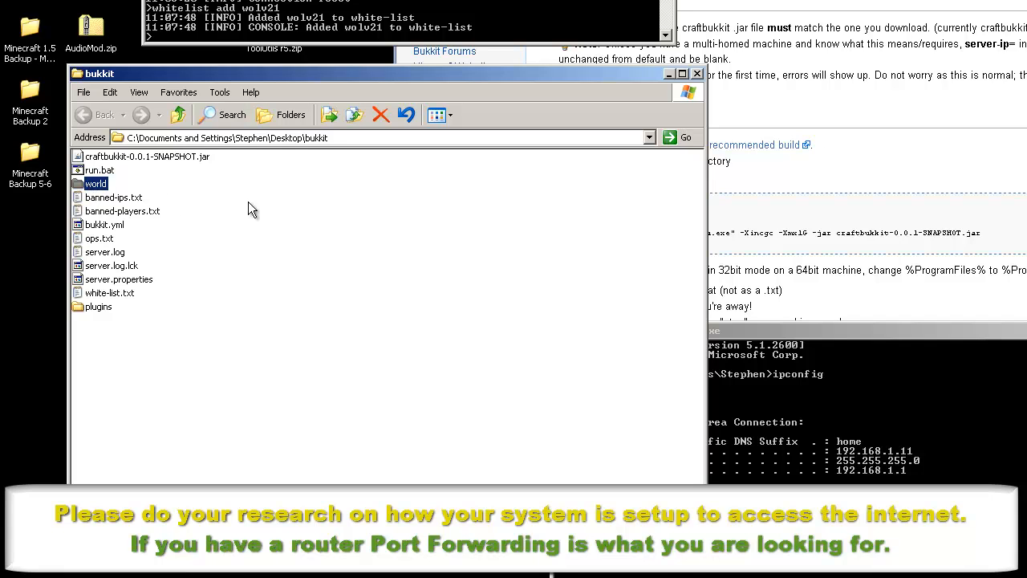